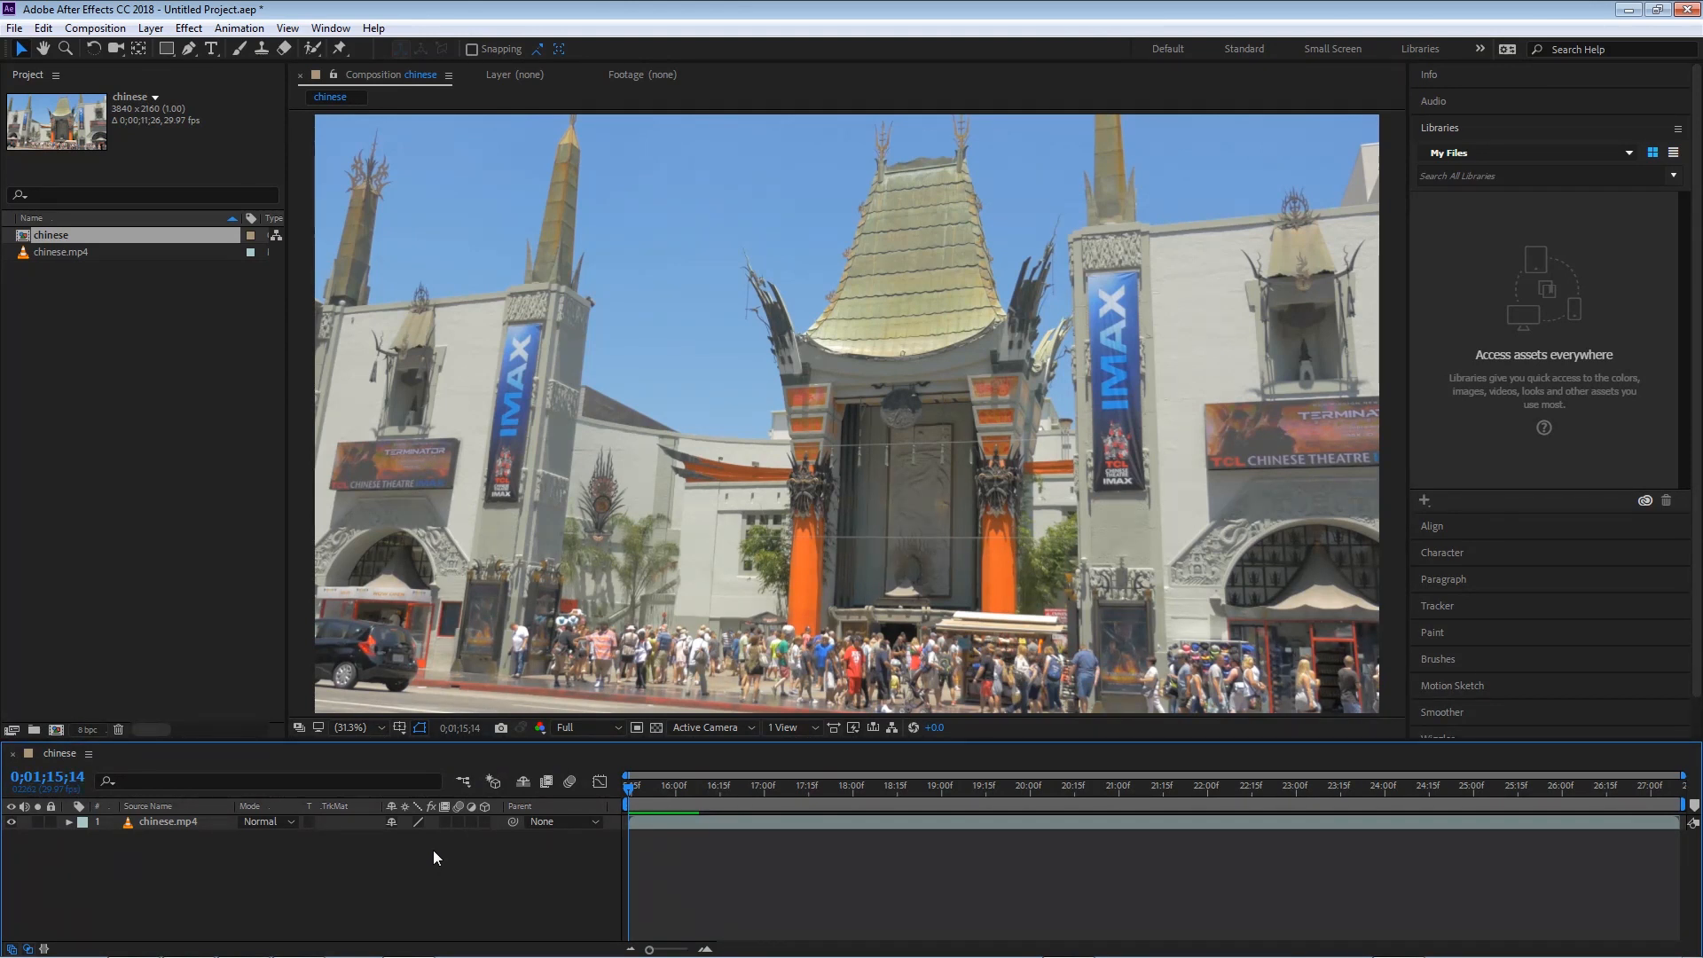
pyautogui.moveTo(458, 865)
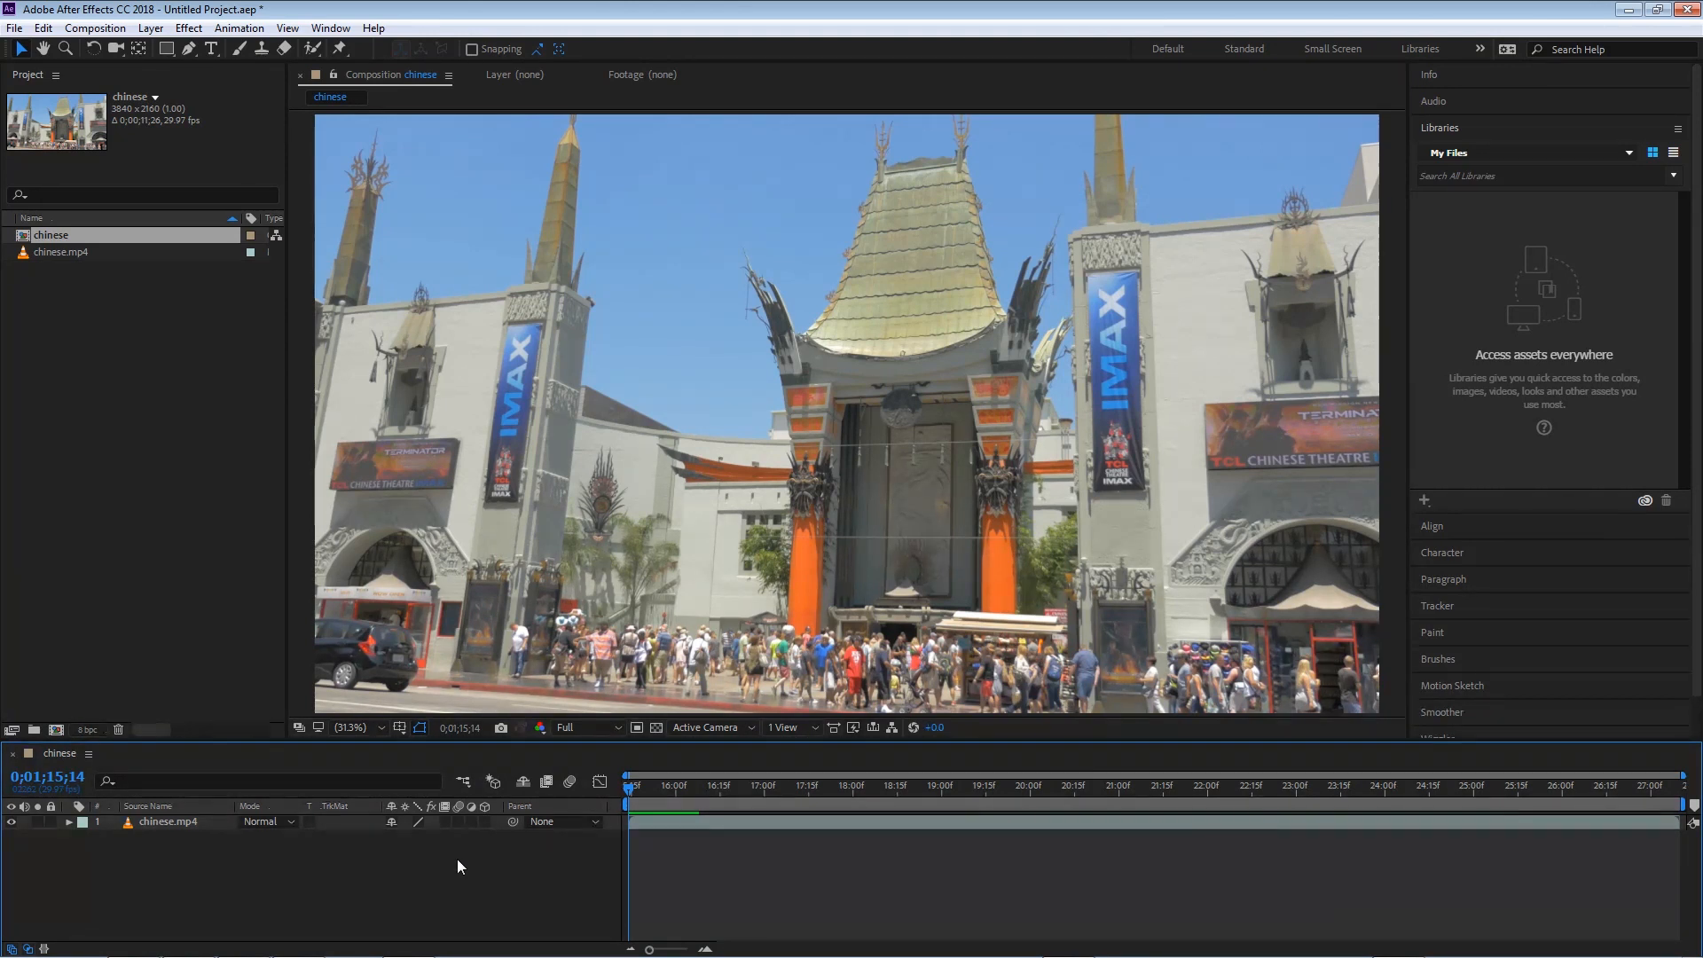
# - Show the Window menu's panel list and call up Effects & Presets with Ctrl+5
pyautogui.click(330, 27)
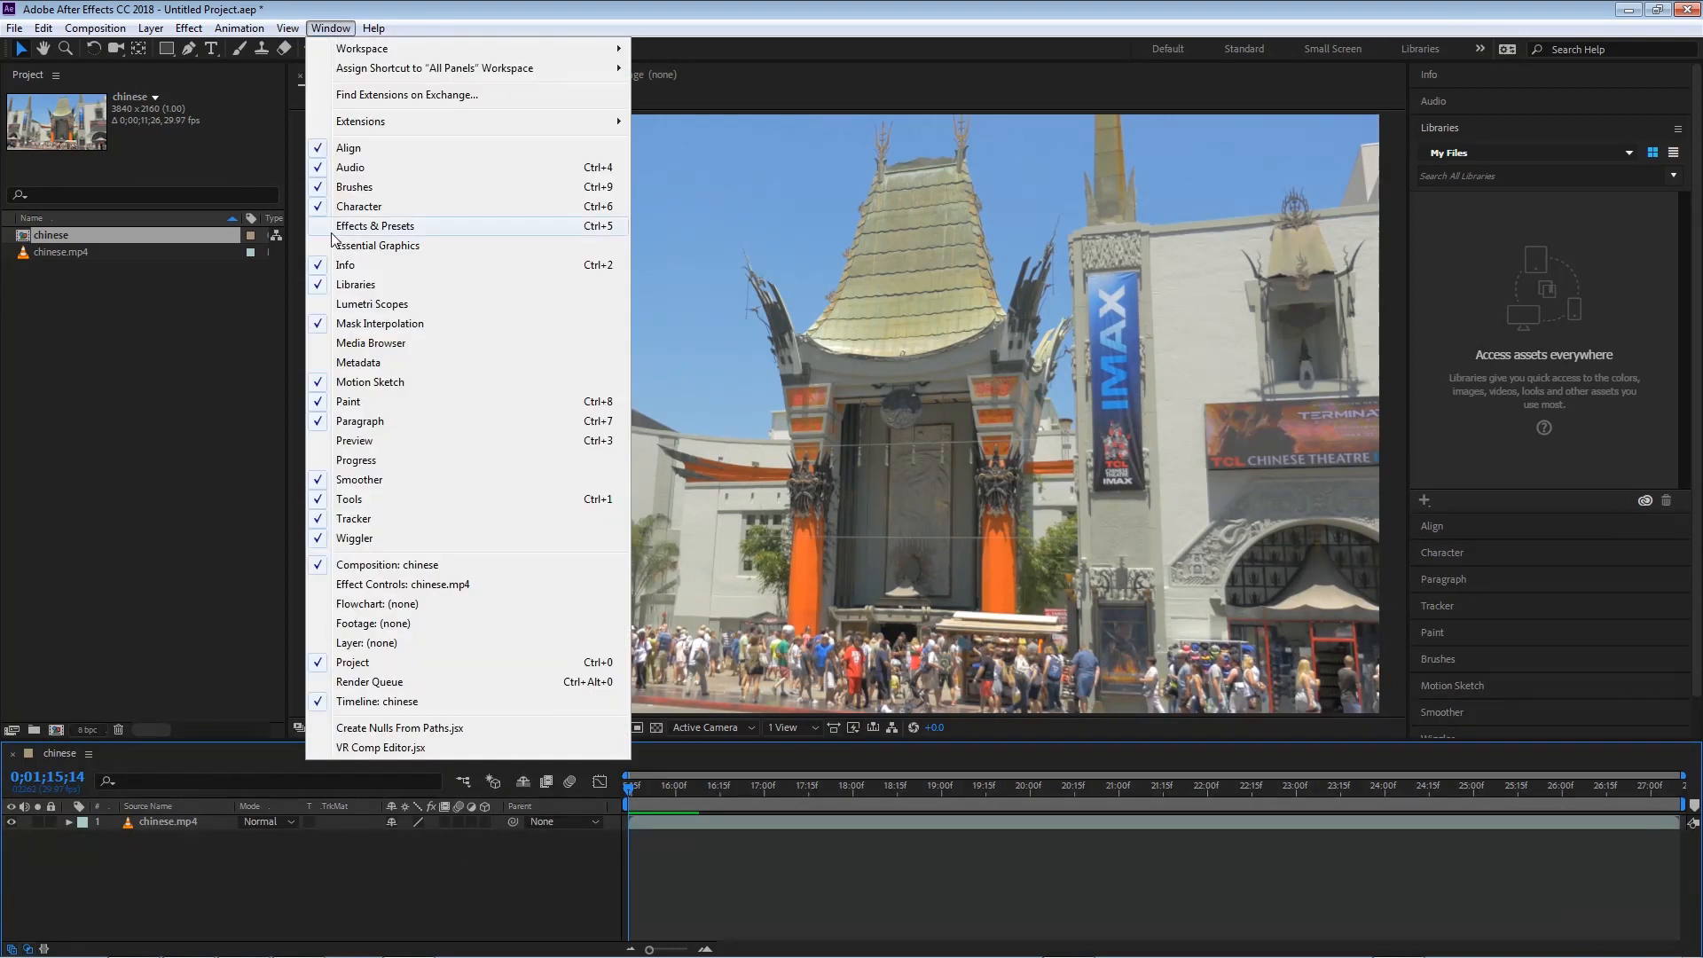
pyautogui.moveTo(424, 239)
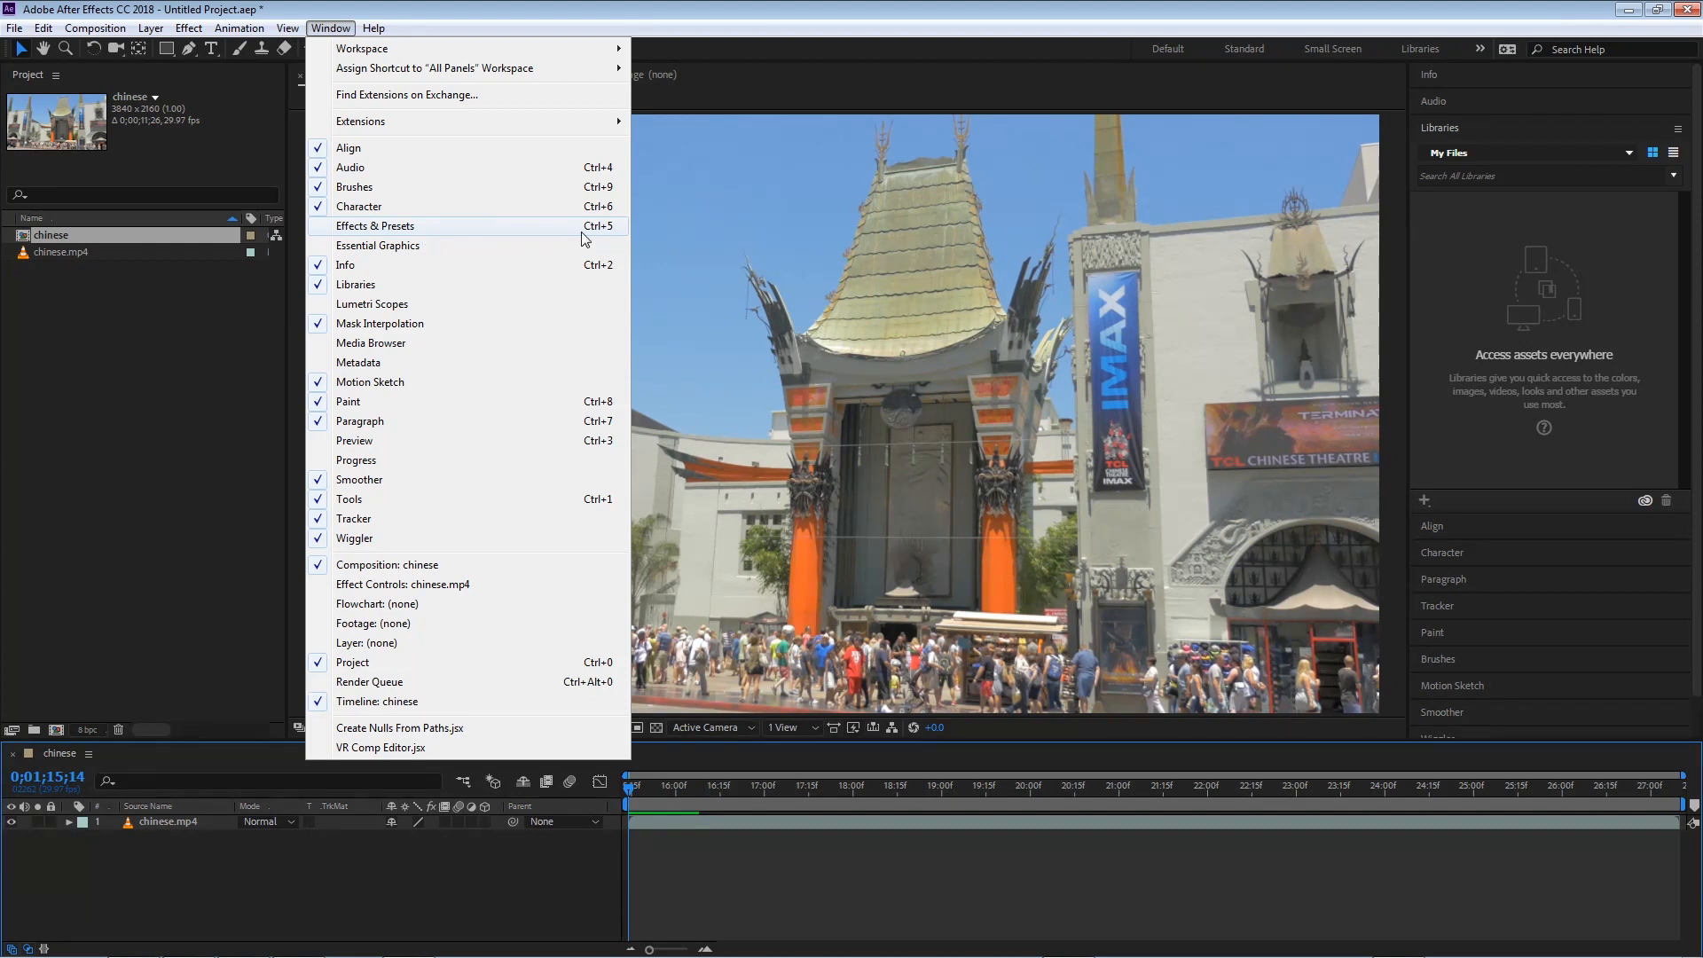
pyautogui.press('Ctrl+5')
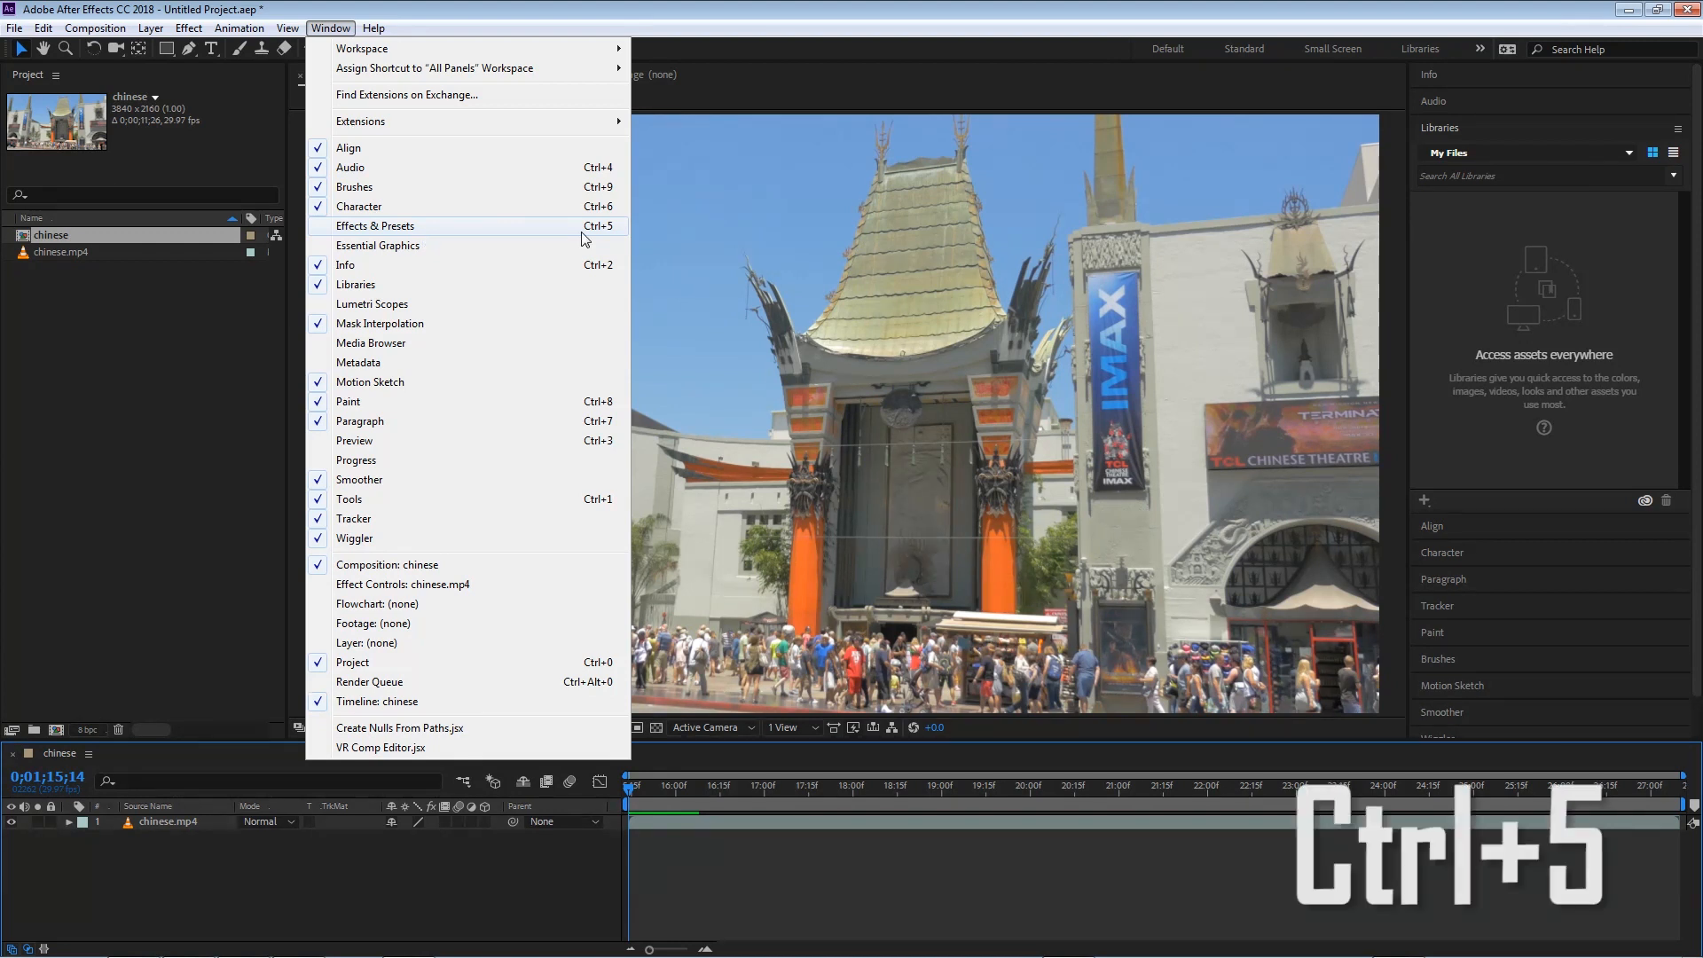
# - Show the Effects & Presets panel, search 'elem', and scroll through the effect categories
pyautogui.click(375, 225)
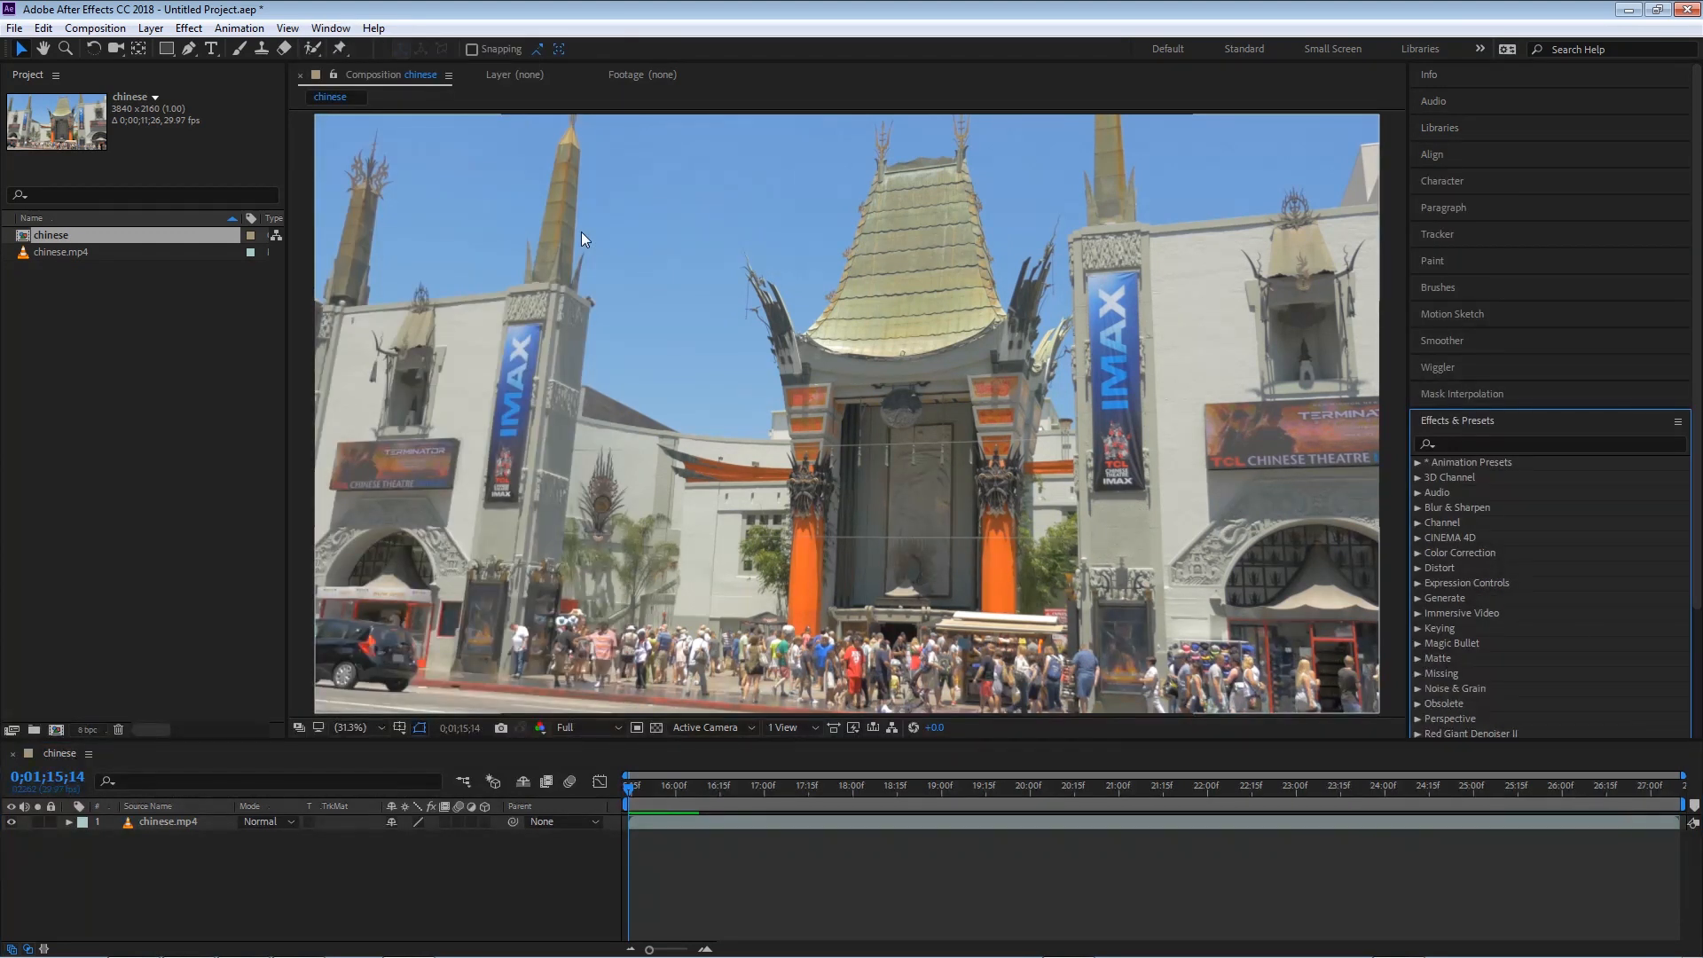
pyautogui.moveTo(1469, 433)
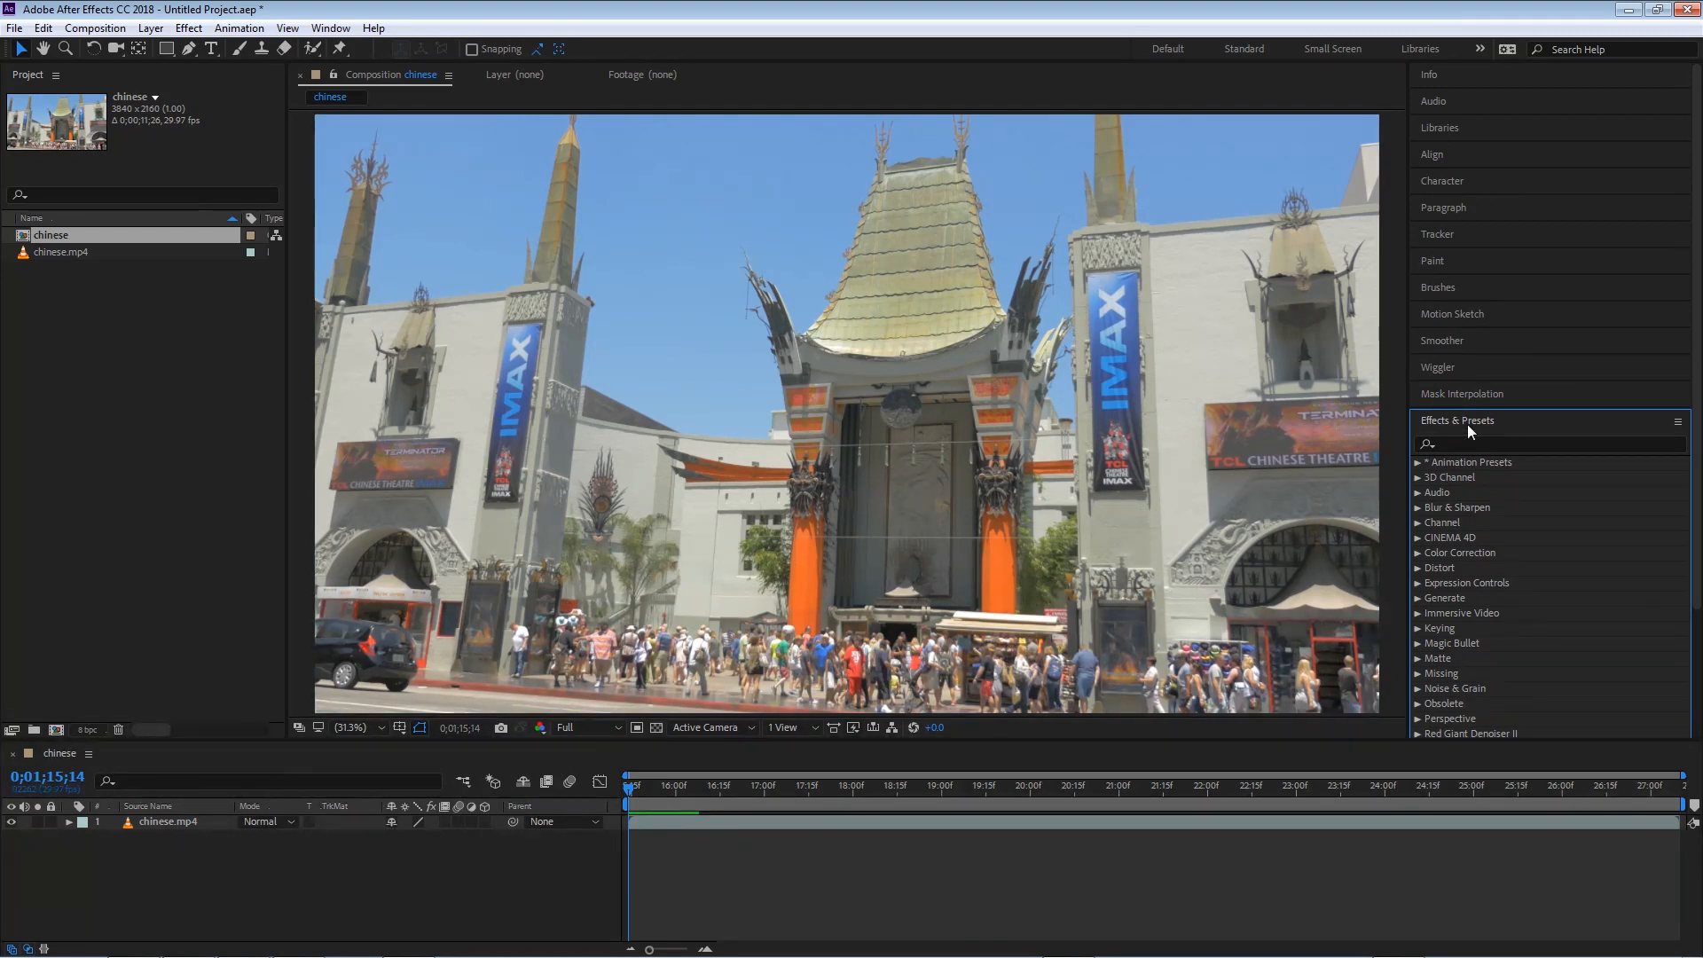
pyautogui.click(1676, 422)
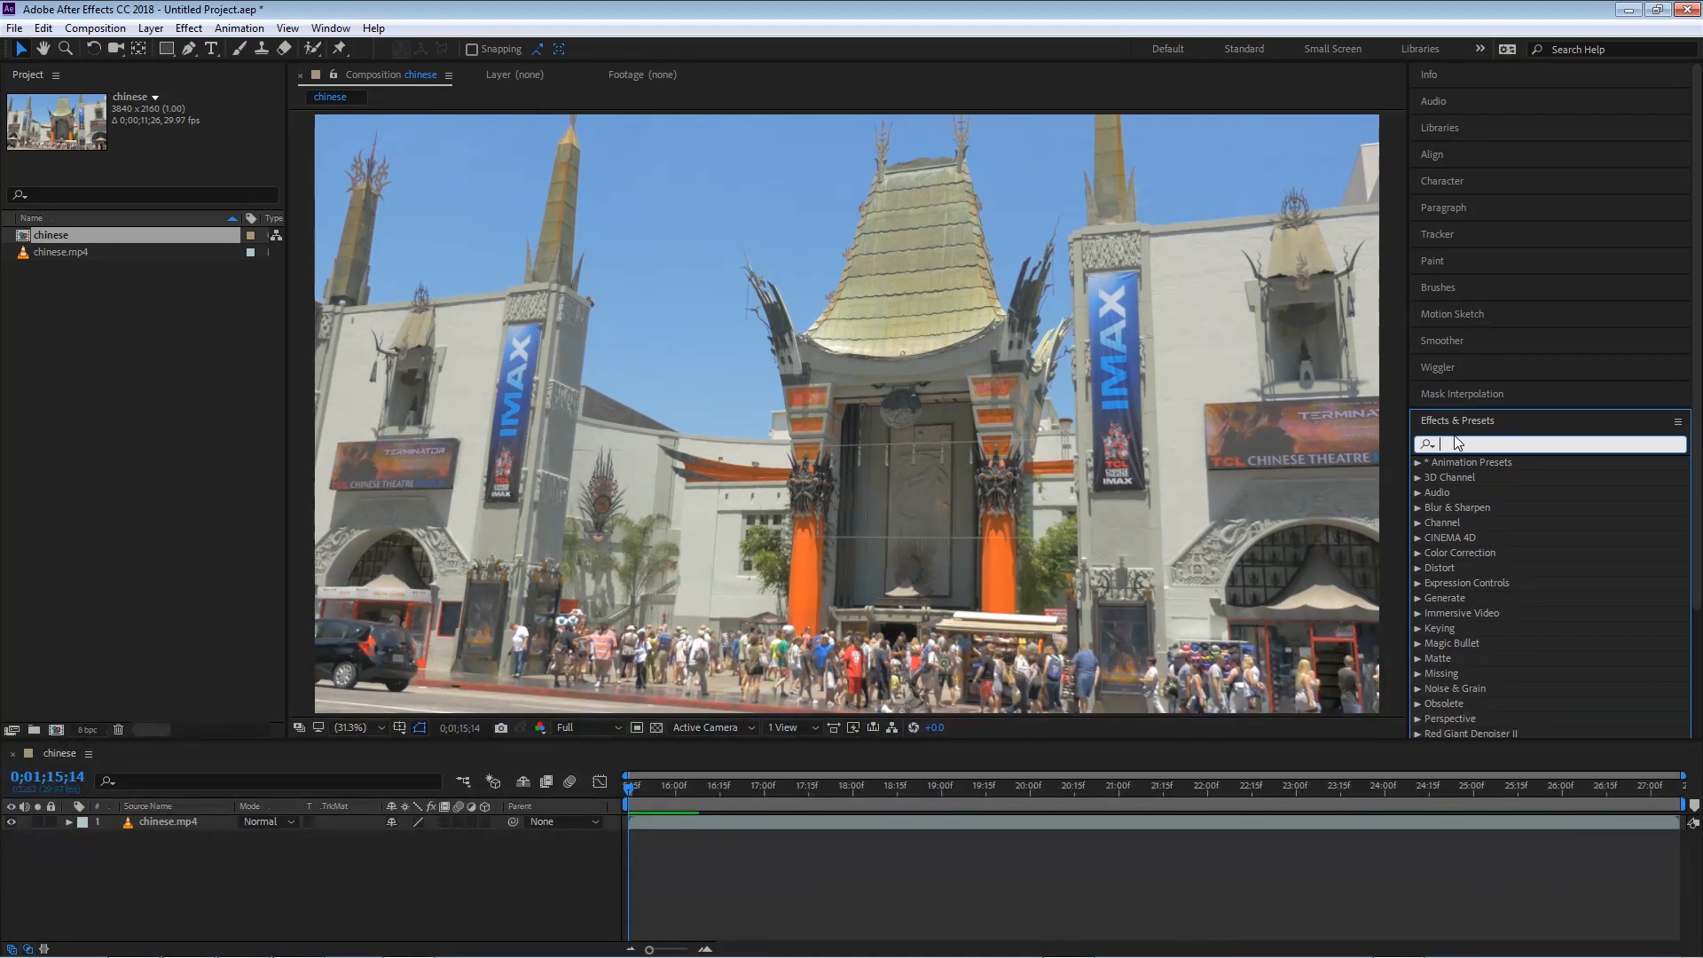
pyautogui.write('elem')
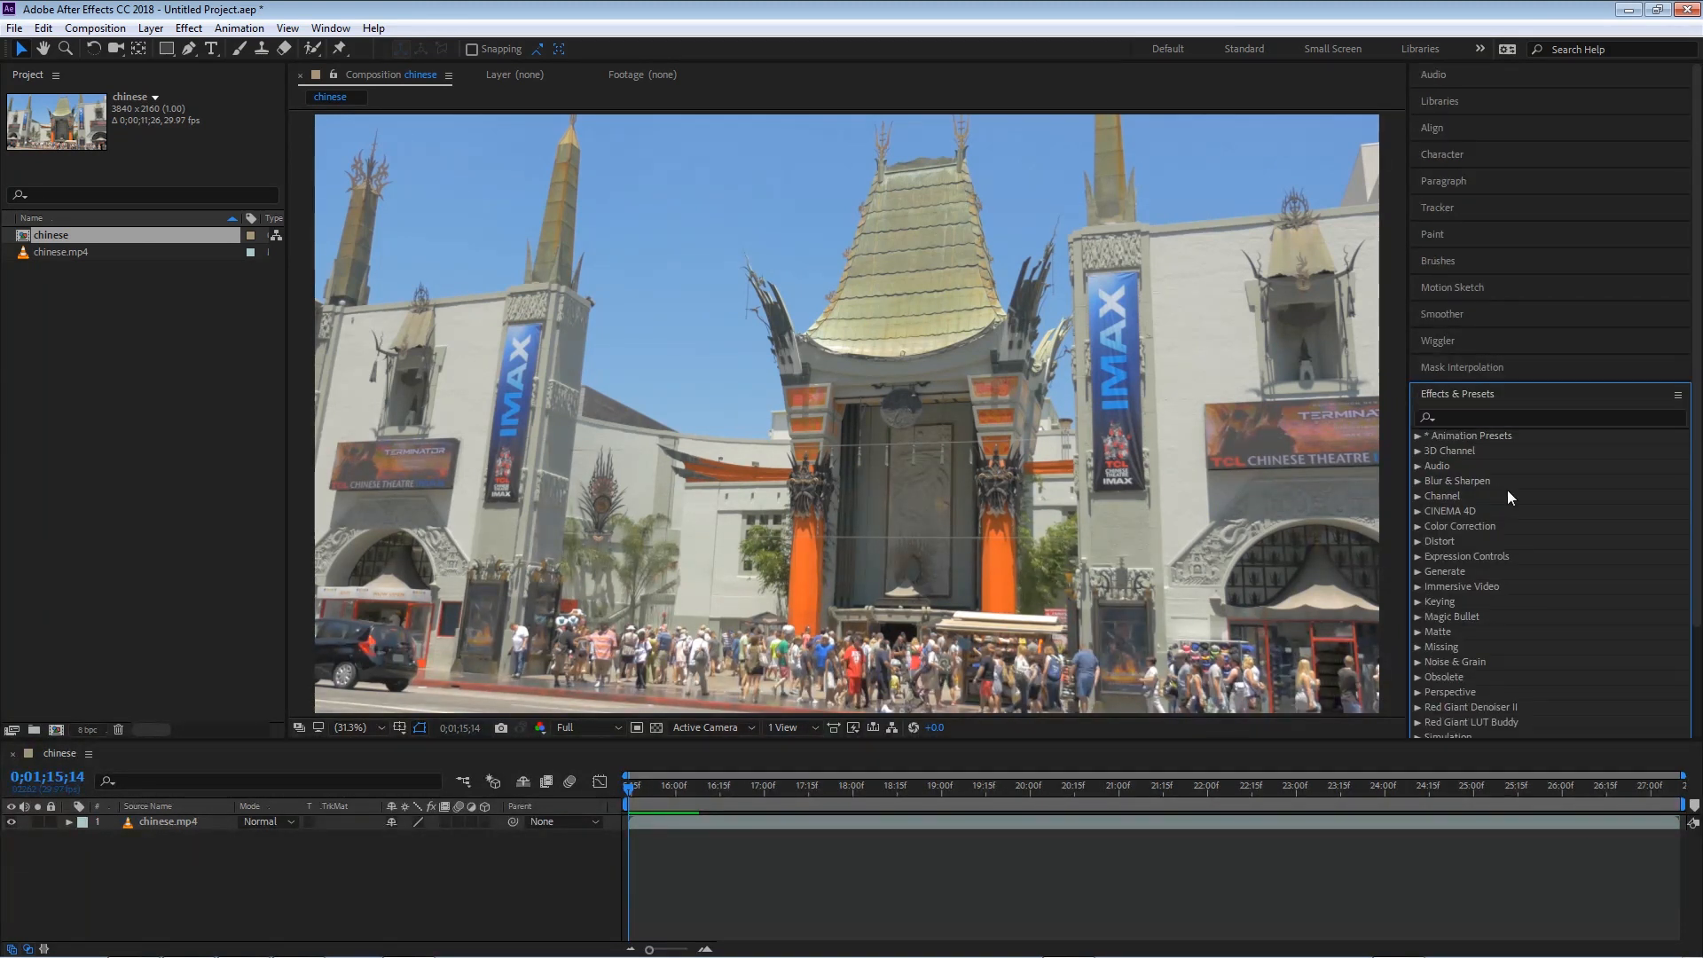
pyautogui.scroll(-3)
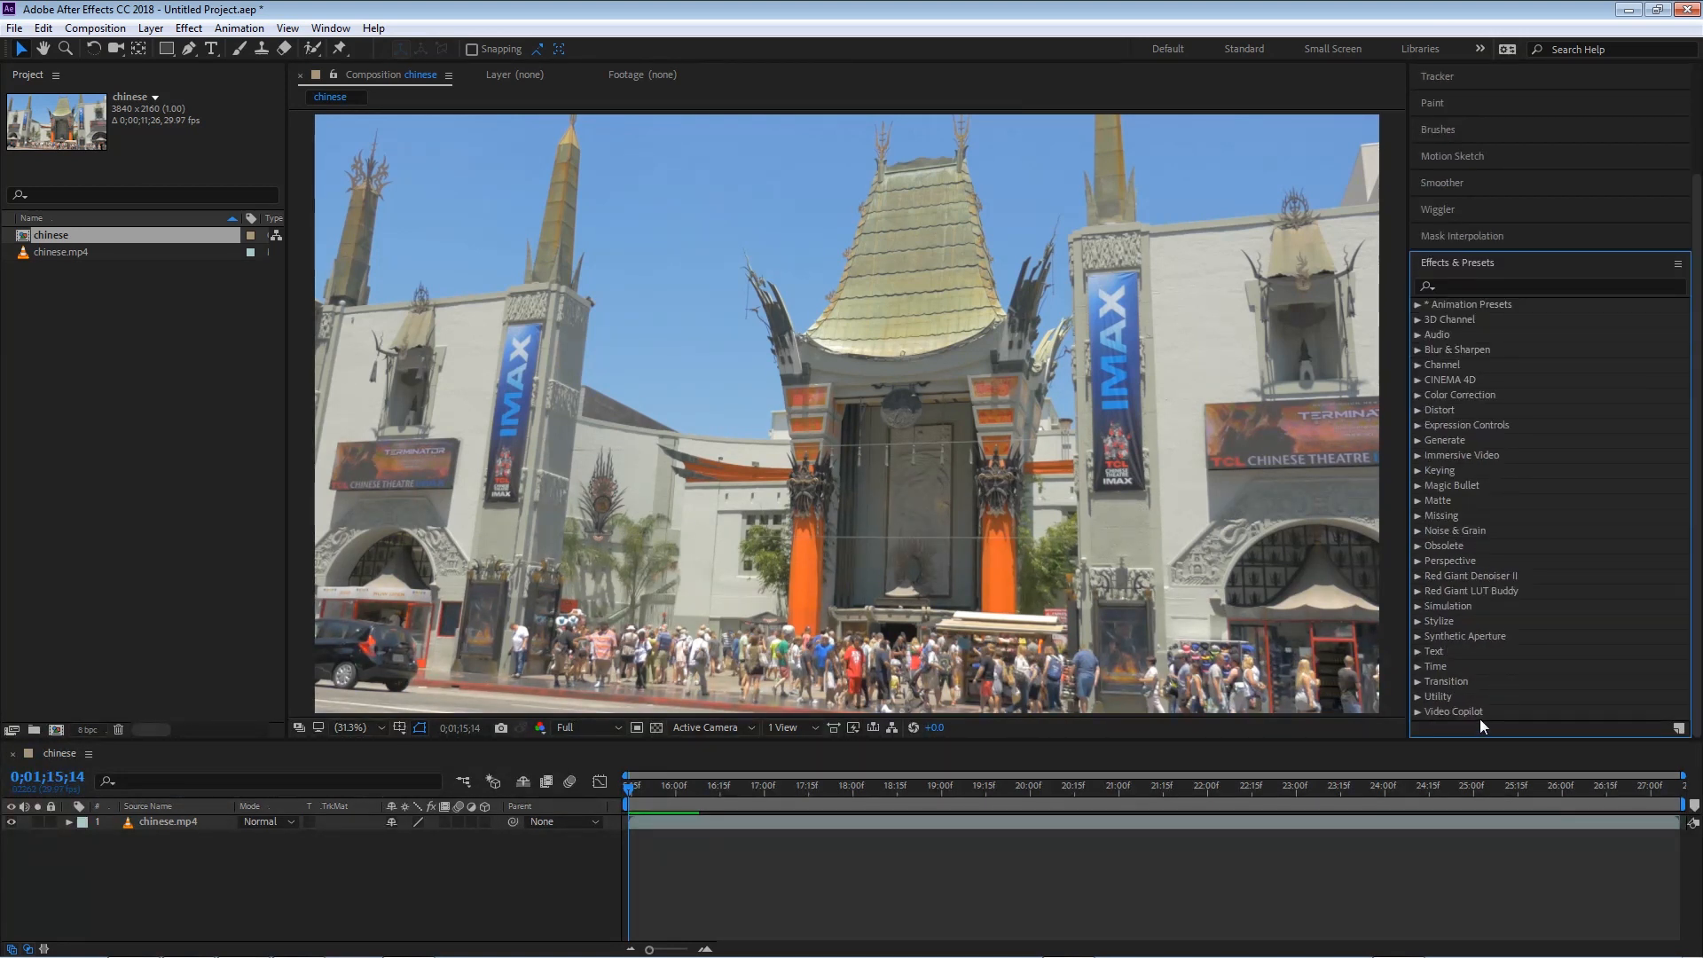
pyautogui.moveTo(1508, 416)
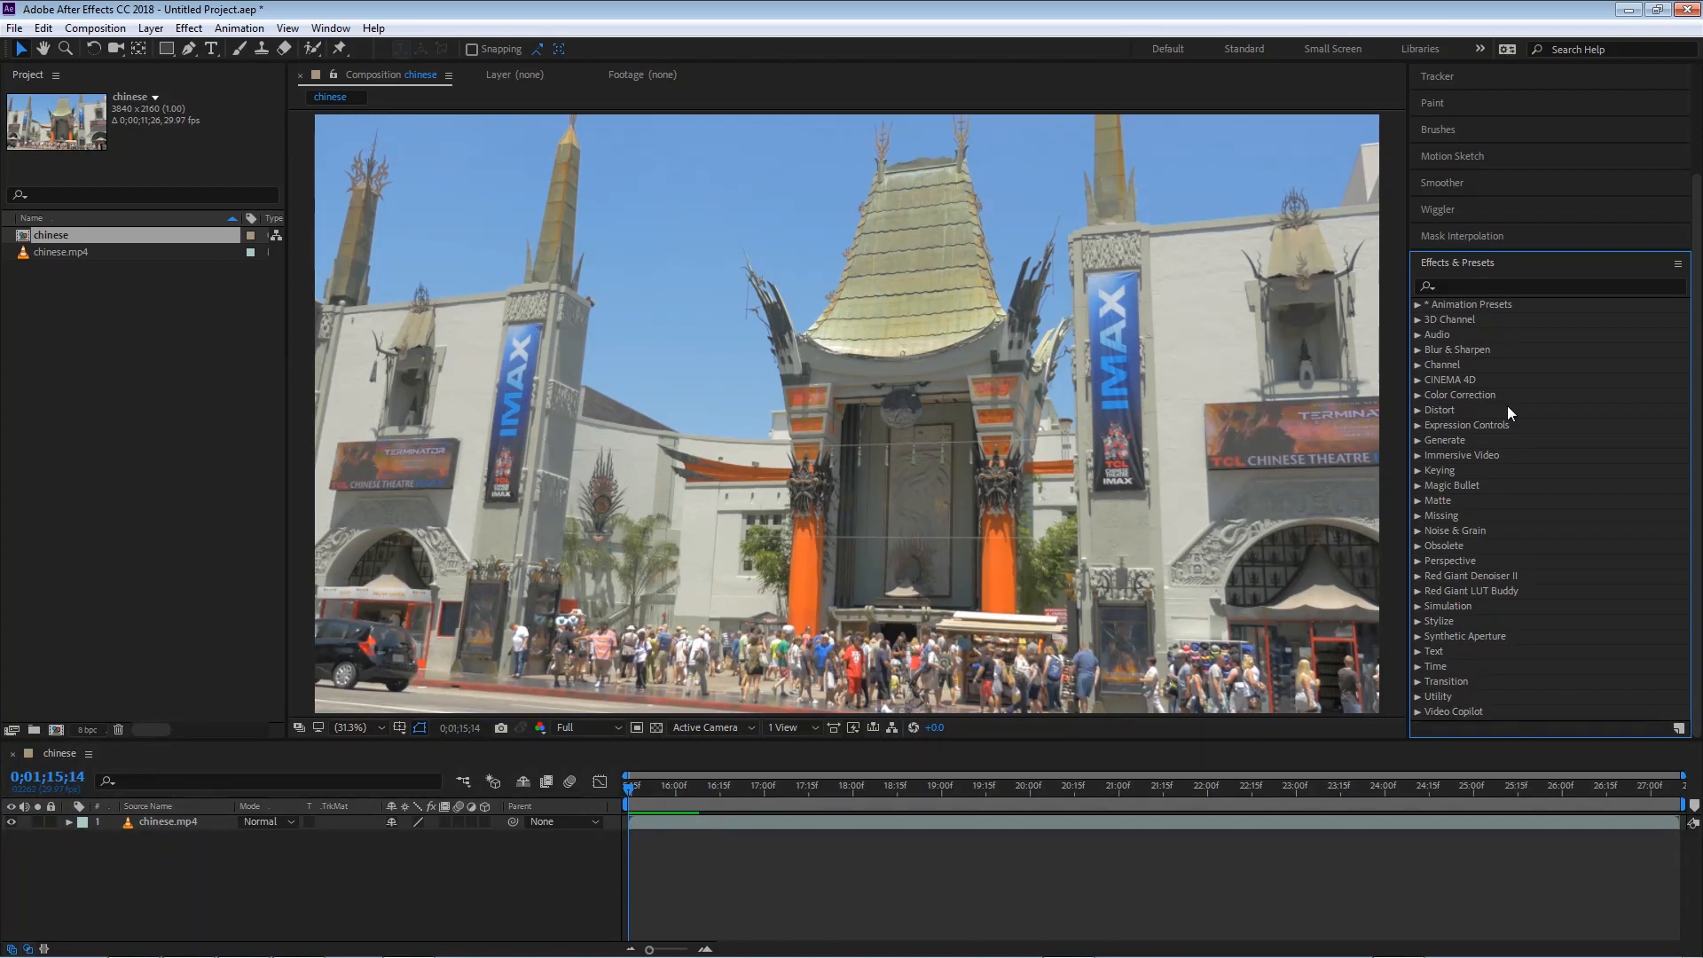
pyautogui.moveTo(1464, 346)
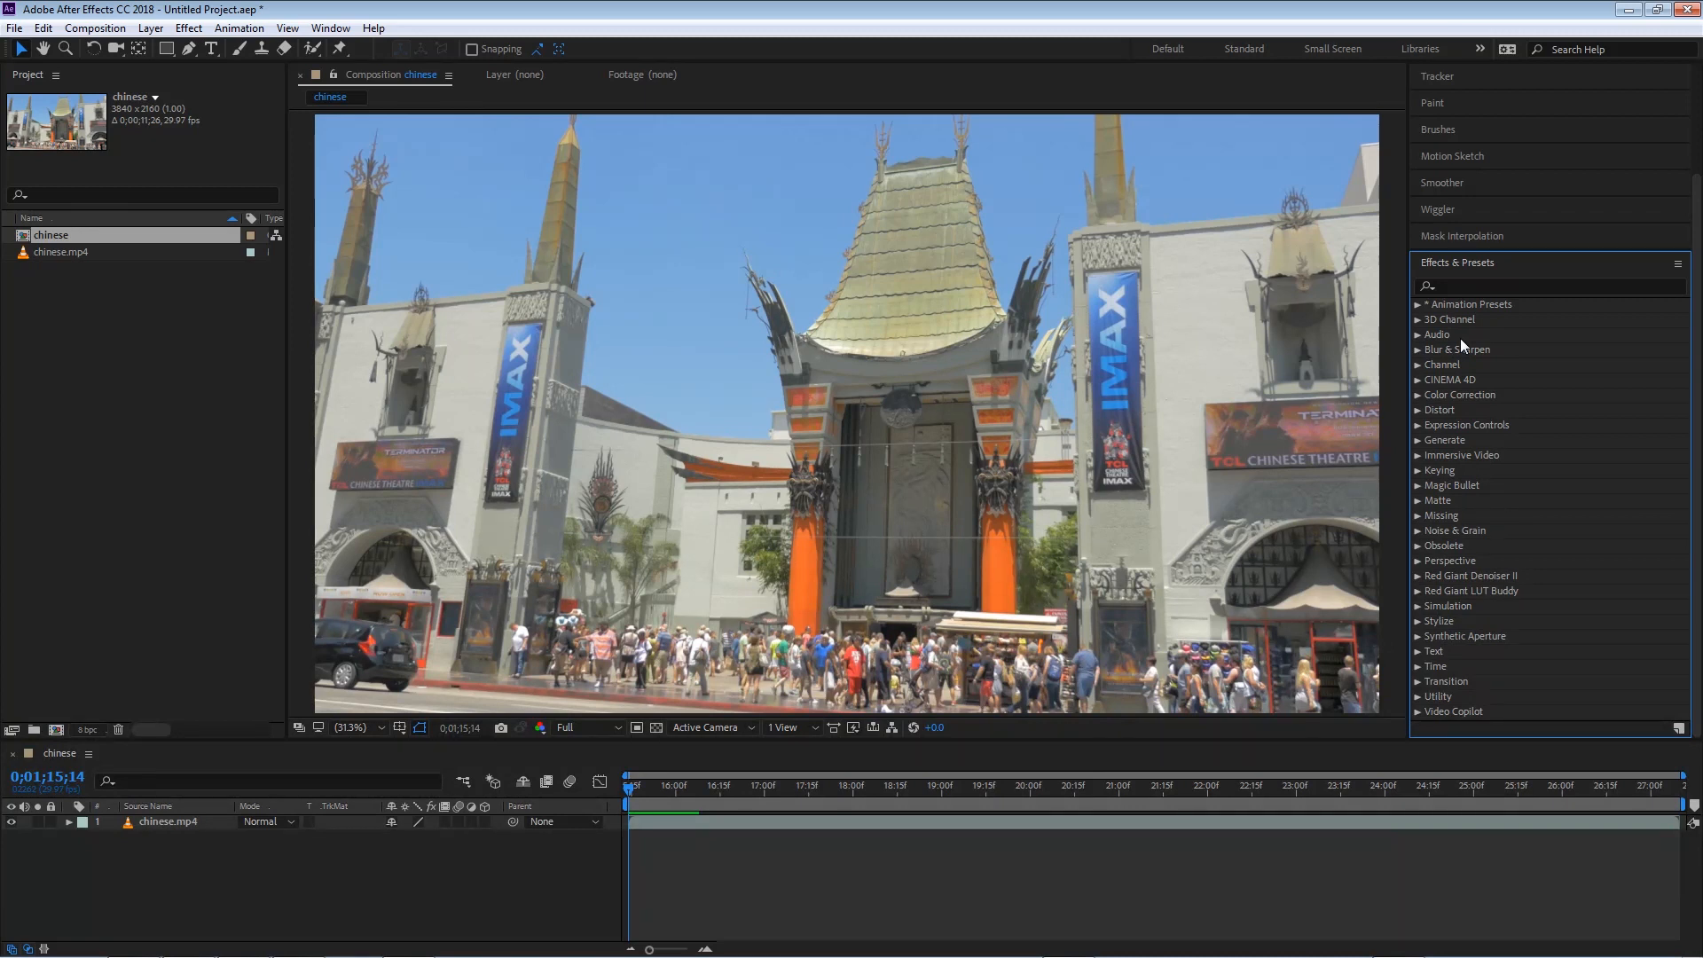
pyautogui.moveTo(1456, 374)
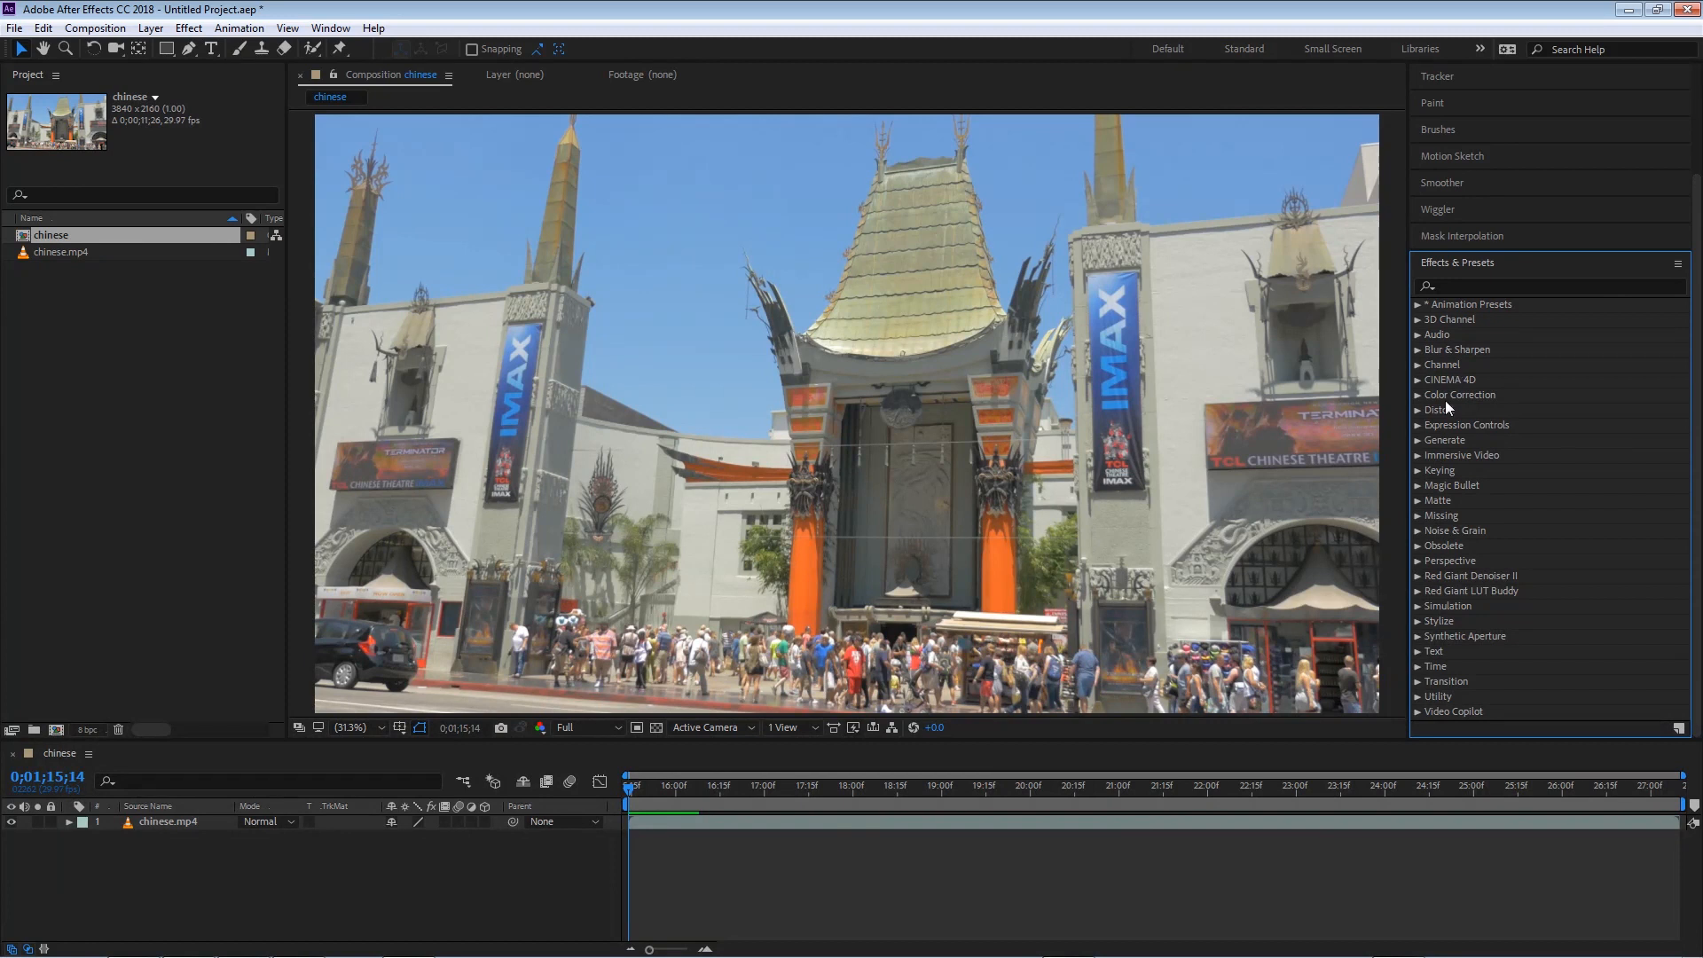
pyautogui.moveTo(1454, 383)
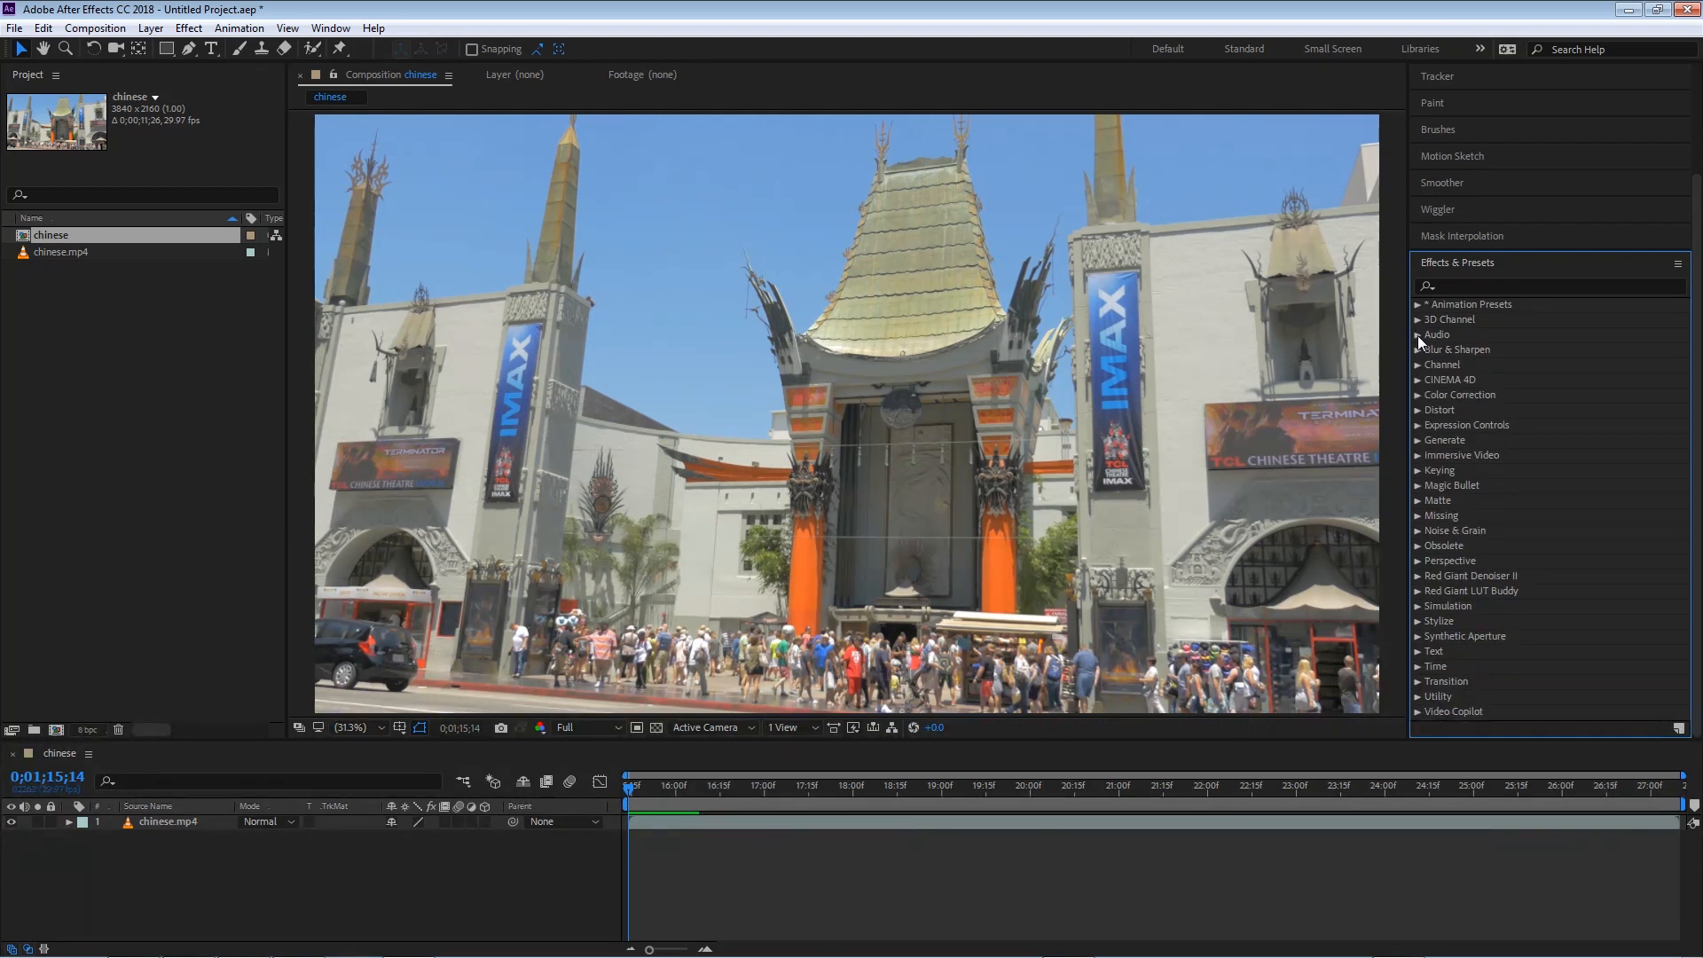
# - Expand and collapse the Audio category, then expand Blur & Sharpen to list its effects
pyautogui.click(1419, 335)
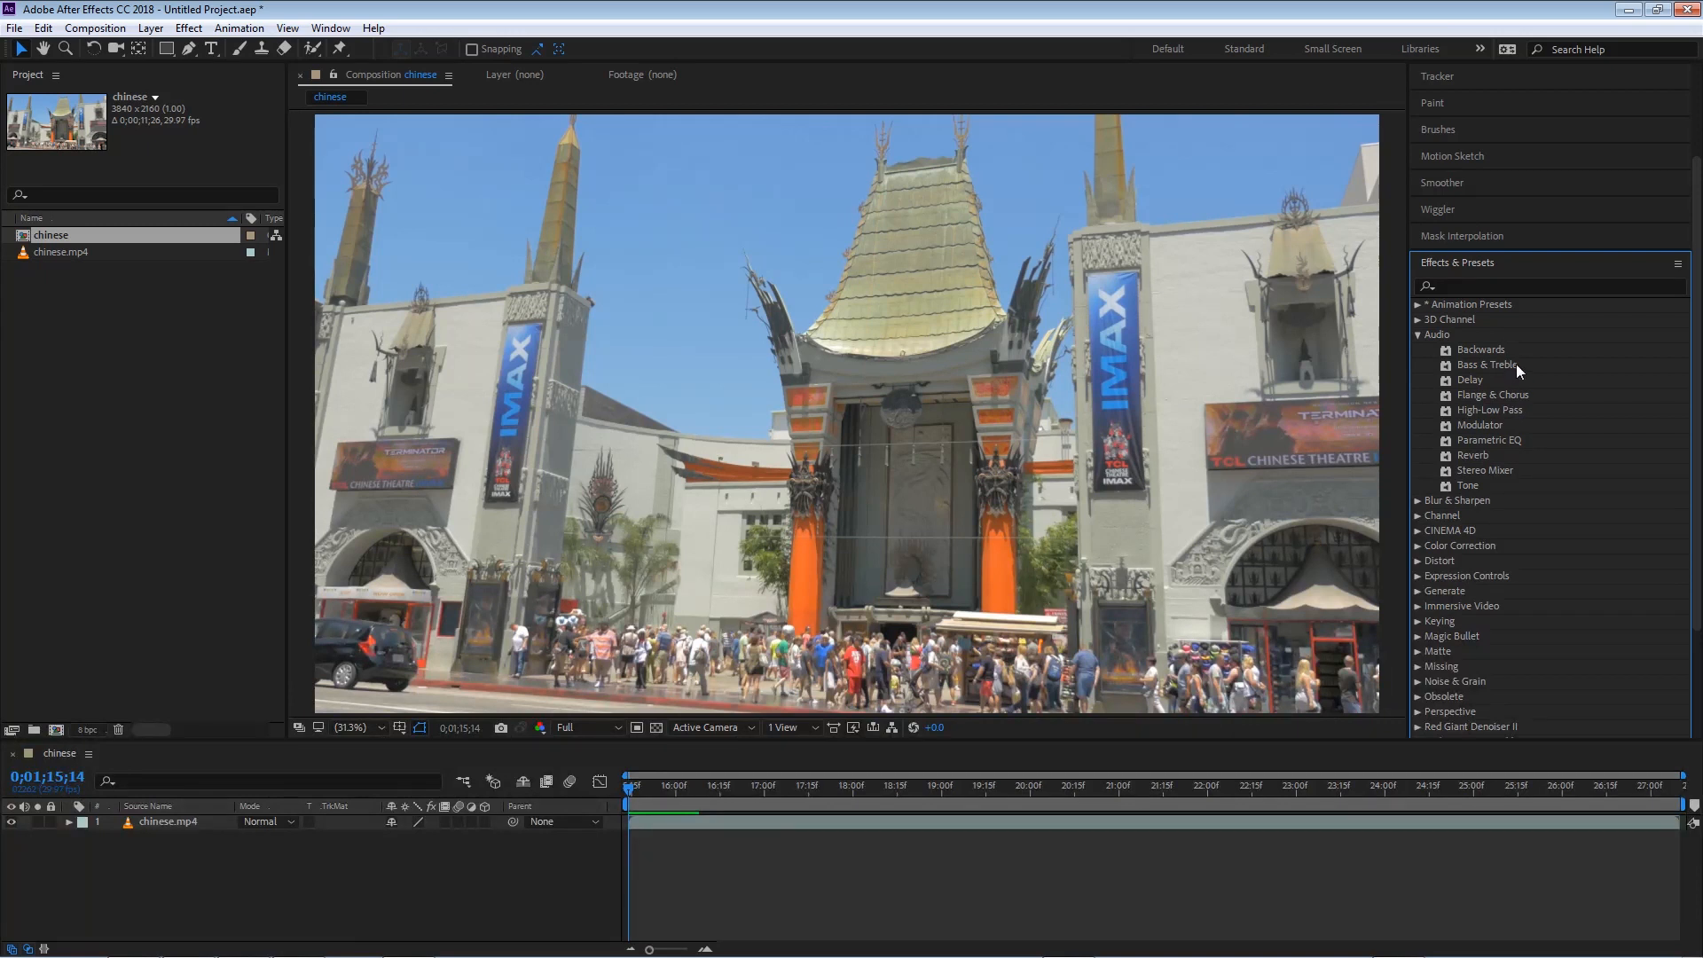
pyautogui.moveTo(1505, 371)
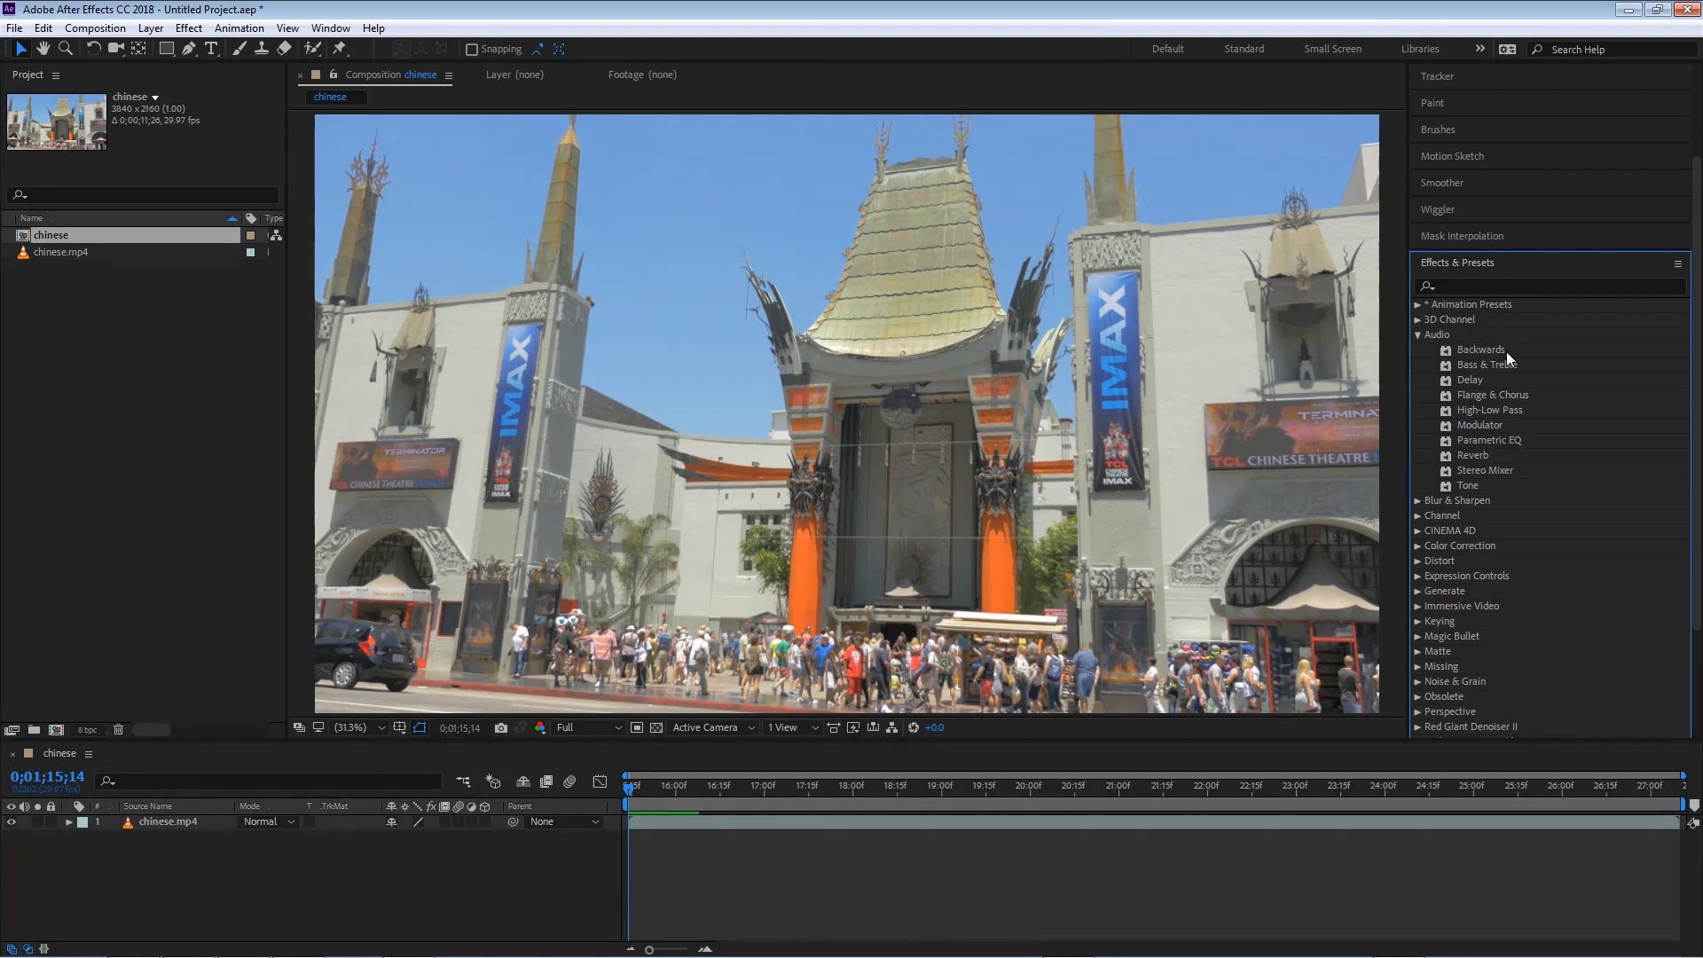
pyautogui.moveTo(1423, 351)
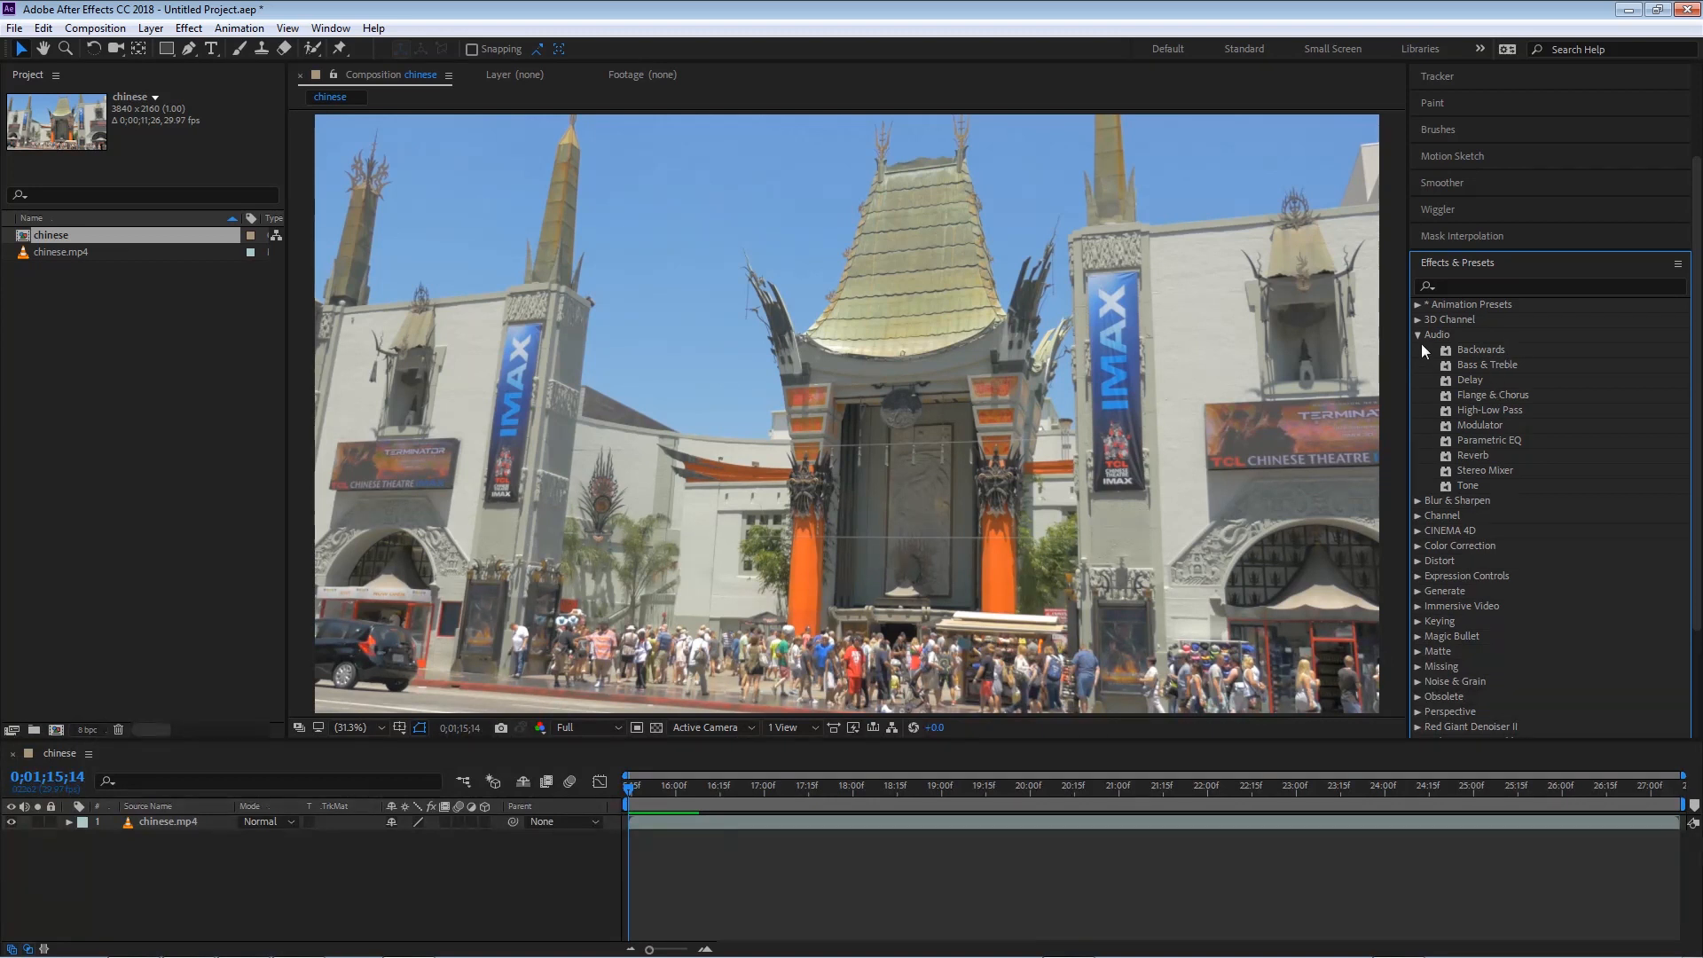
pyautogui.click(1420, 333)
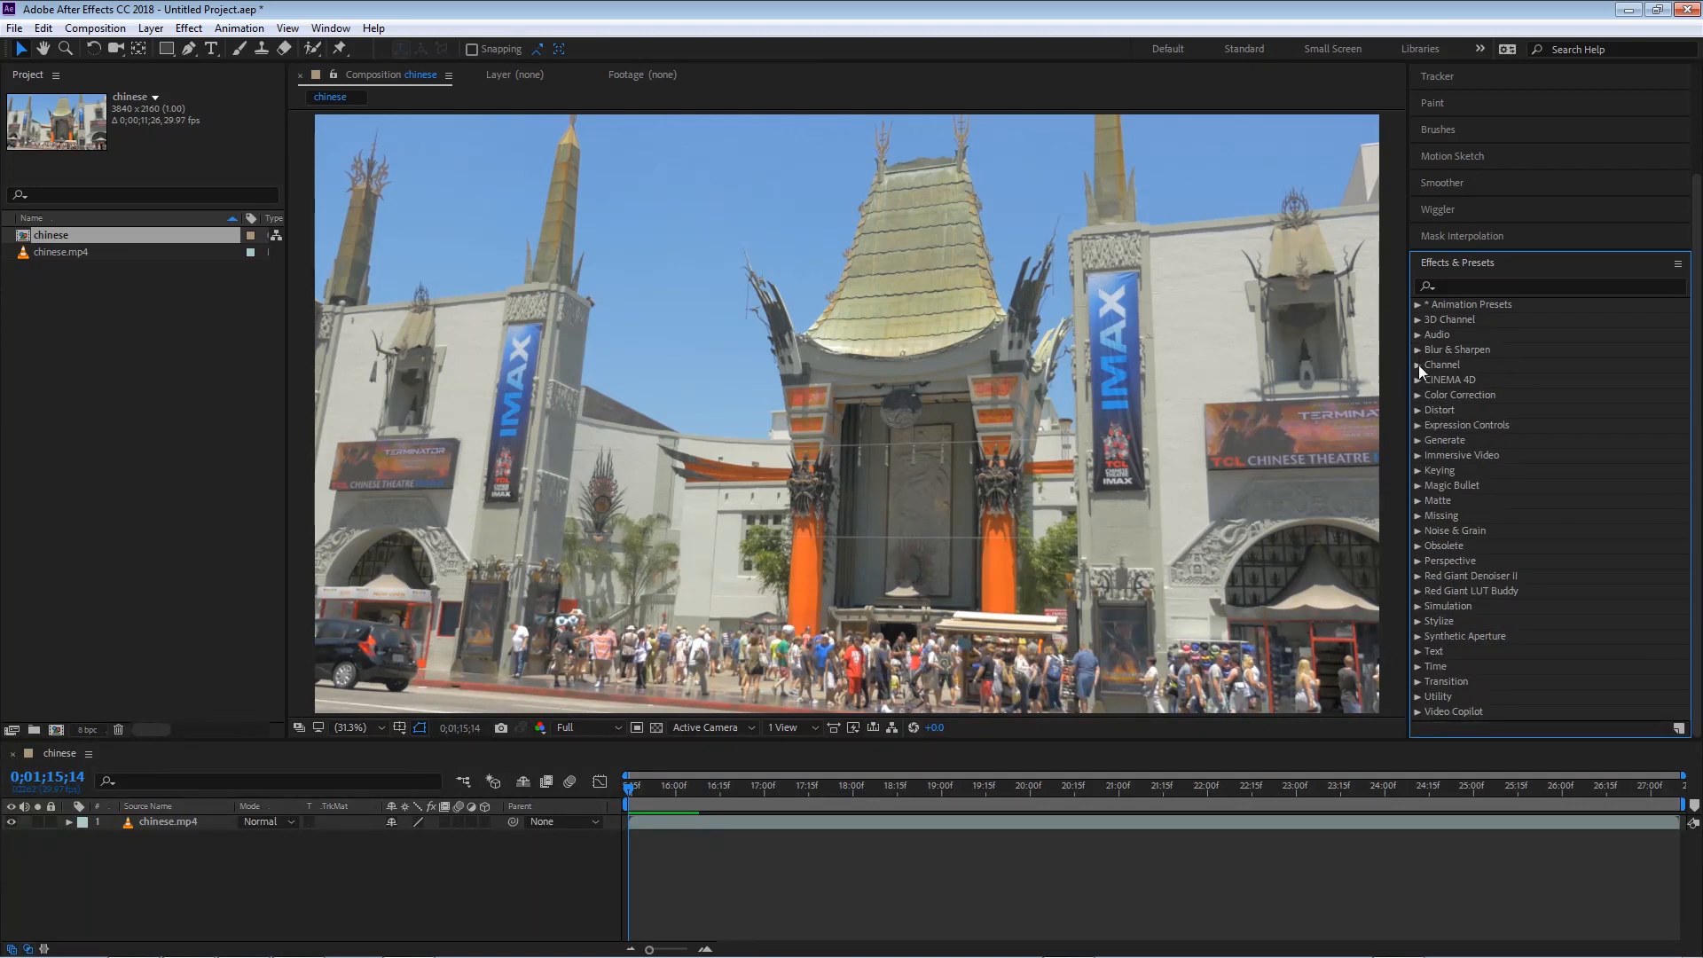
pyautogui.click(1459, 350)
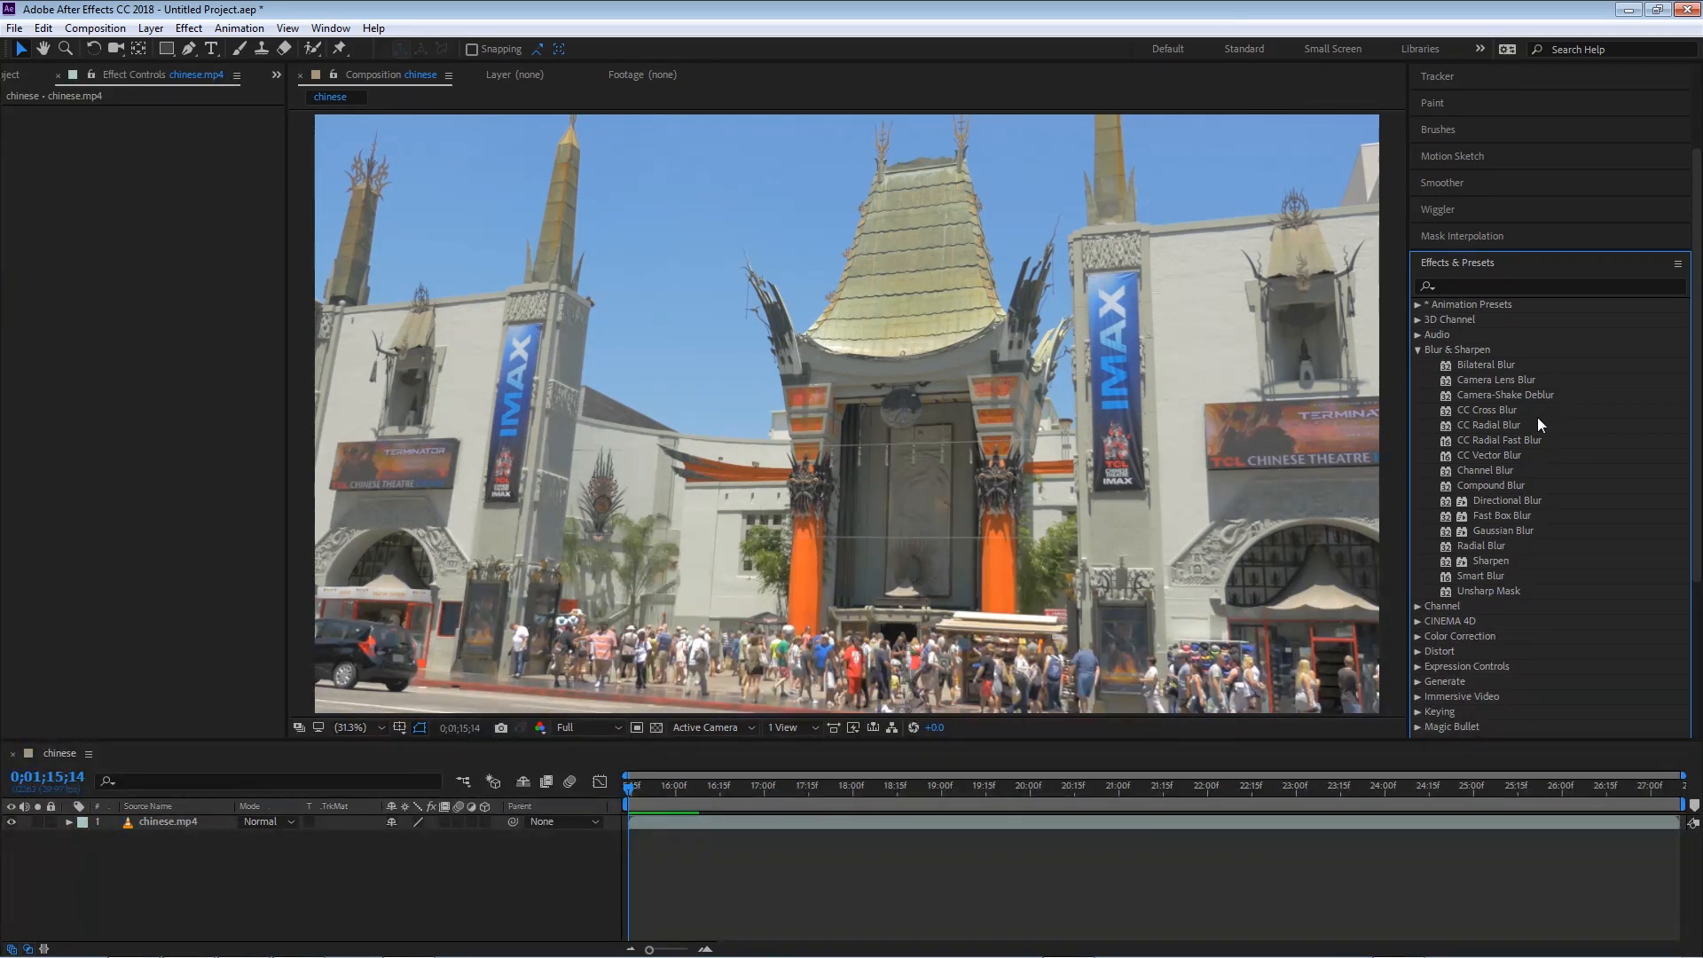
# - Apply CC Cross Blur to the selected chinese.mp4 footage layer
pyautogui.click(165, 821)
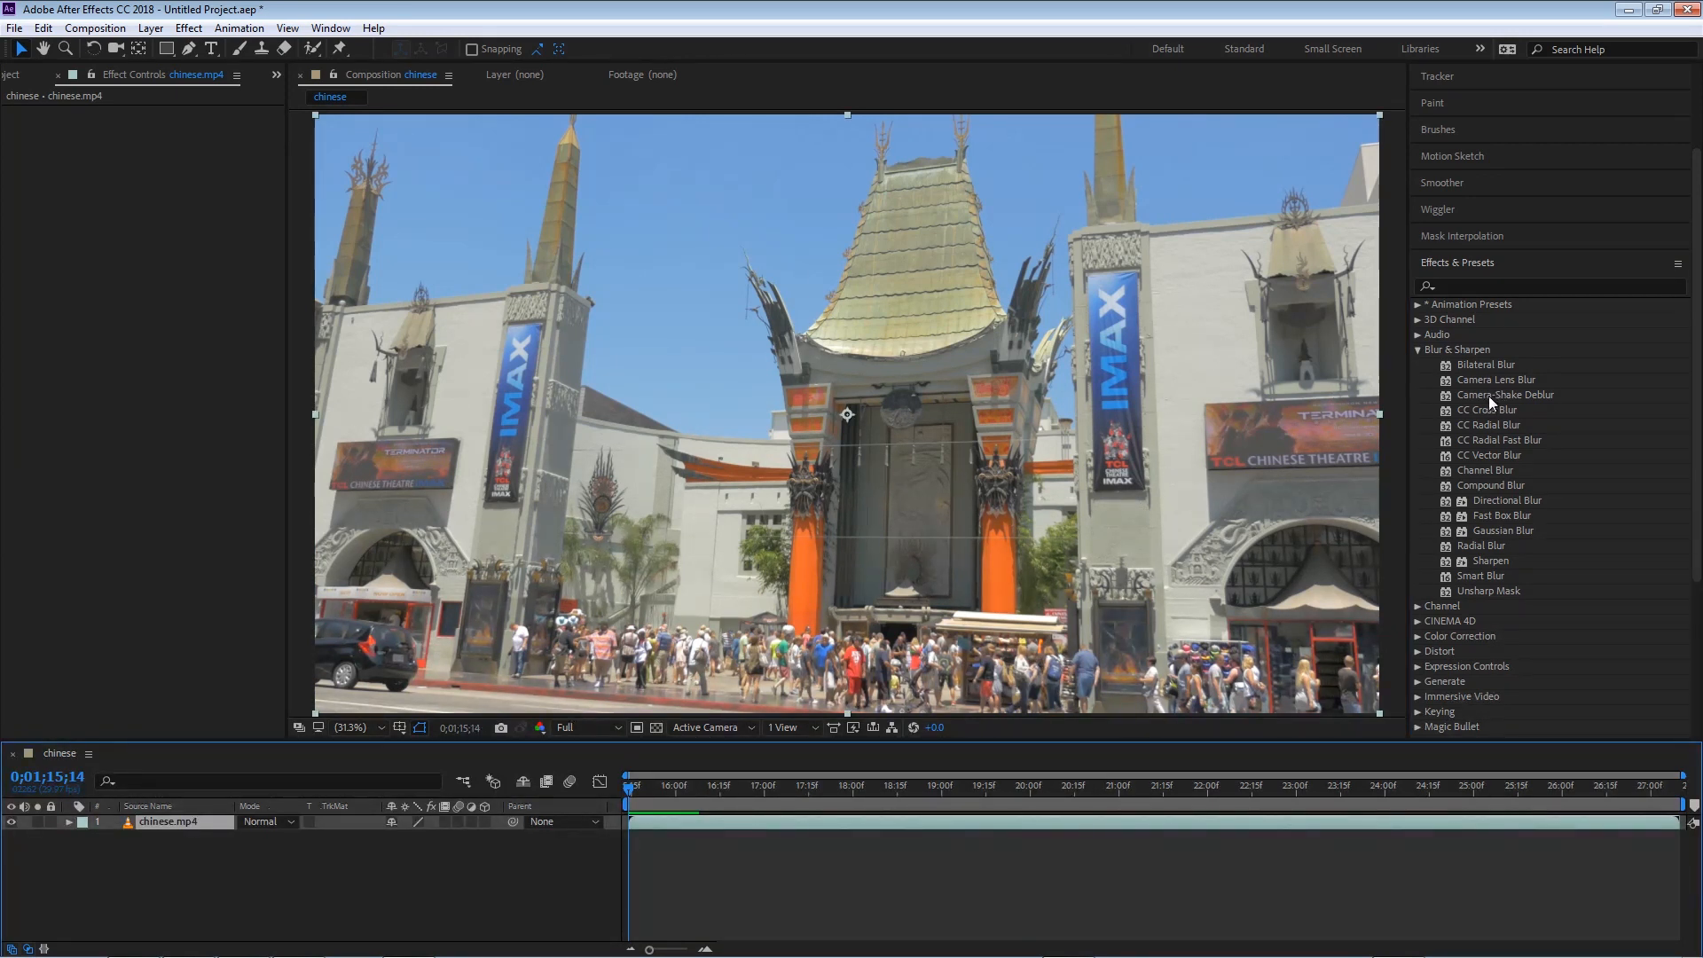
pyautogui.doubleClick(1488, 410)
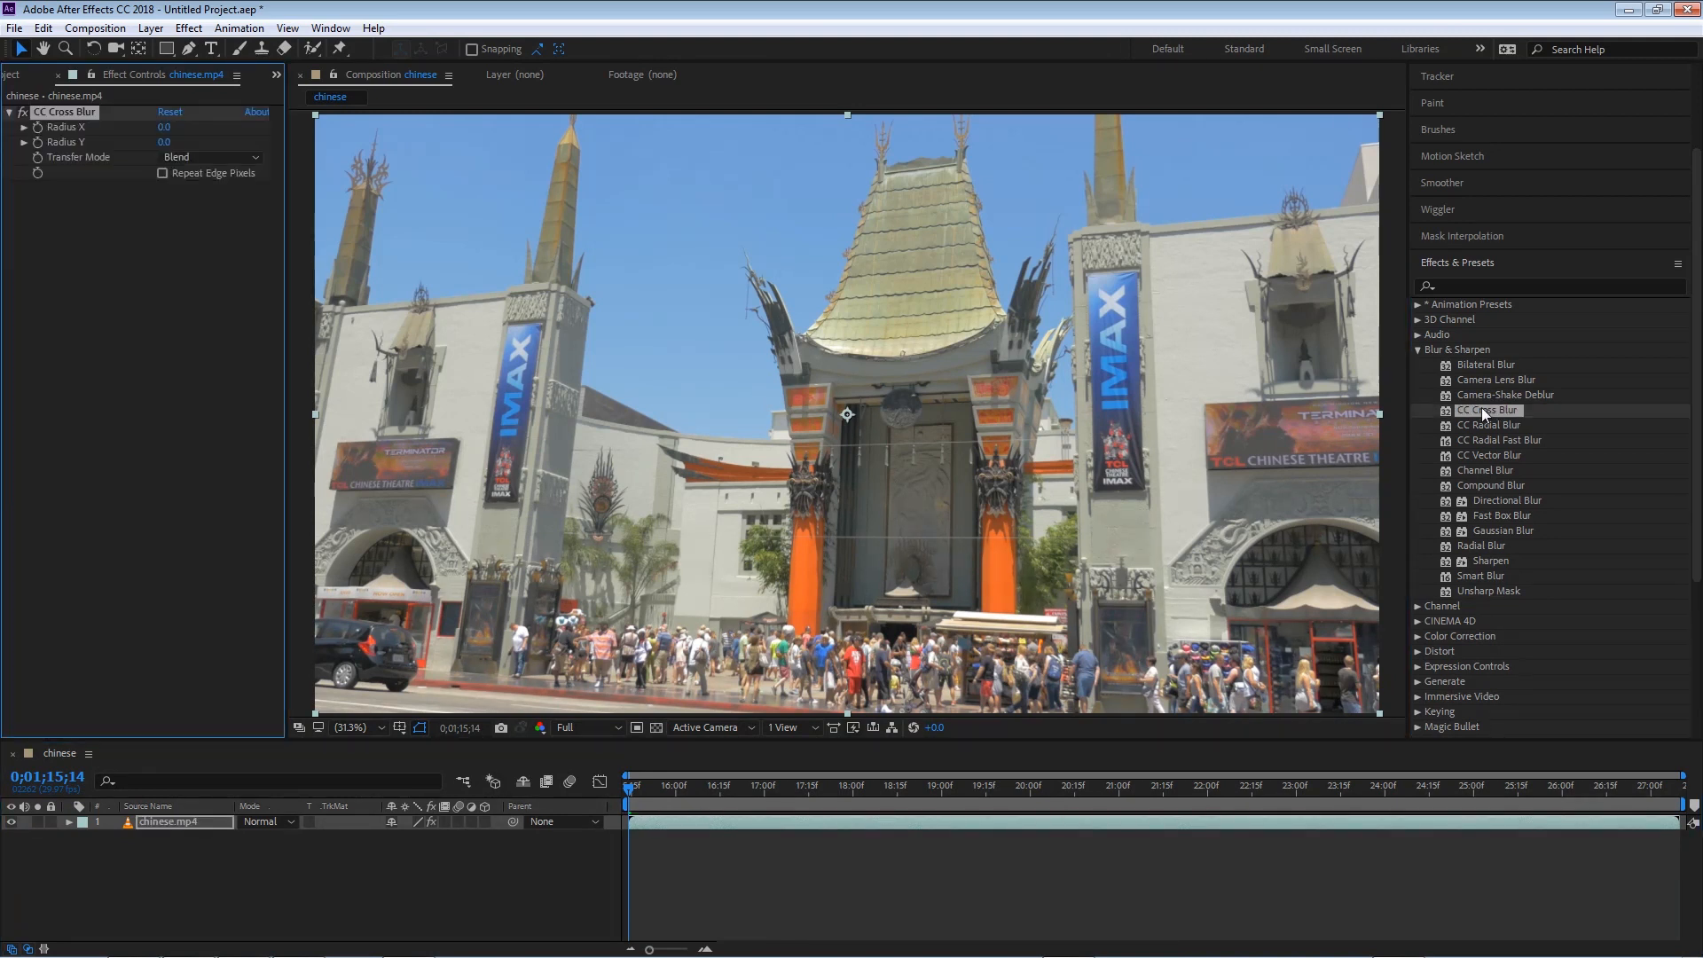
pyautogui.moveTo(1474, 454)
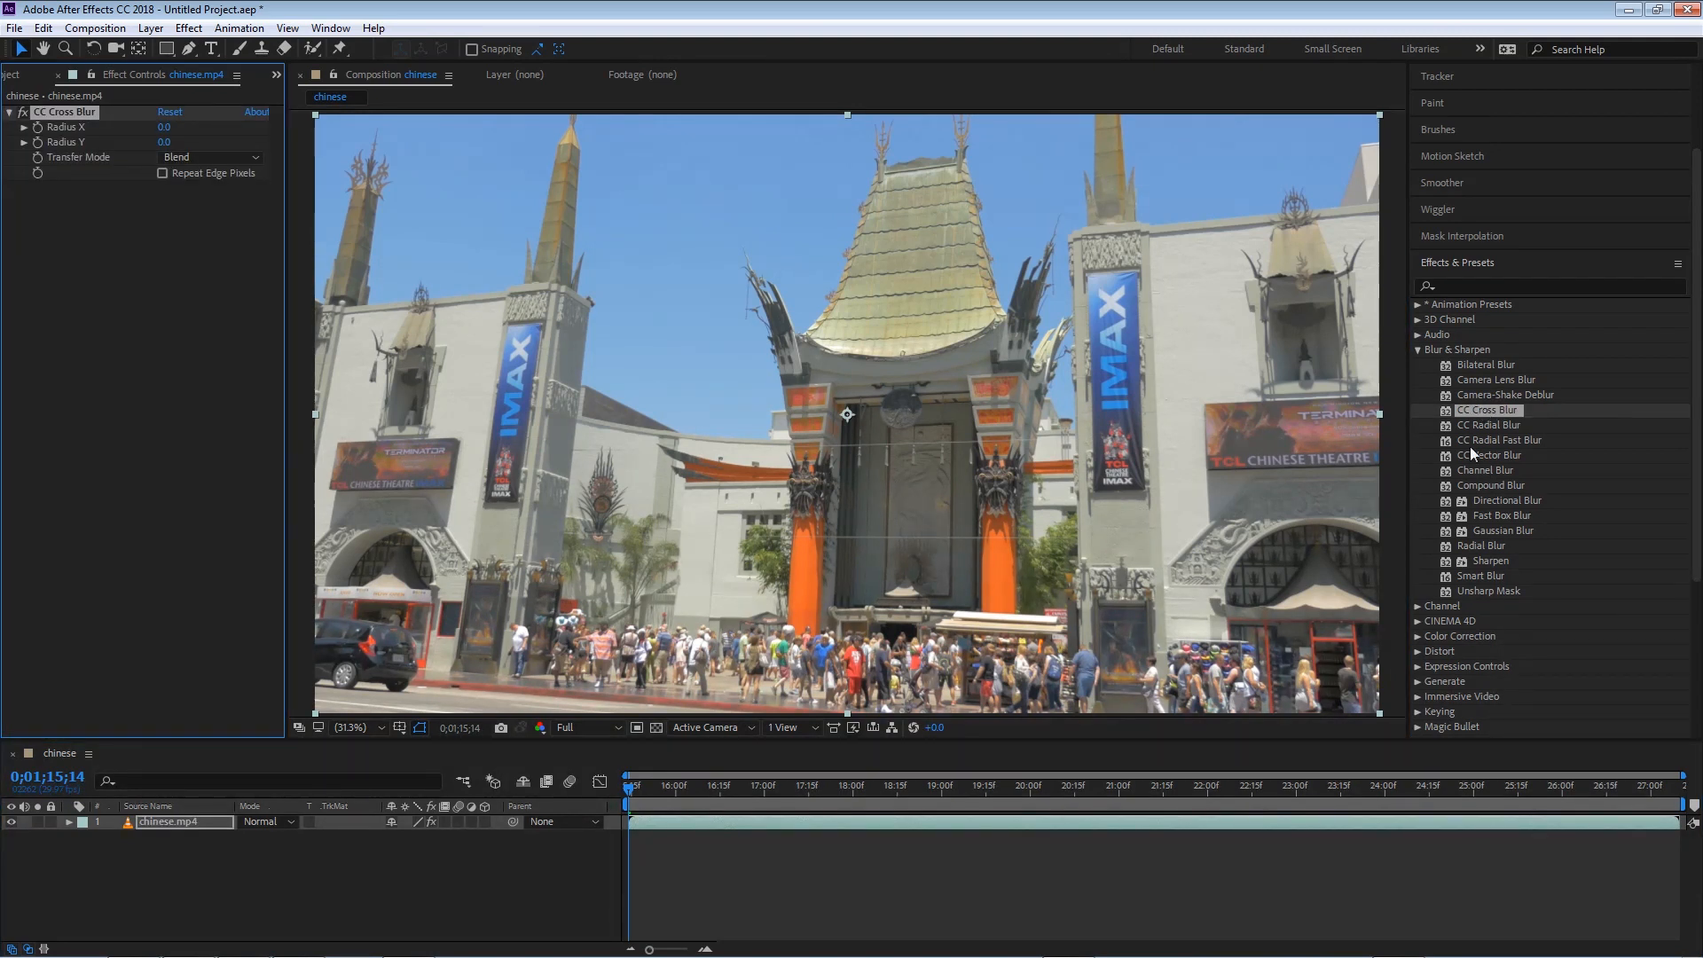
pyautogui.moveTo(1464, 423)
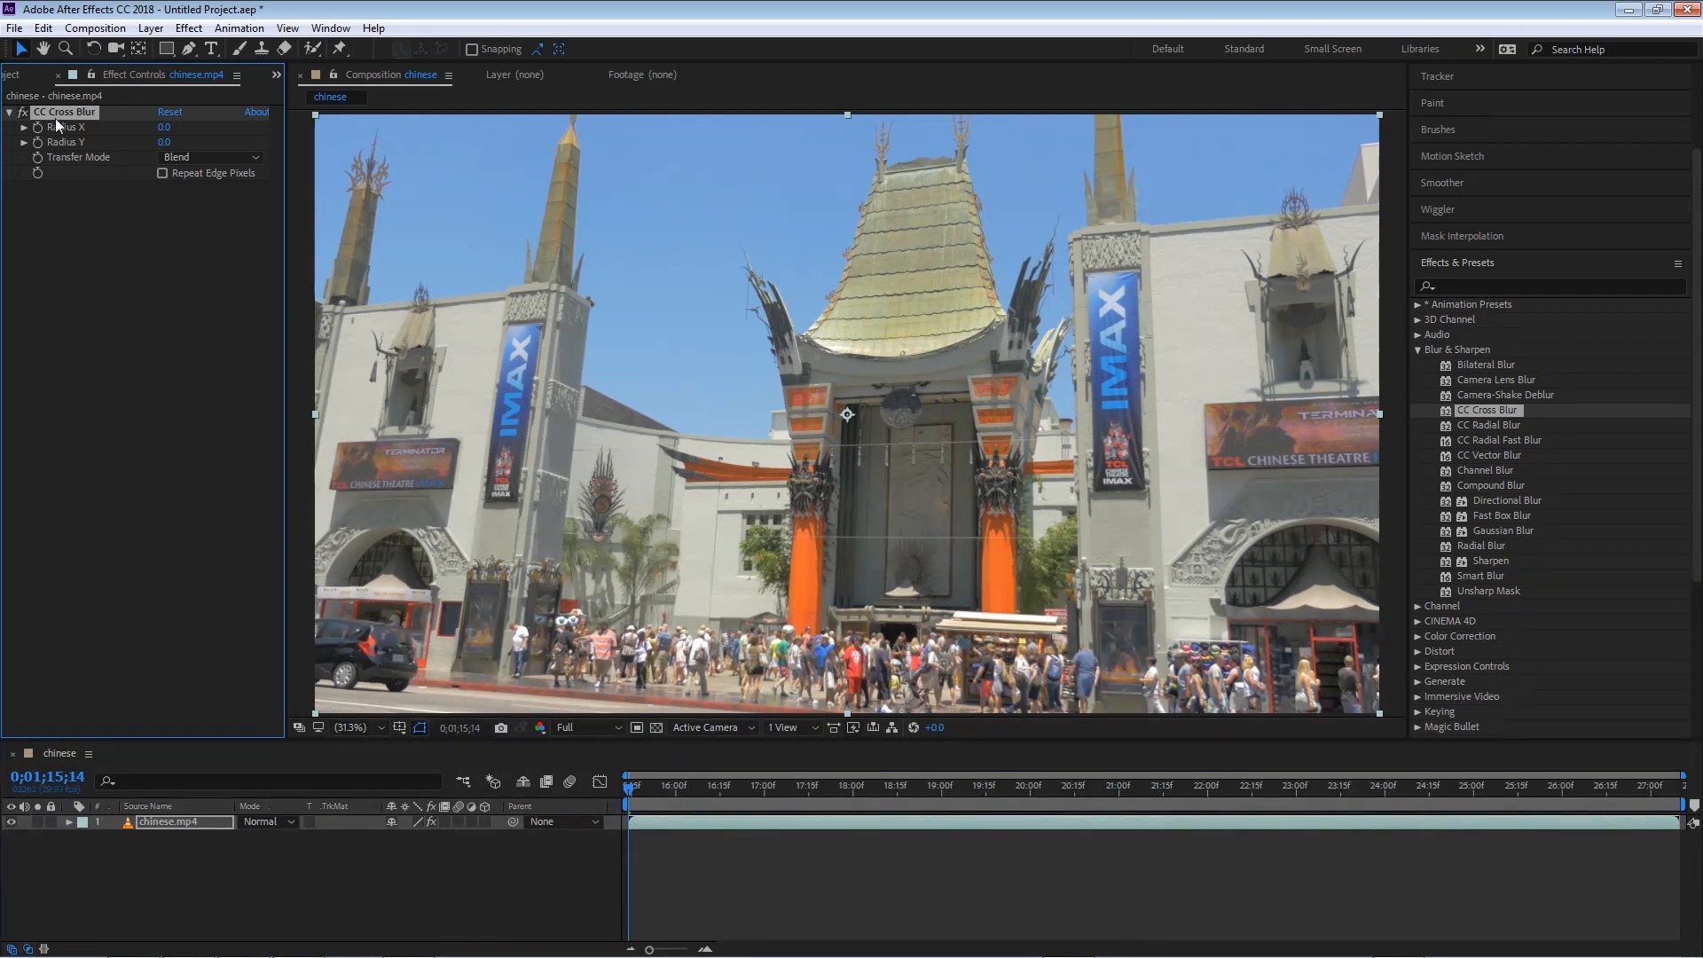
pyautogui.moveTo(1386, 389)
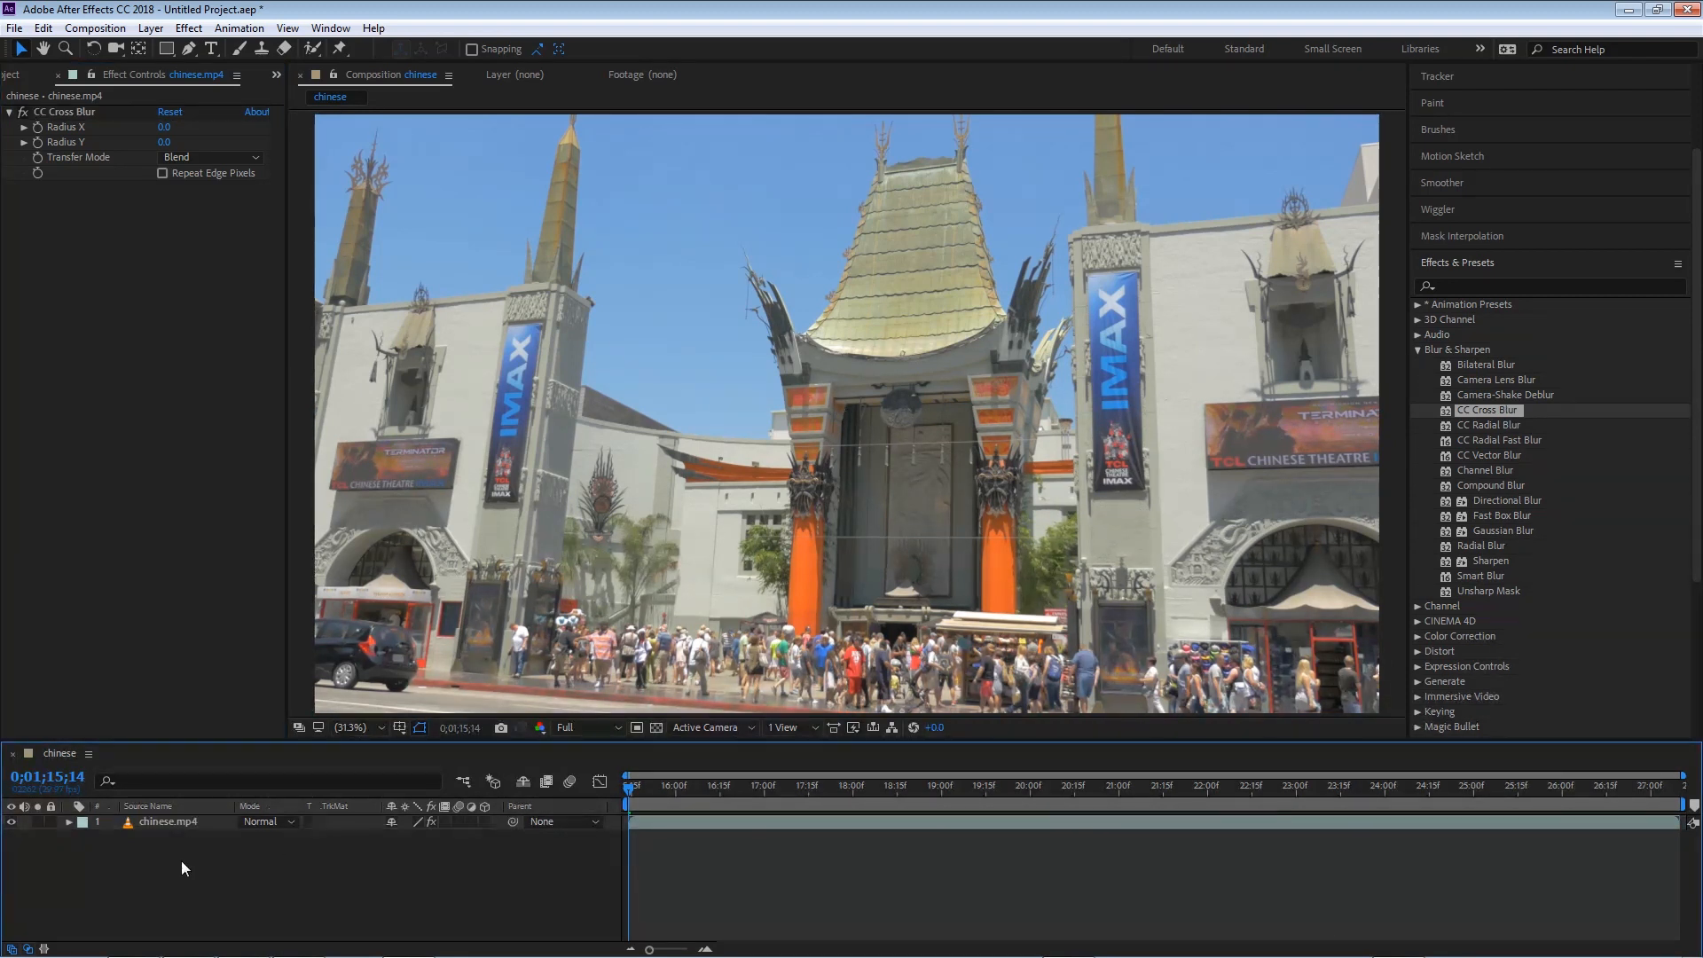
# - Create a default Medium Gray-Blue Solid 1 layer above the footage and deselect it
pyautogui.click(151, 26)
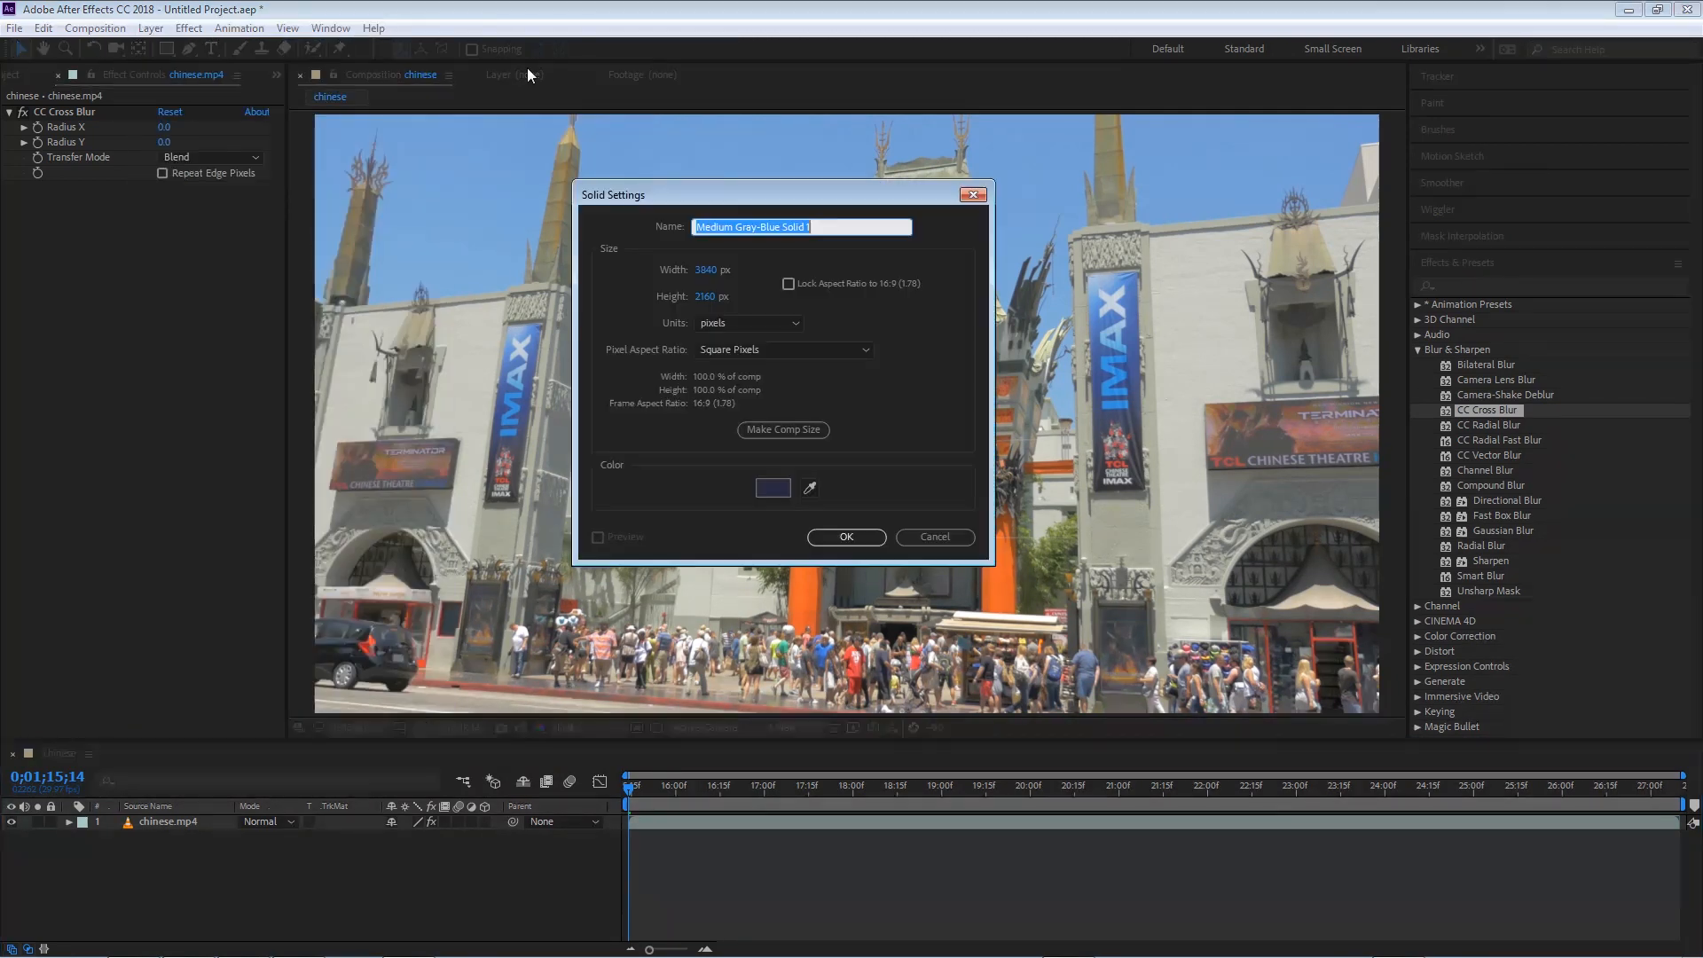
pyautogui.click(844, 536)
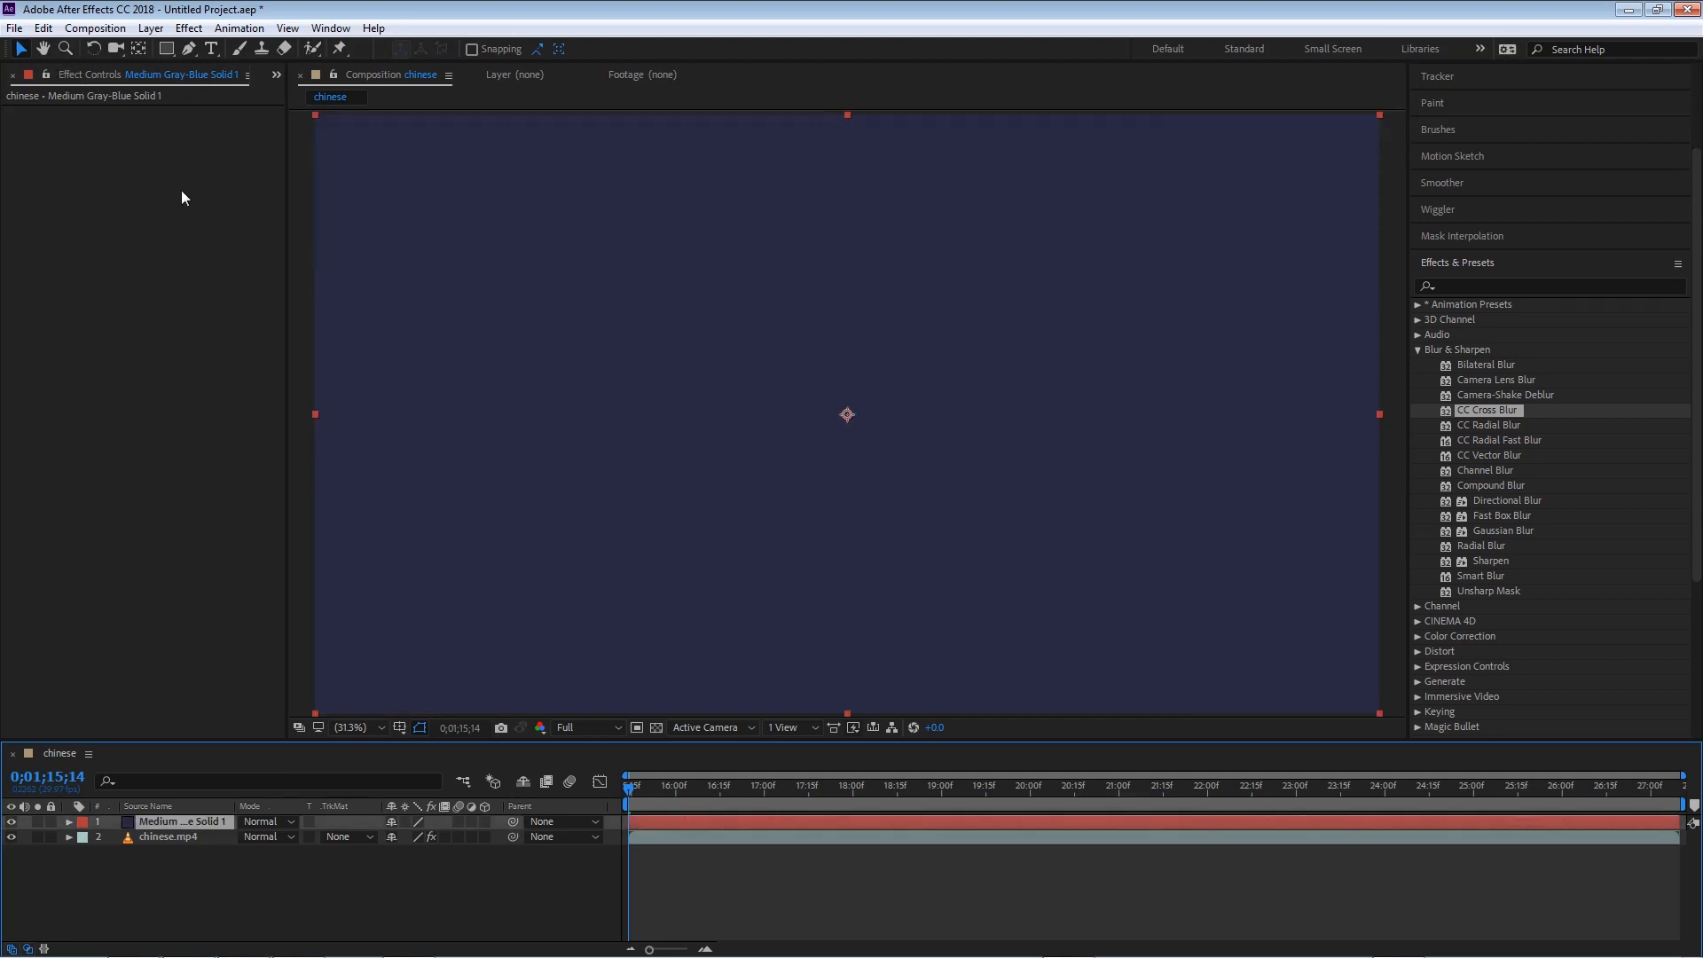
pyautogui.moveTo(150, 181)
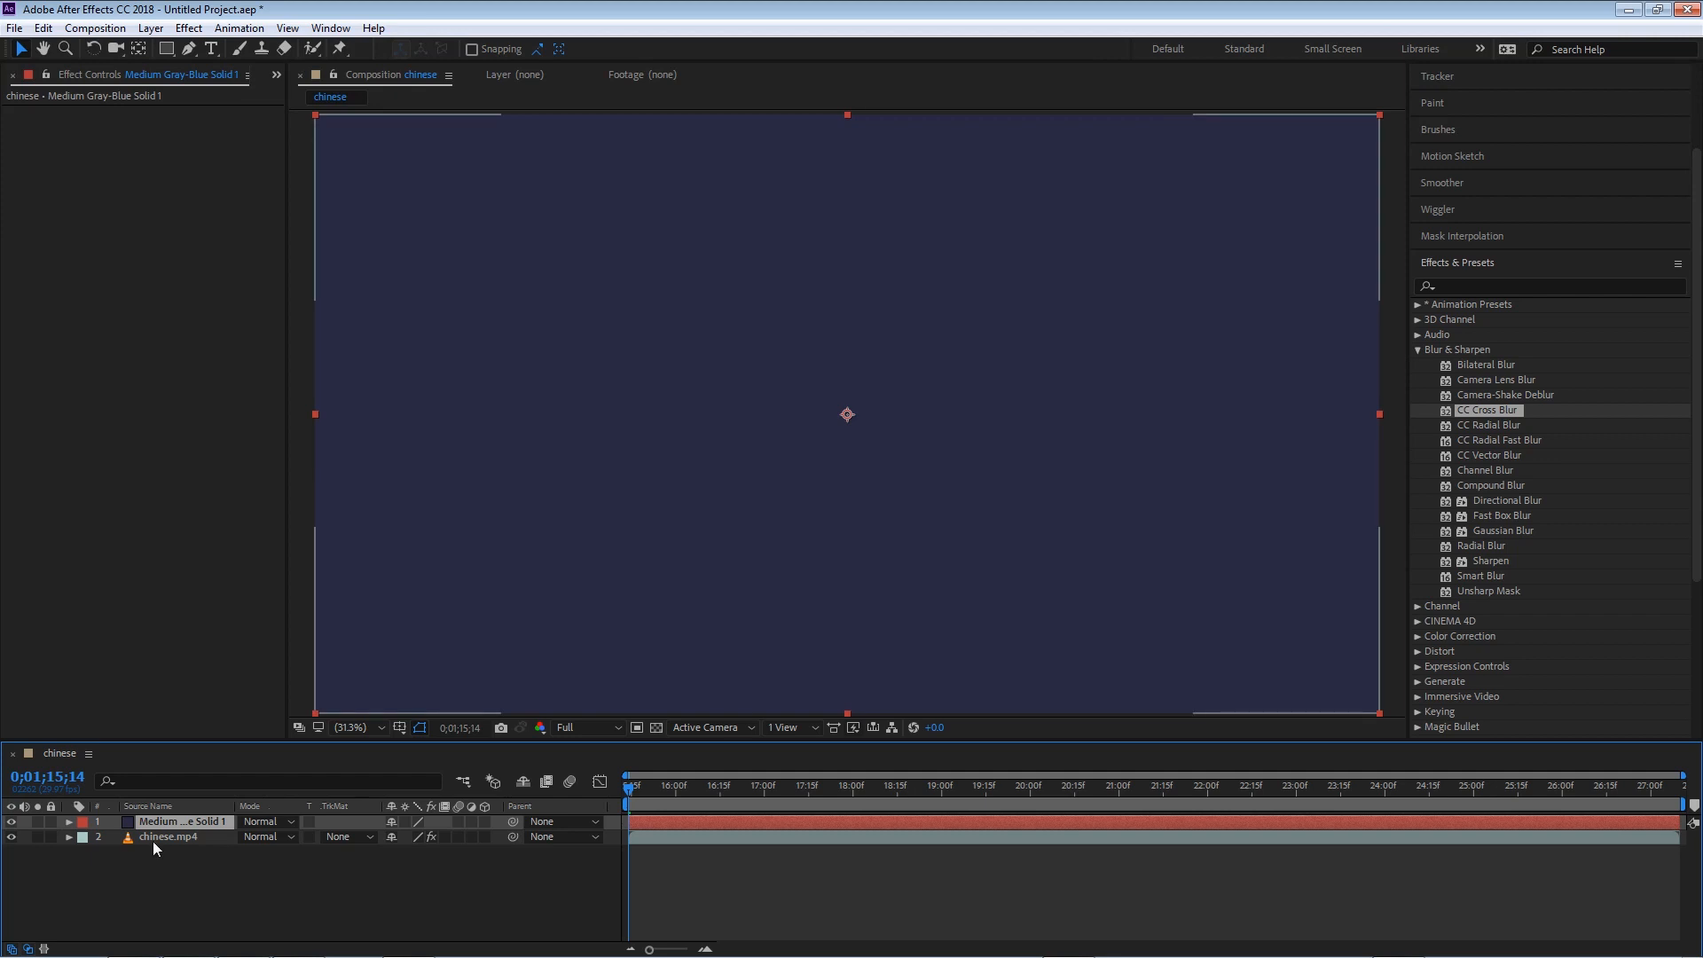
pyautogui.click(171, 836)
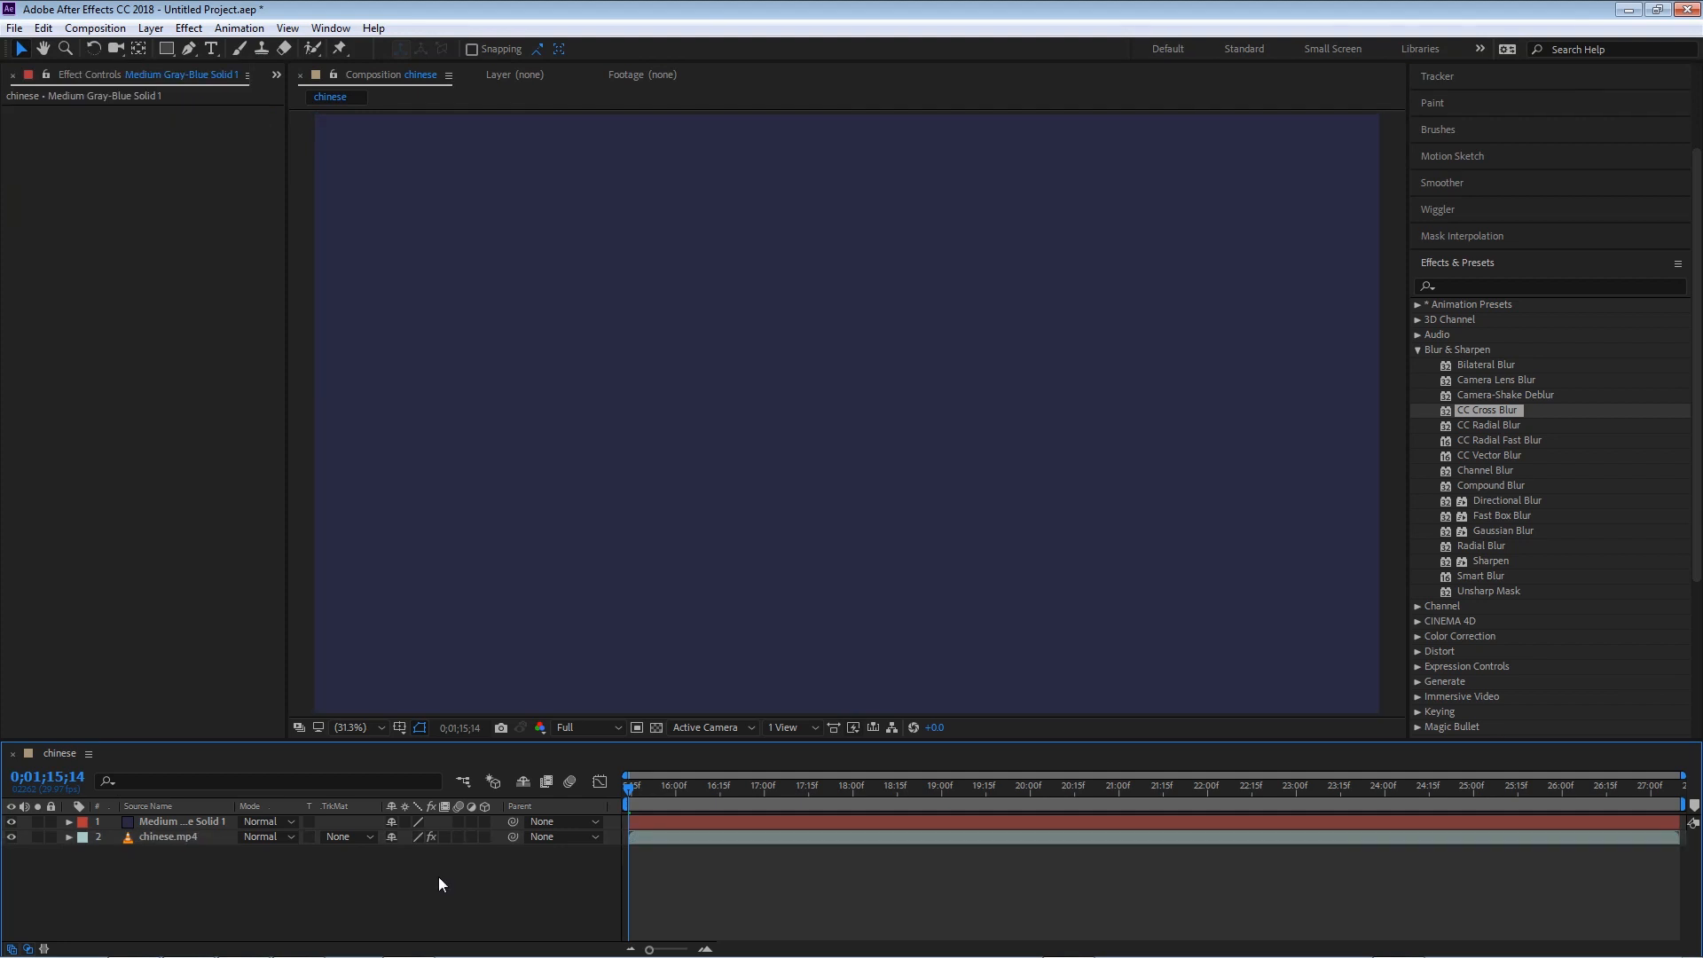
pyautogui.moveTo(433, 888)
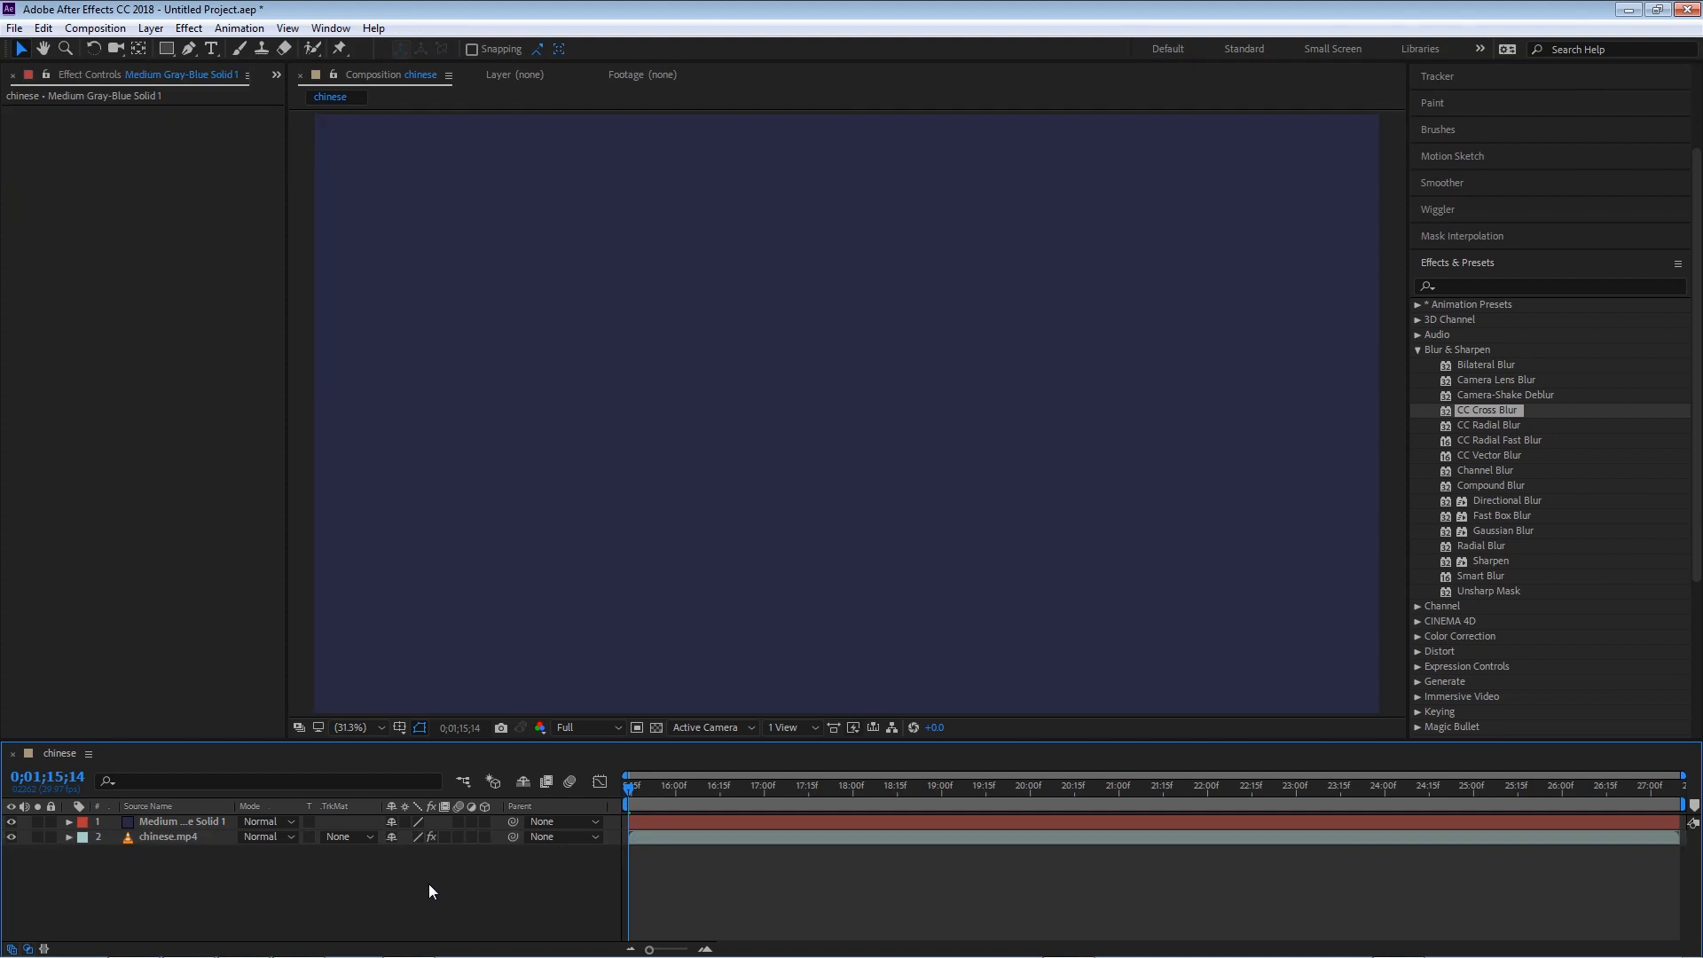
# - Apply Effect > Generate > Fractal to the gray-blue solid, filling it with a red Mandelbrot pattern
pyautogui.click(183, 822)
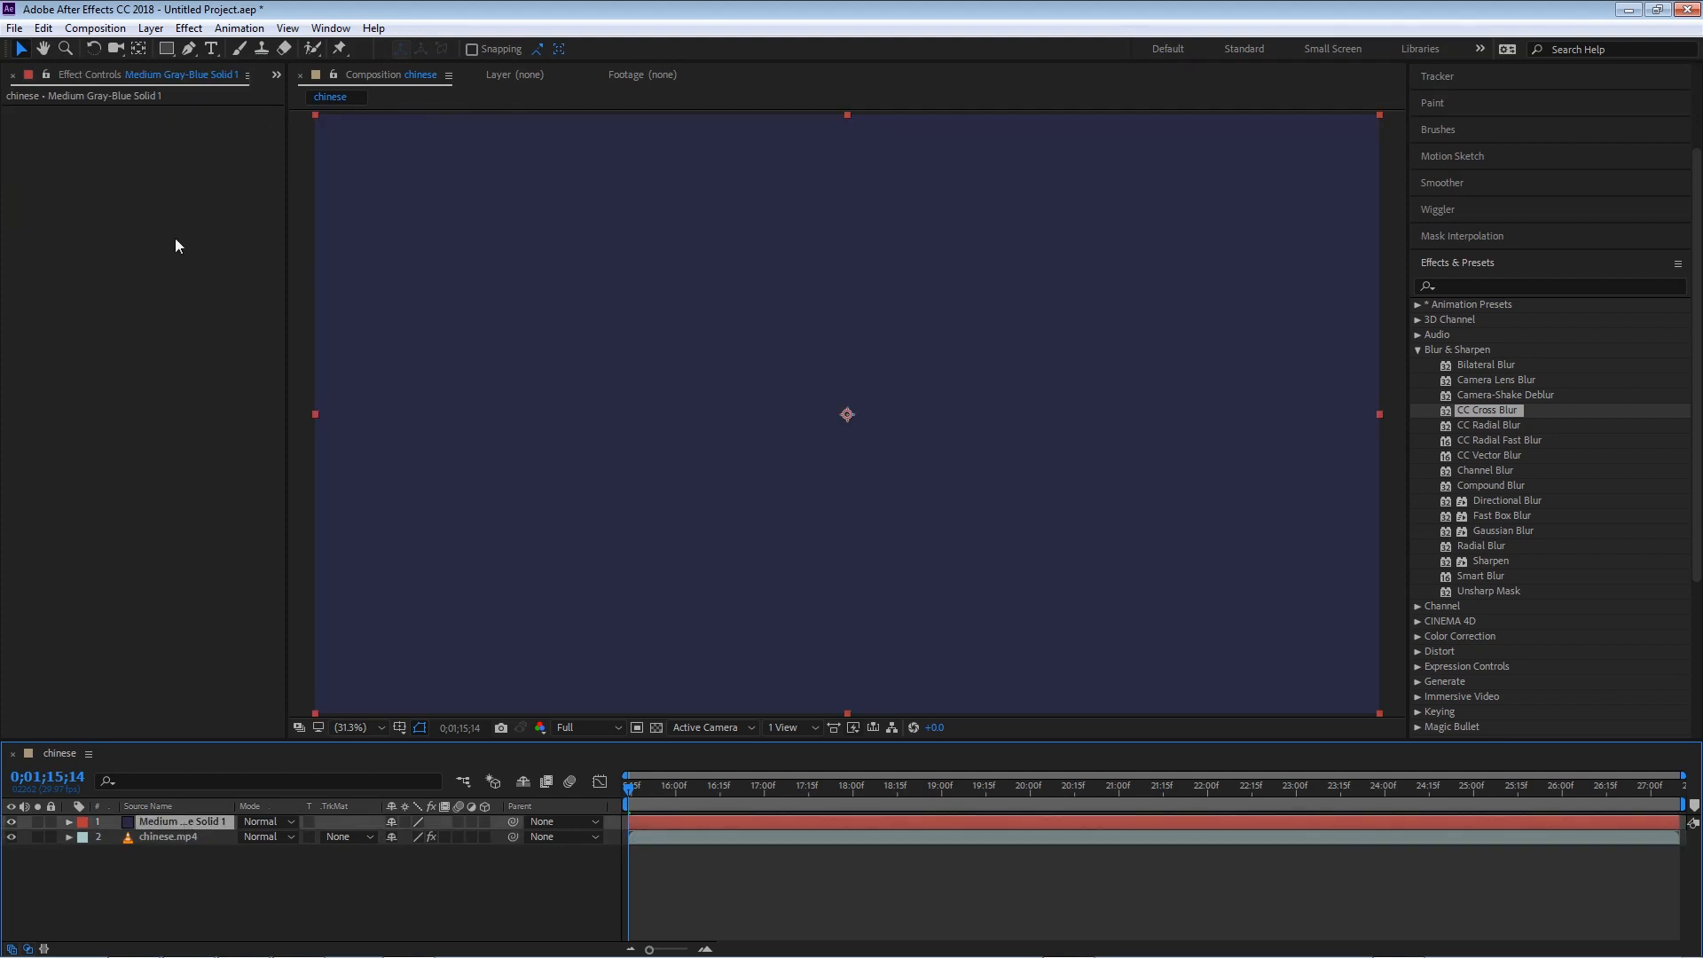
pyautogui.click(189, 27)
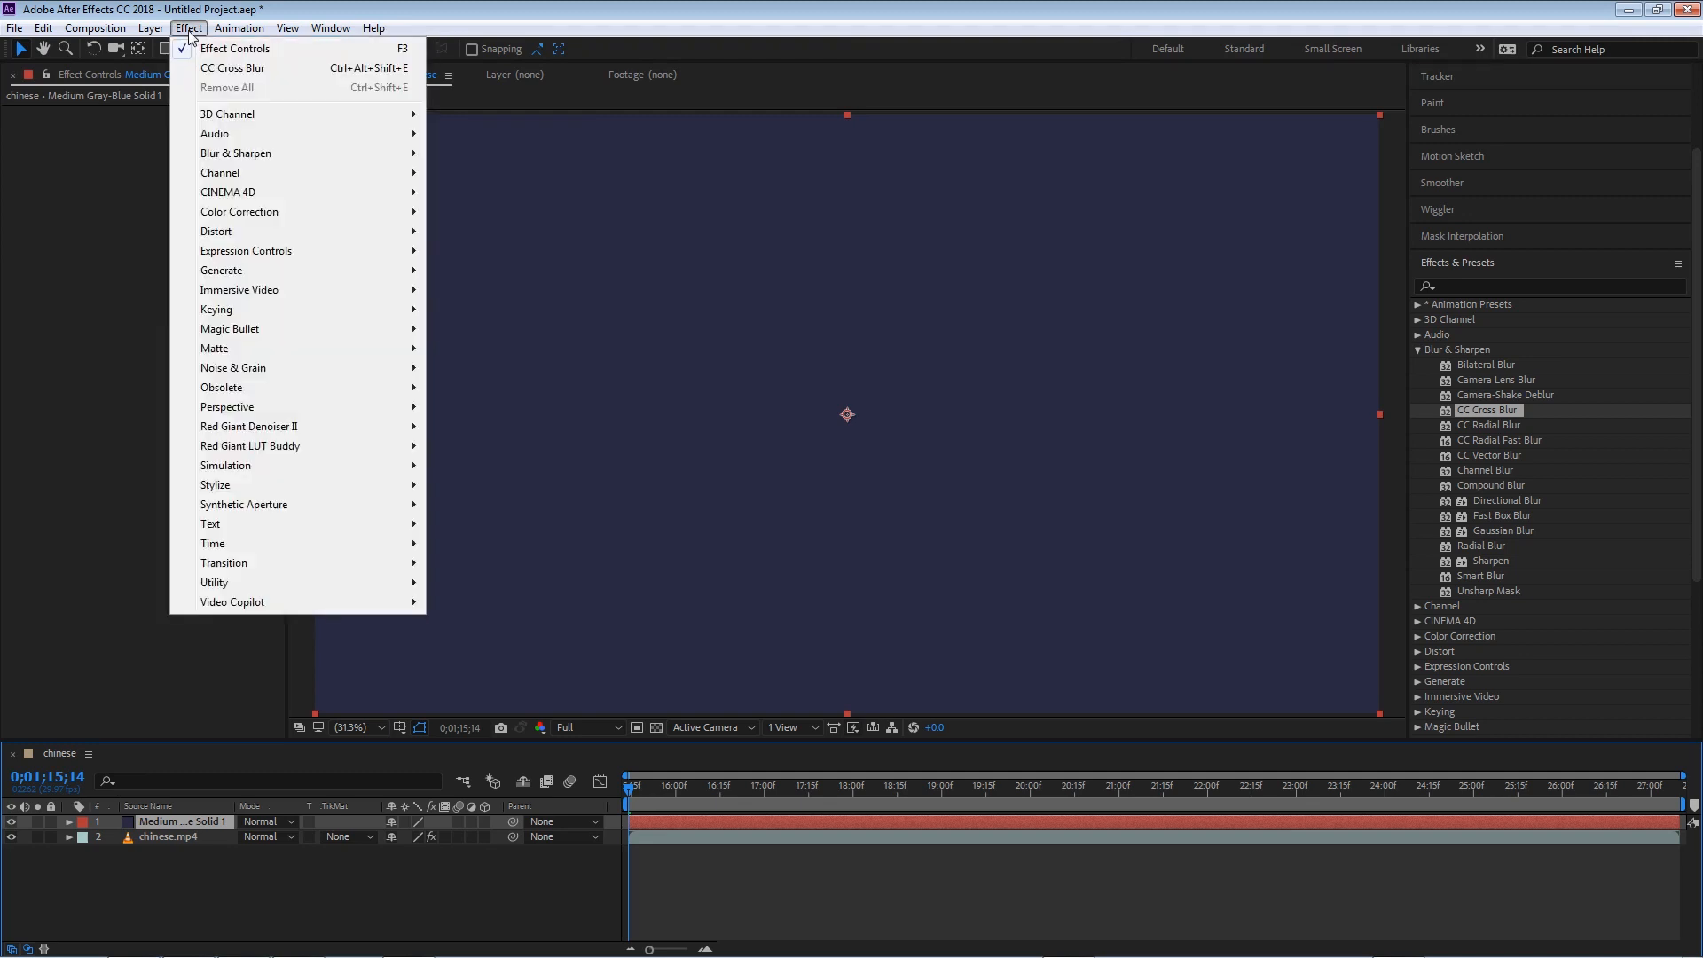
pyautogui.moveTo(215, 133)
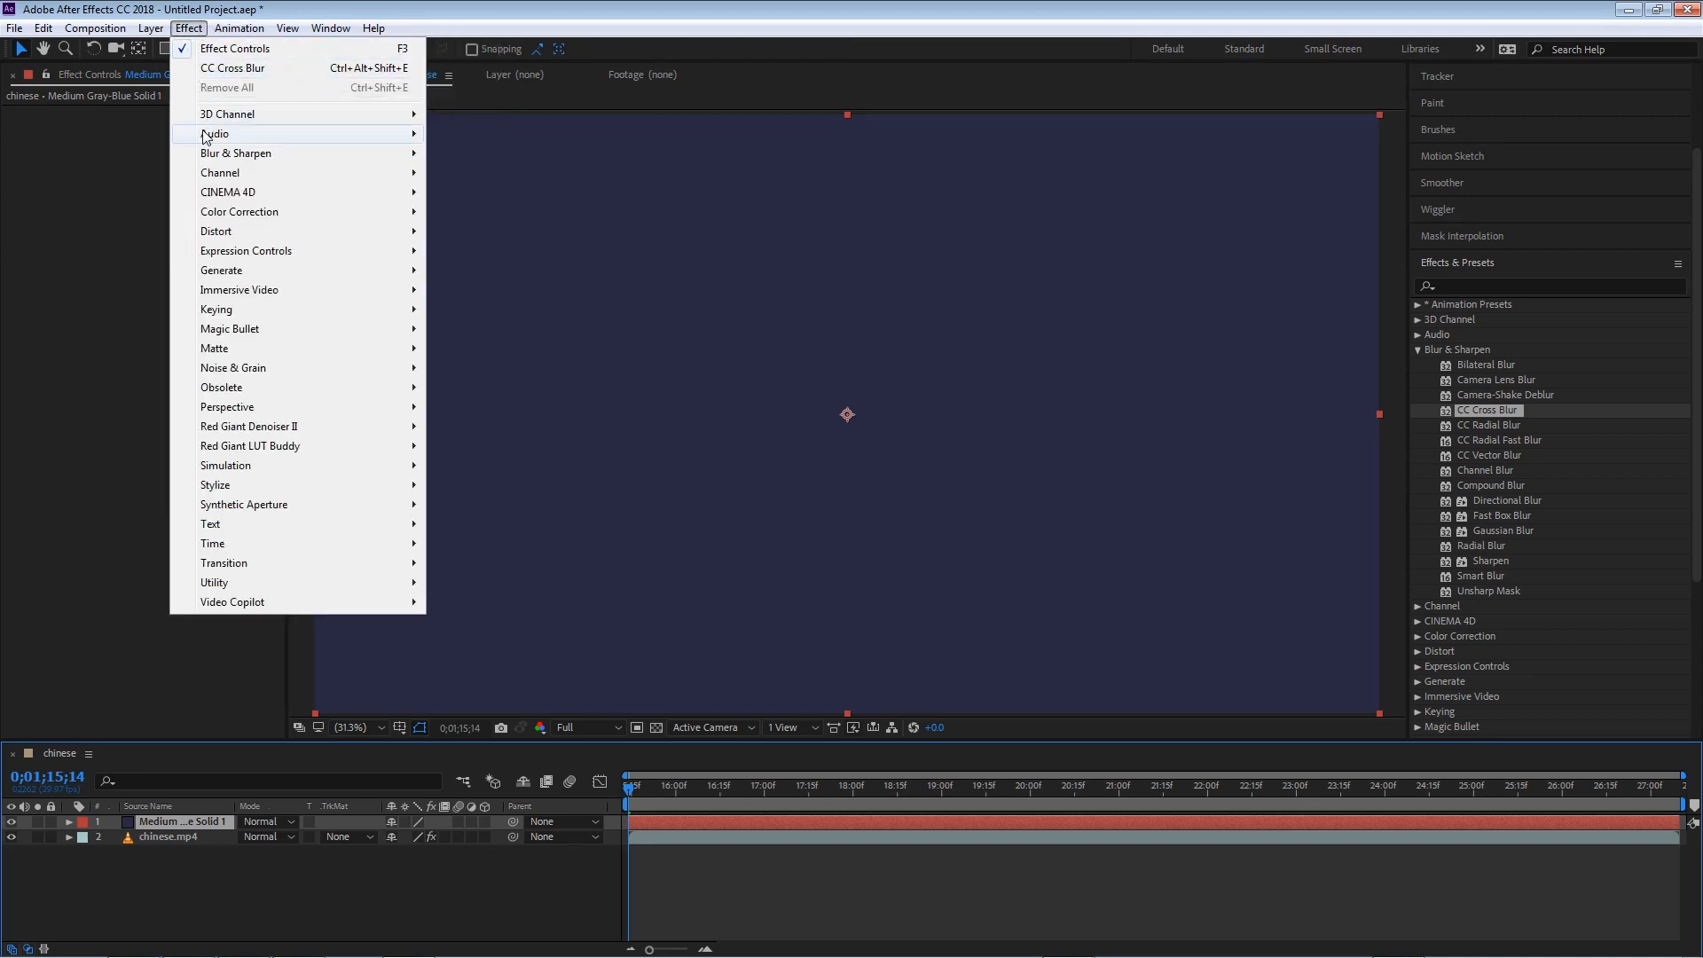
pyautogui.moveTo(215, 583)
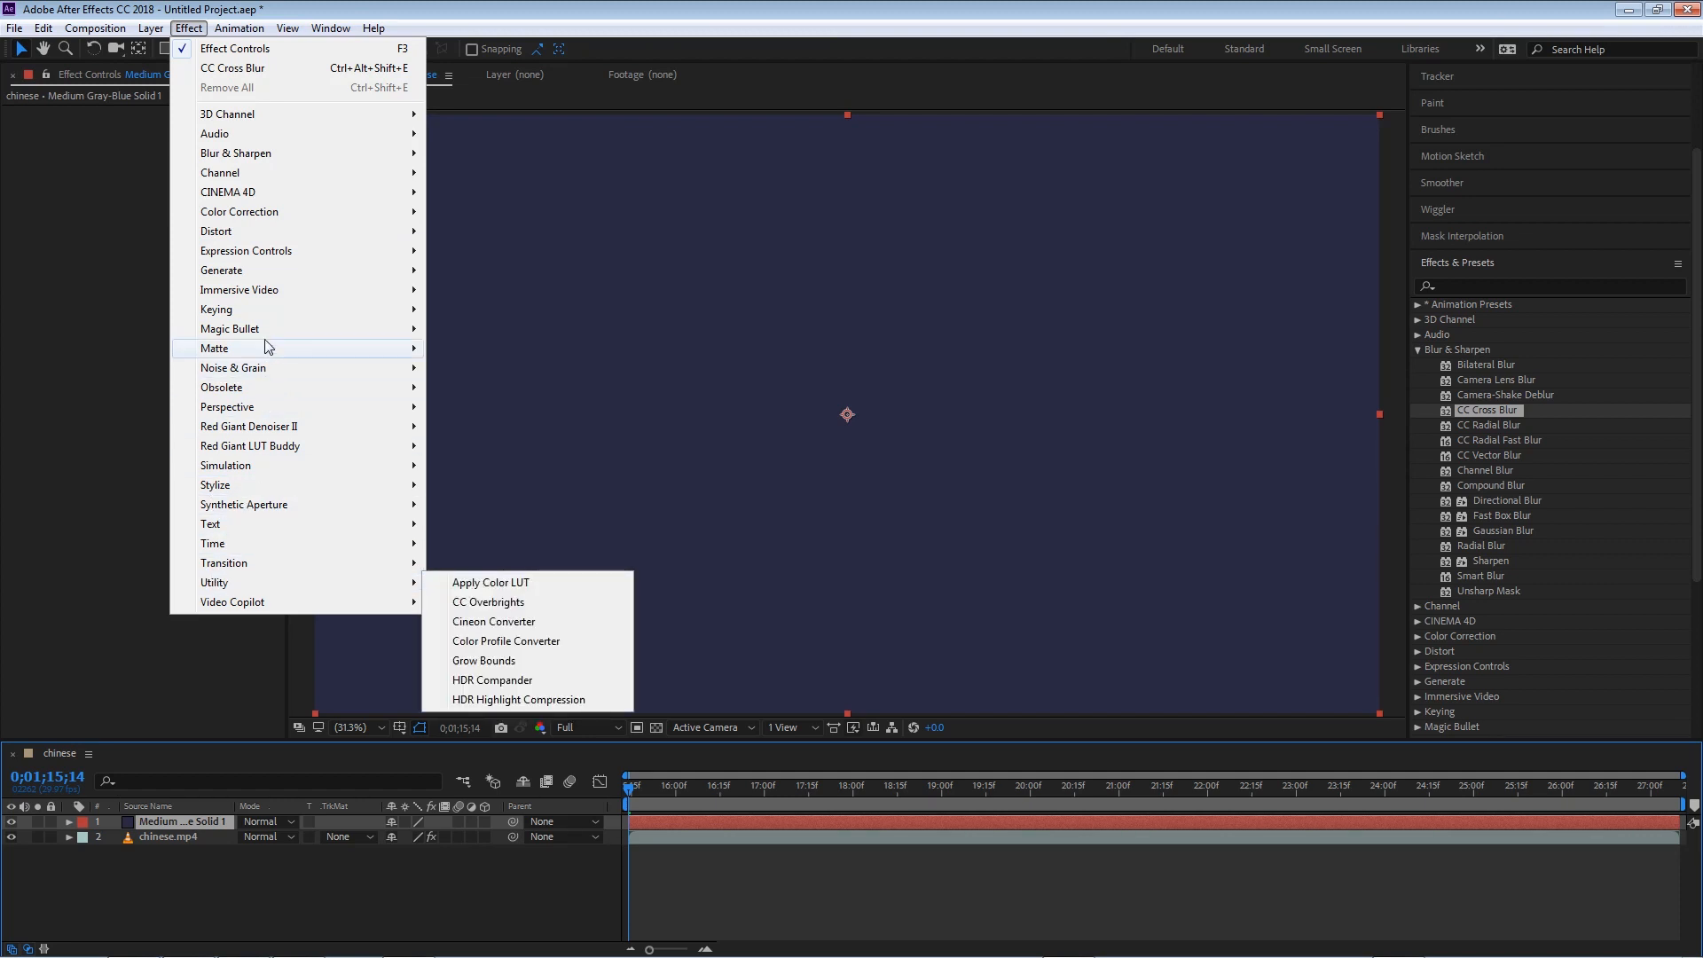
pyautogui.moveTo(221, 269)
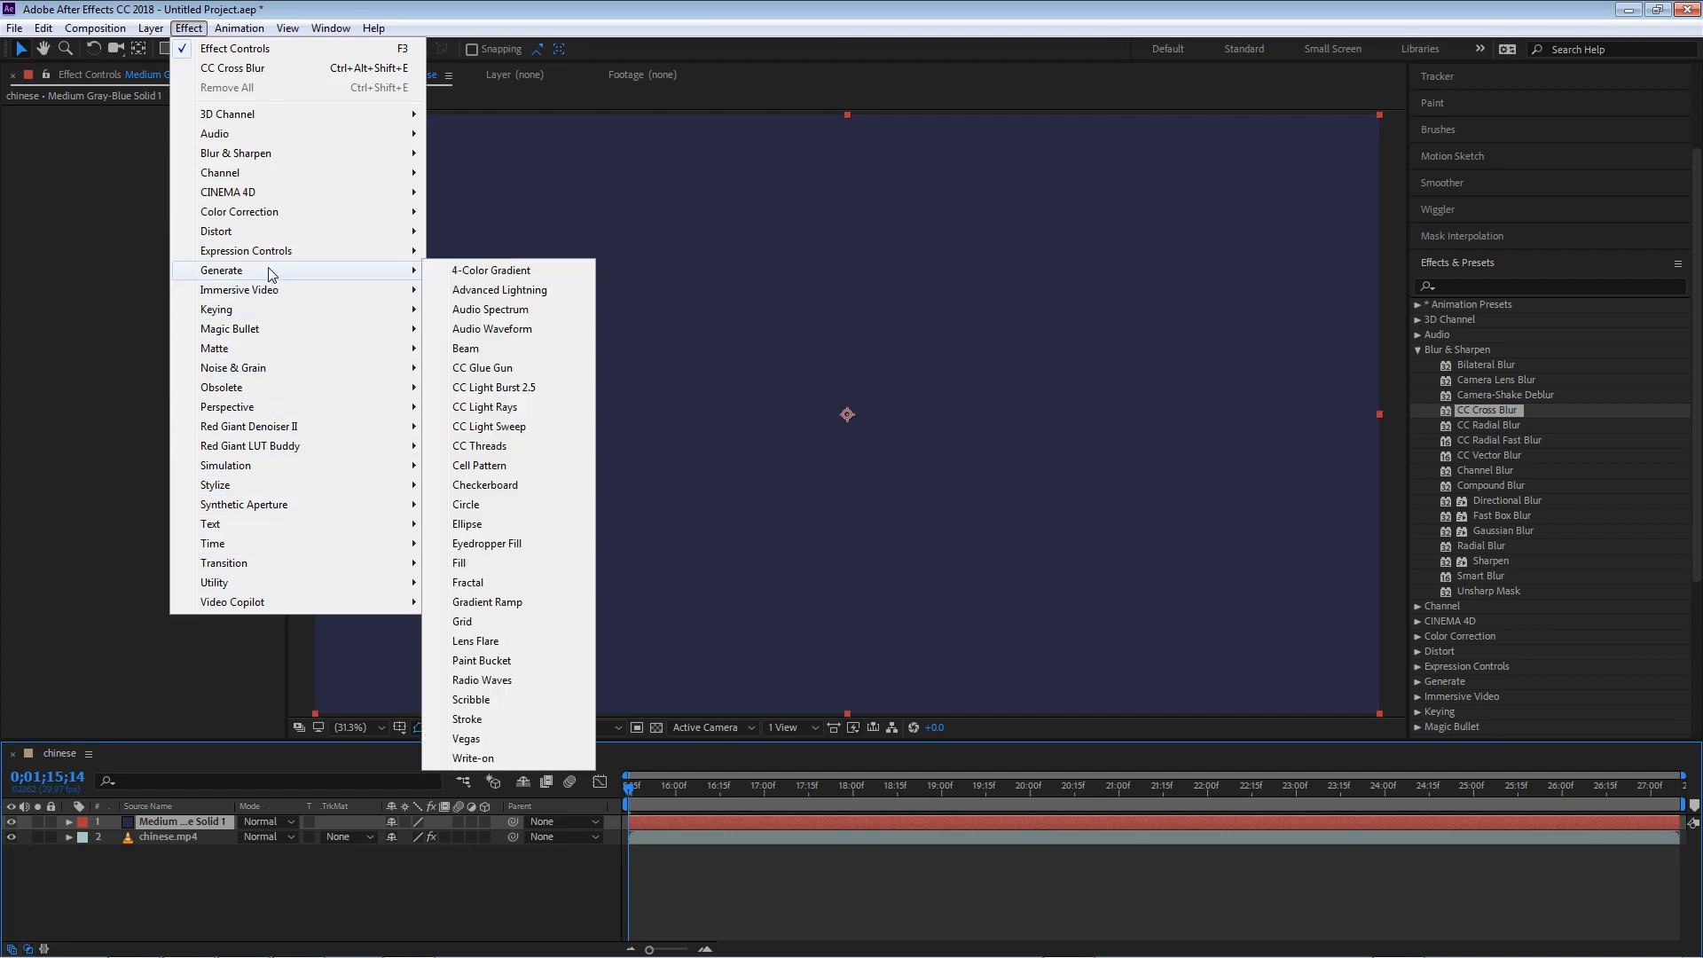
pyautogui.moveTo(466, 582)
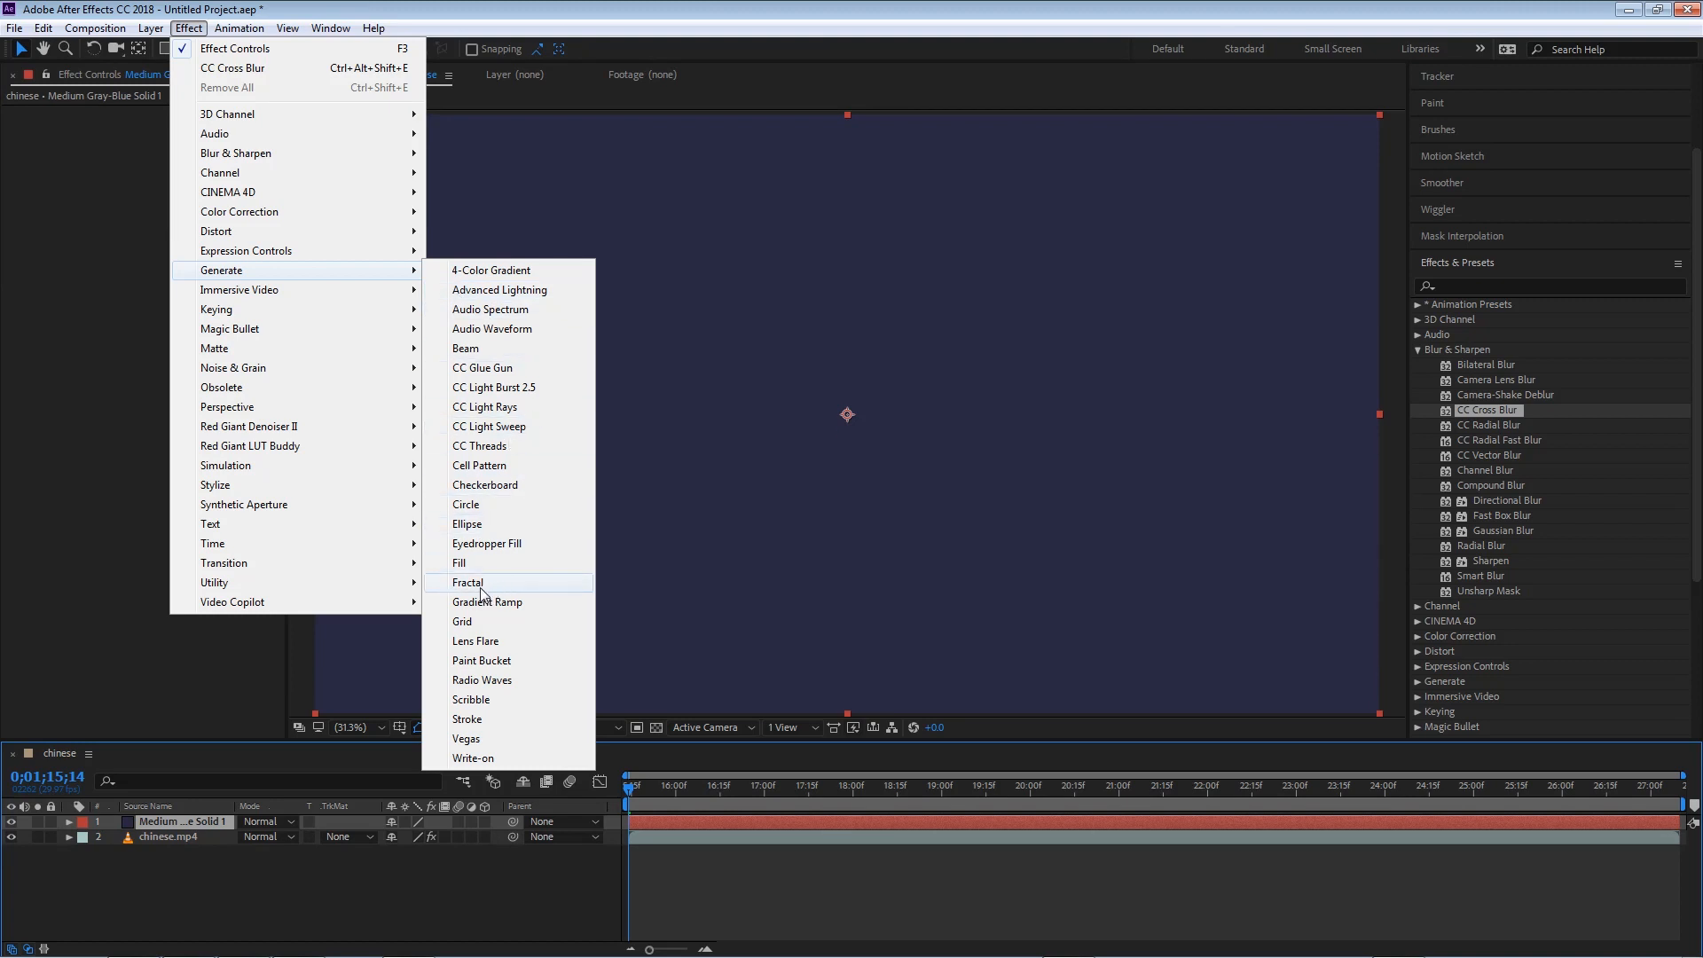
pyautogui.click(467, 582)
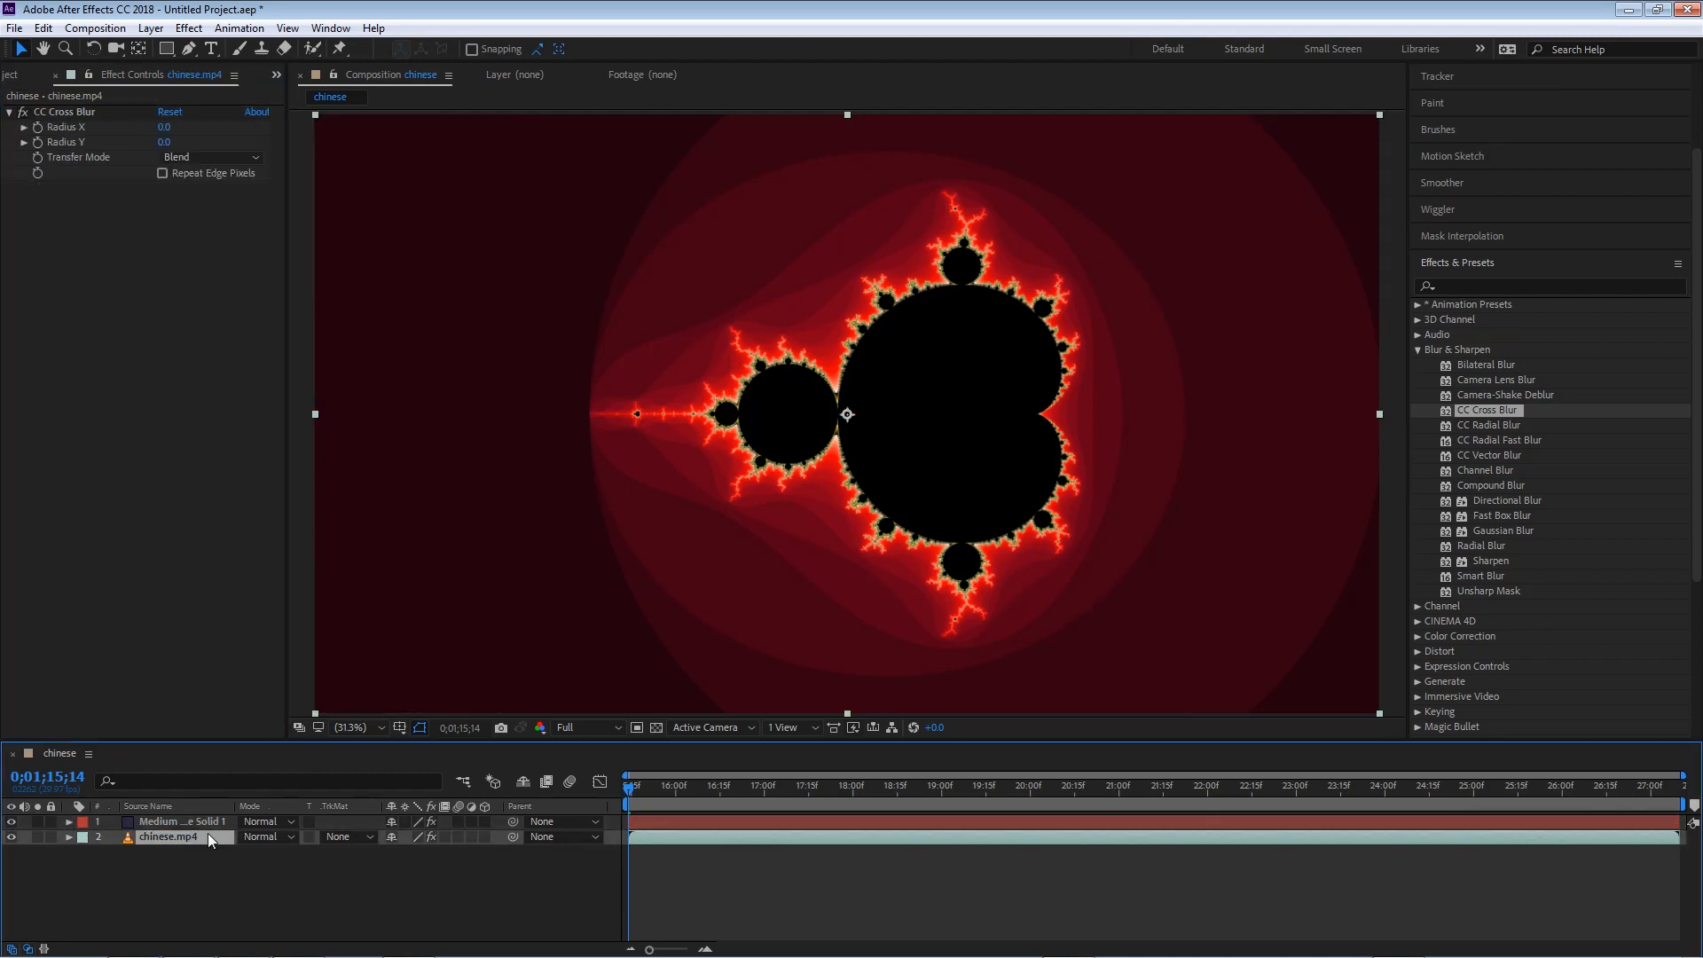
pyautogui.click(180, 822)
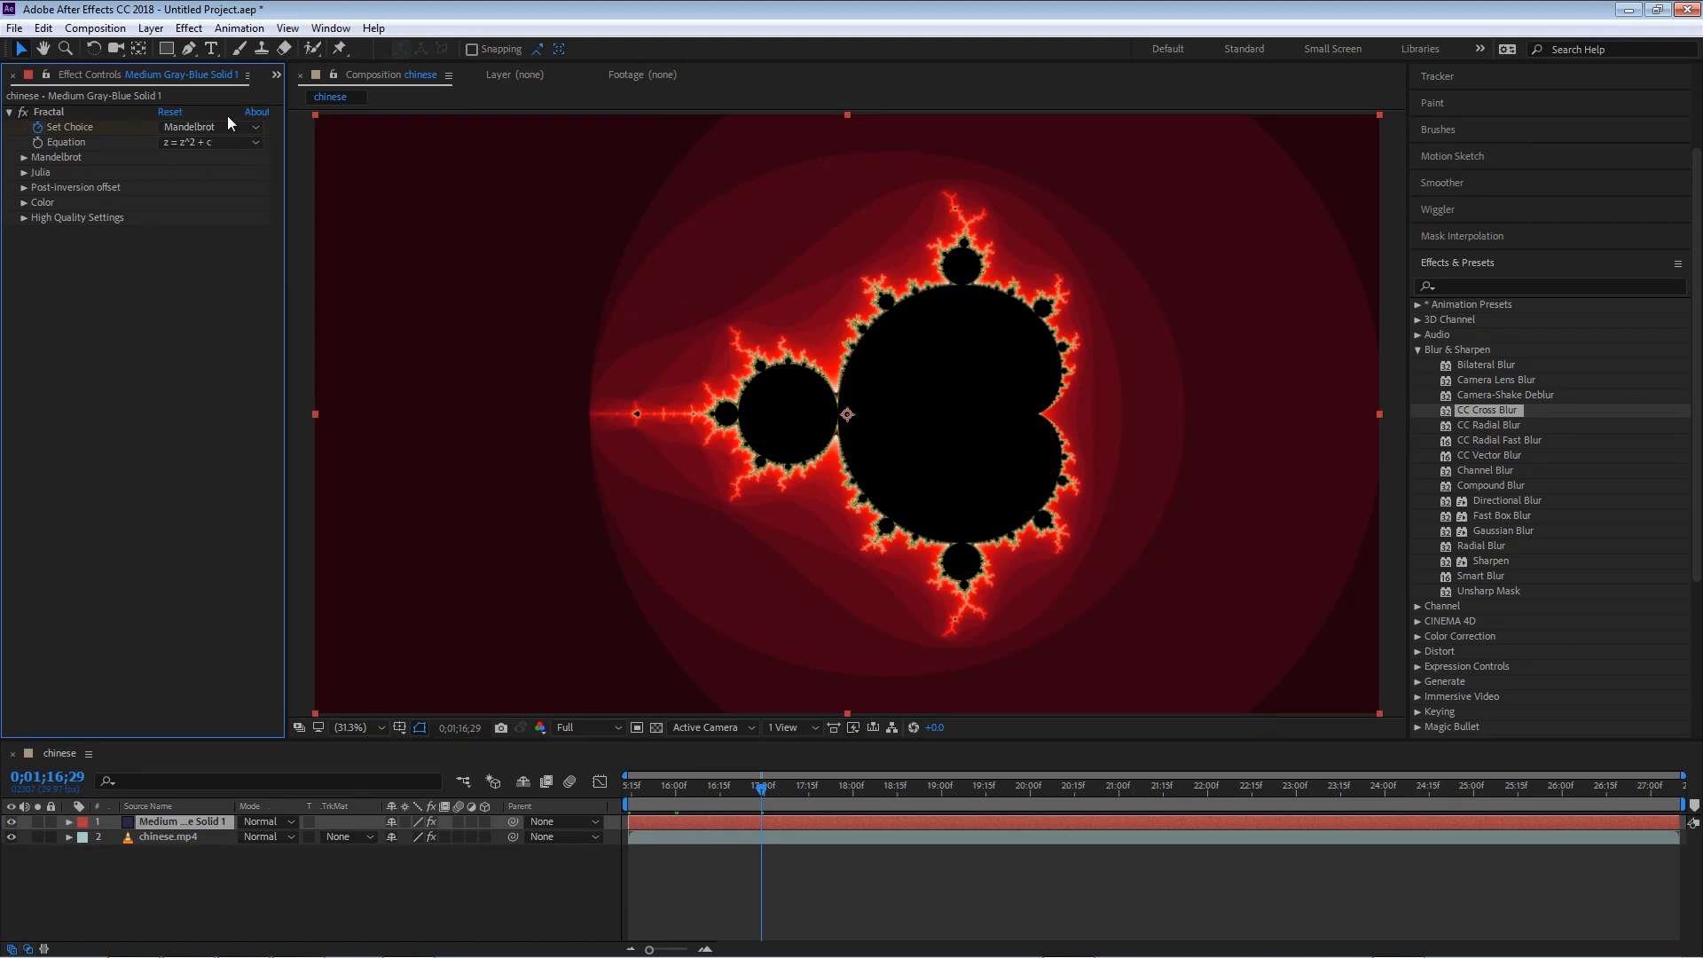
pyautogui.click(211, 128)
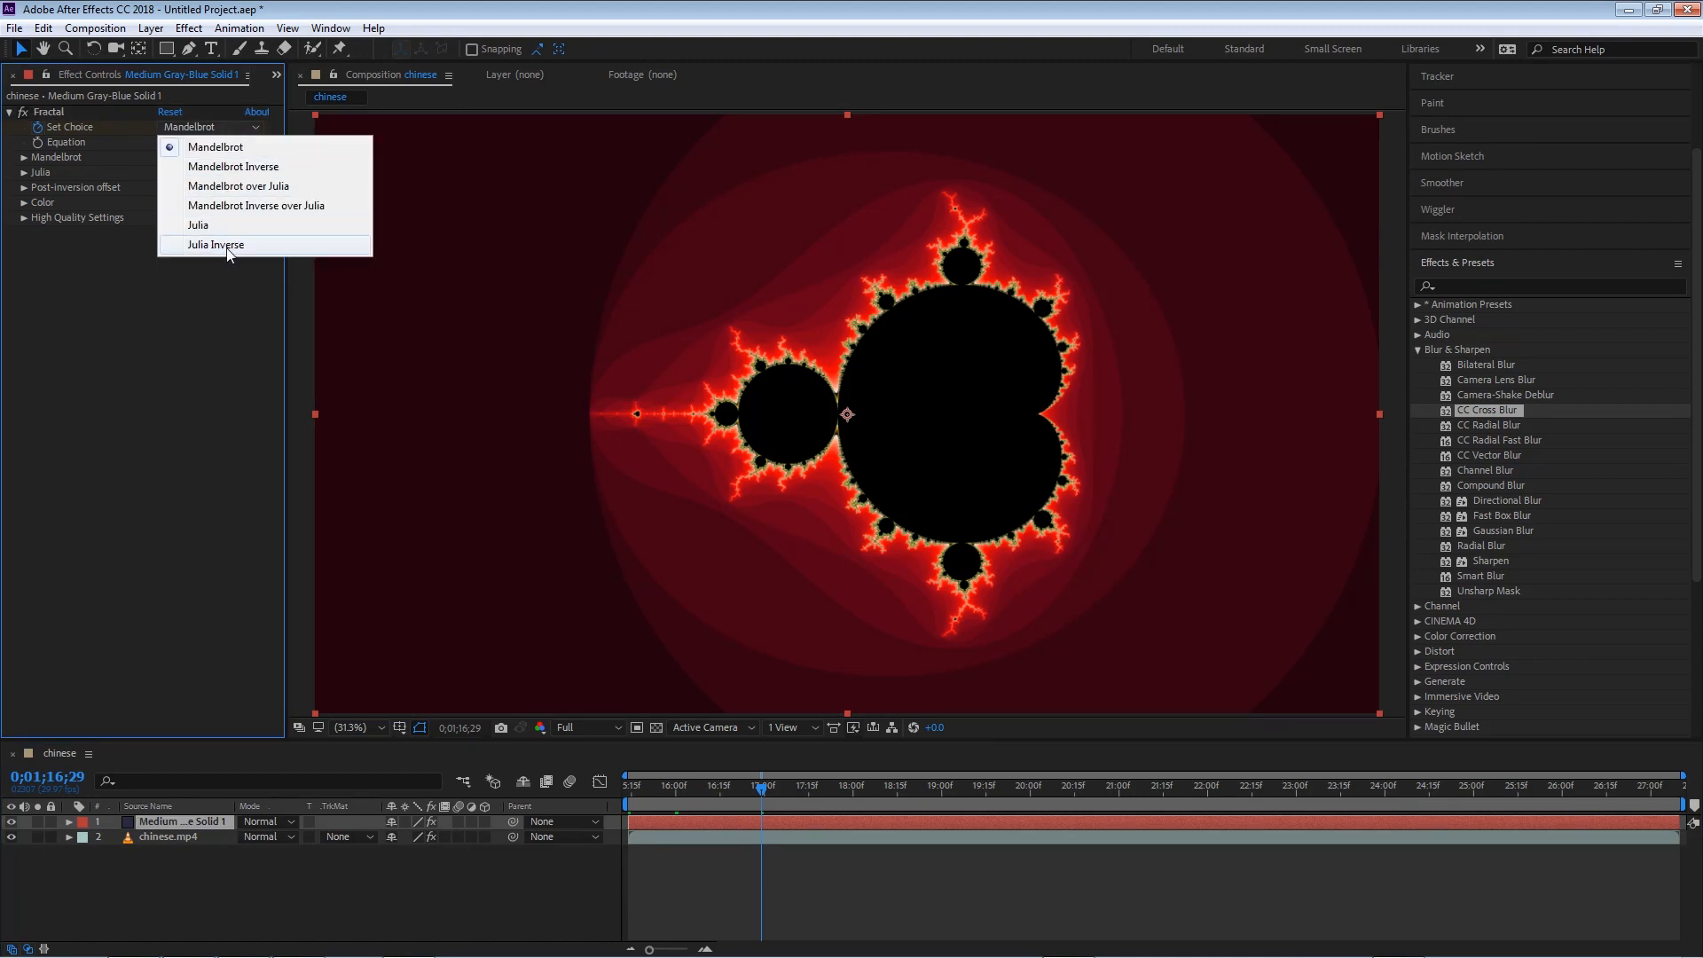
pyautogui.click(217, 244)
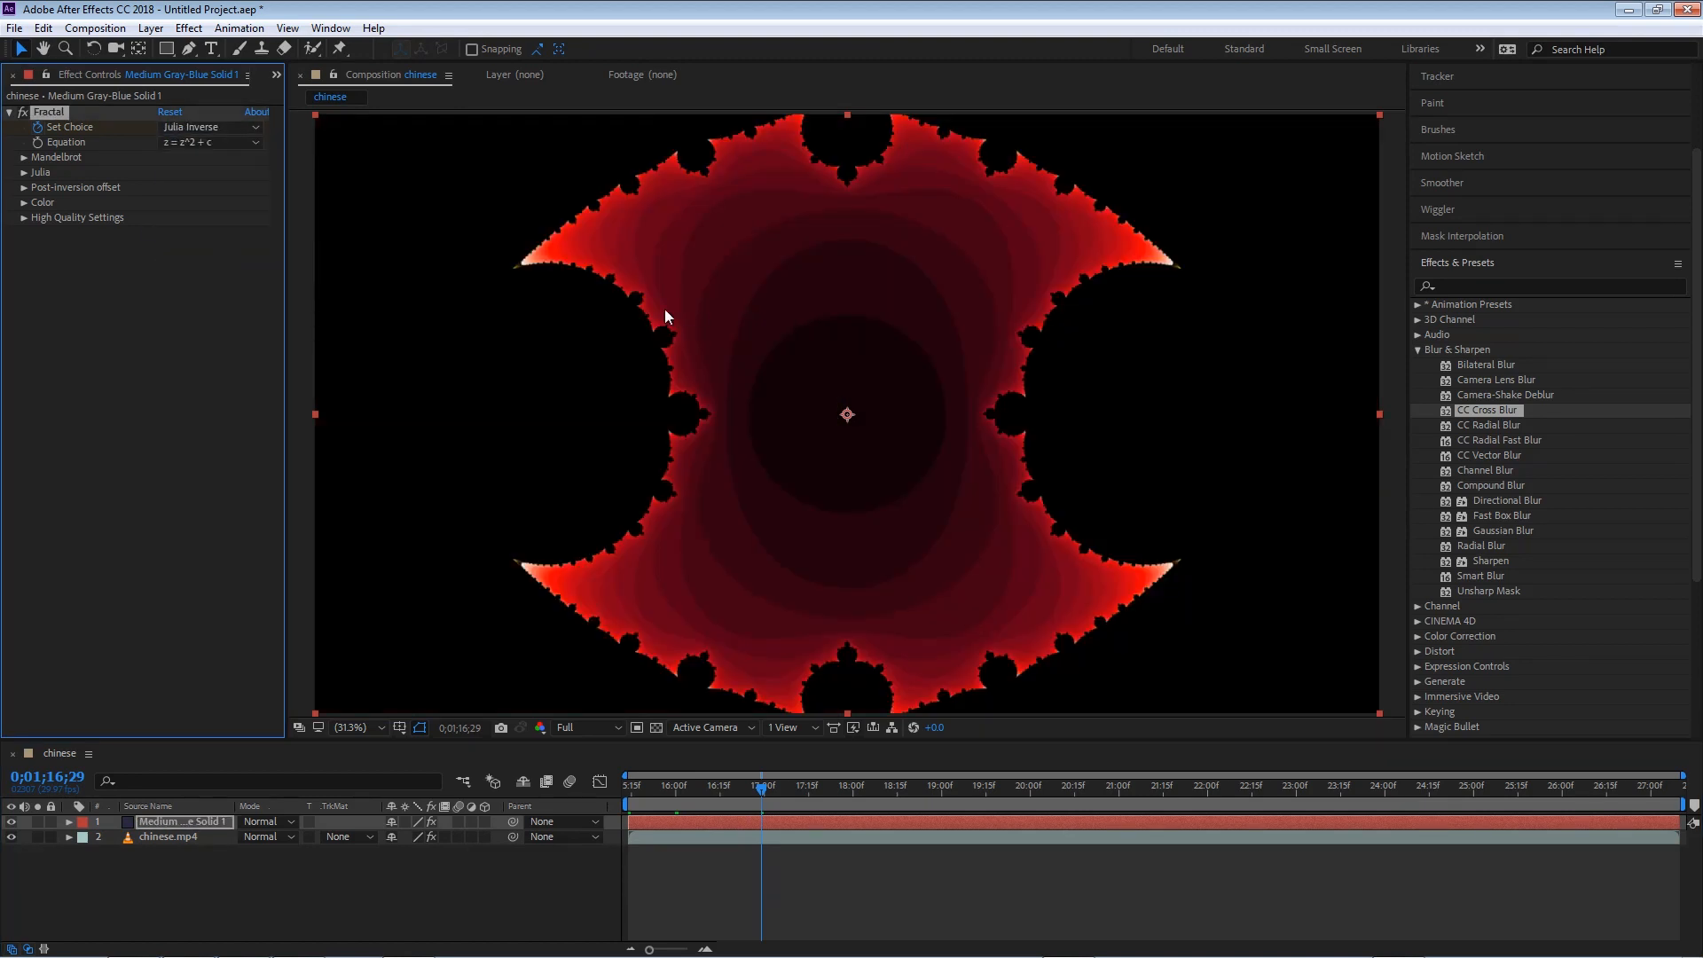
pyautogui.moveTo(1270, 366)
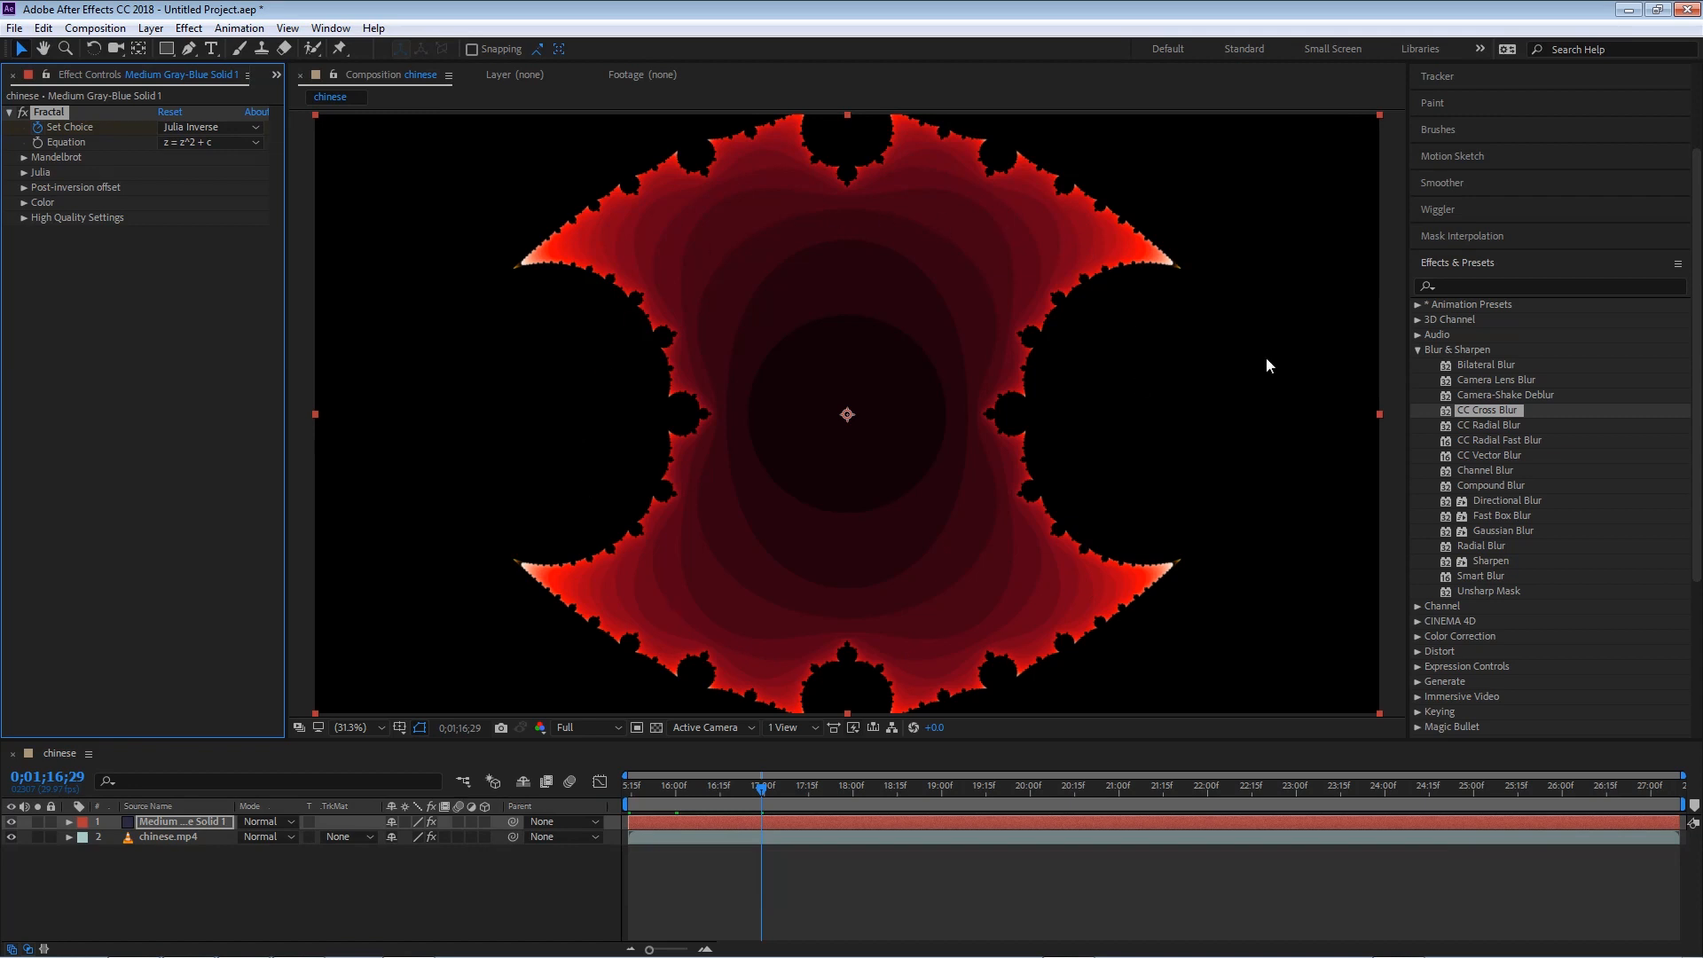
pyautogui.moveTo(737, 596)
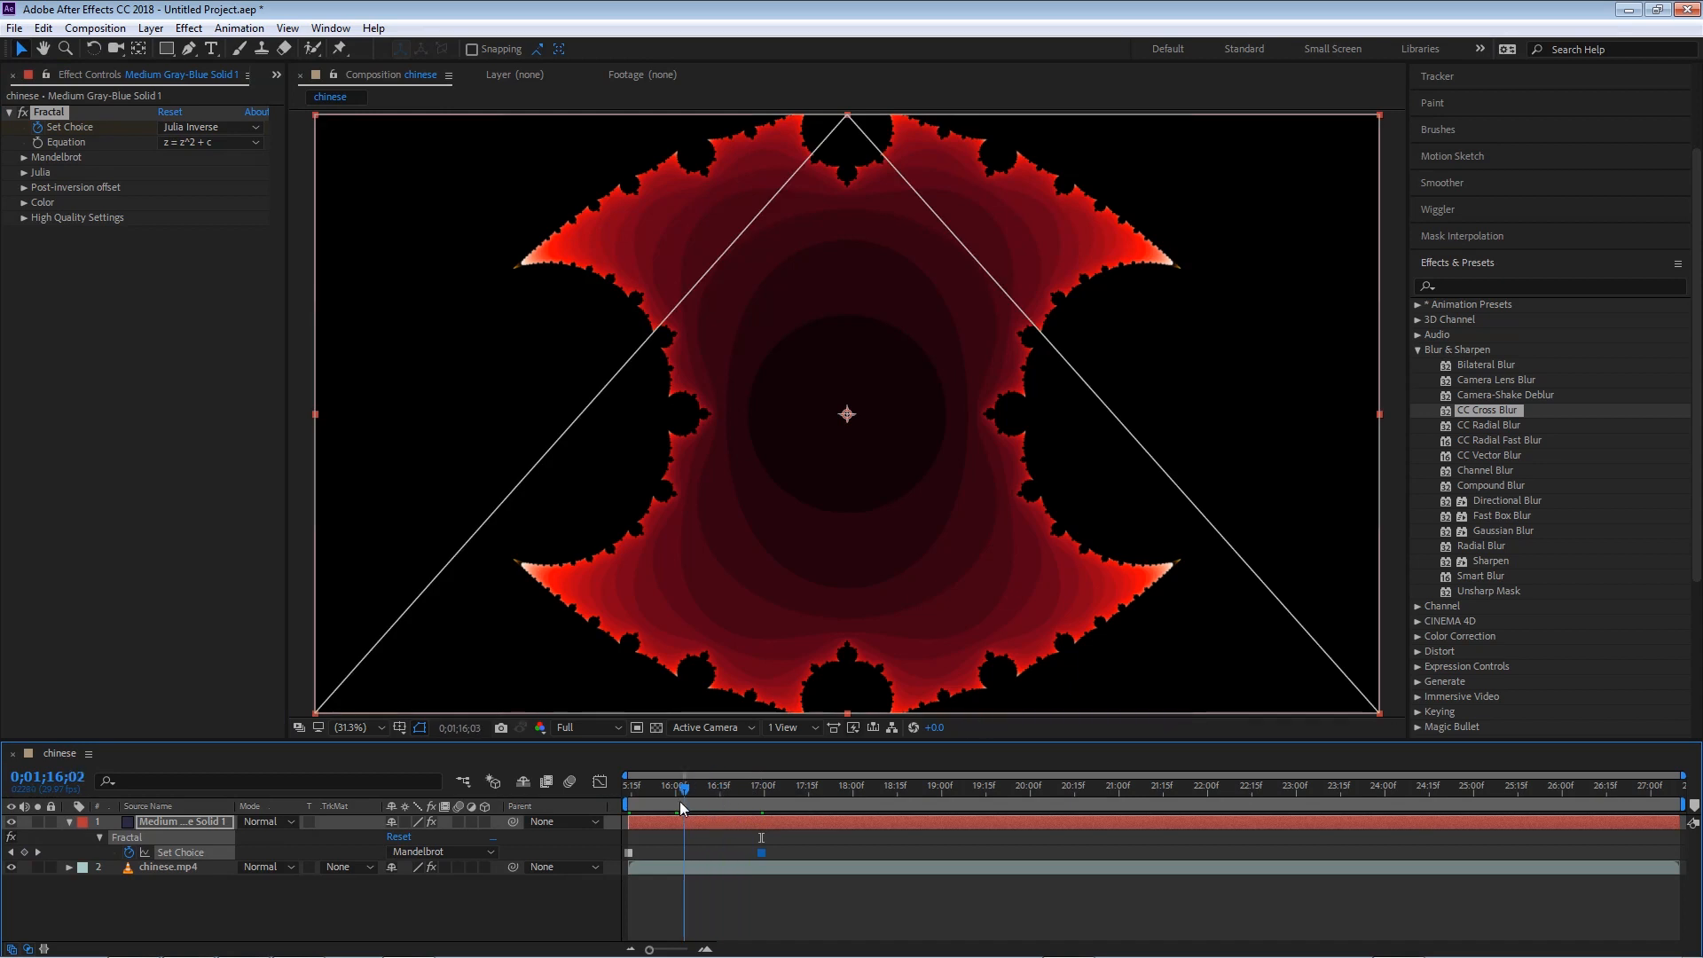
pyautogui.click(209, 128)
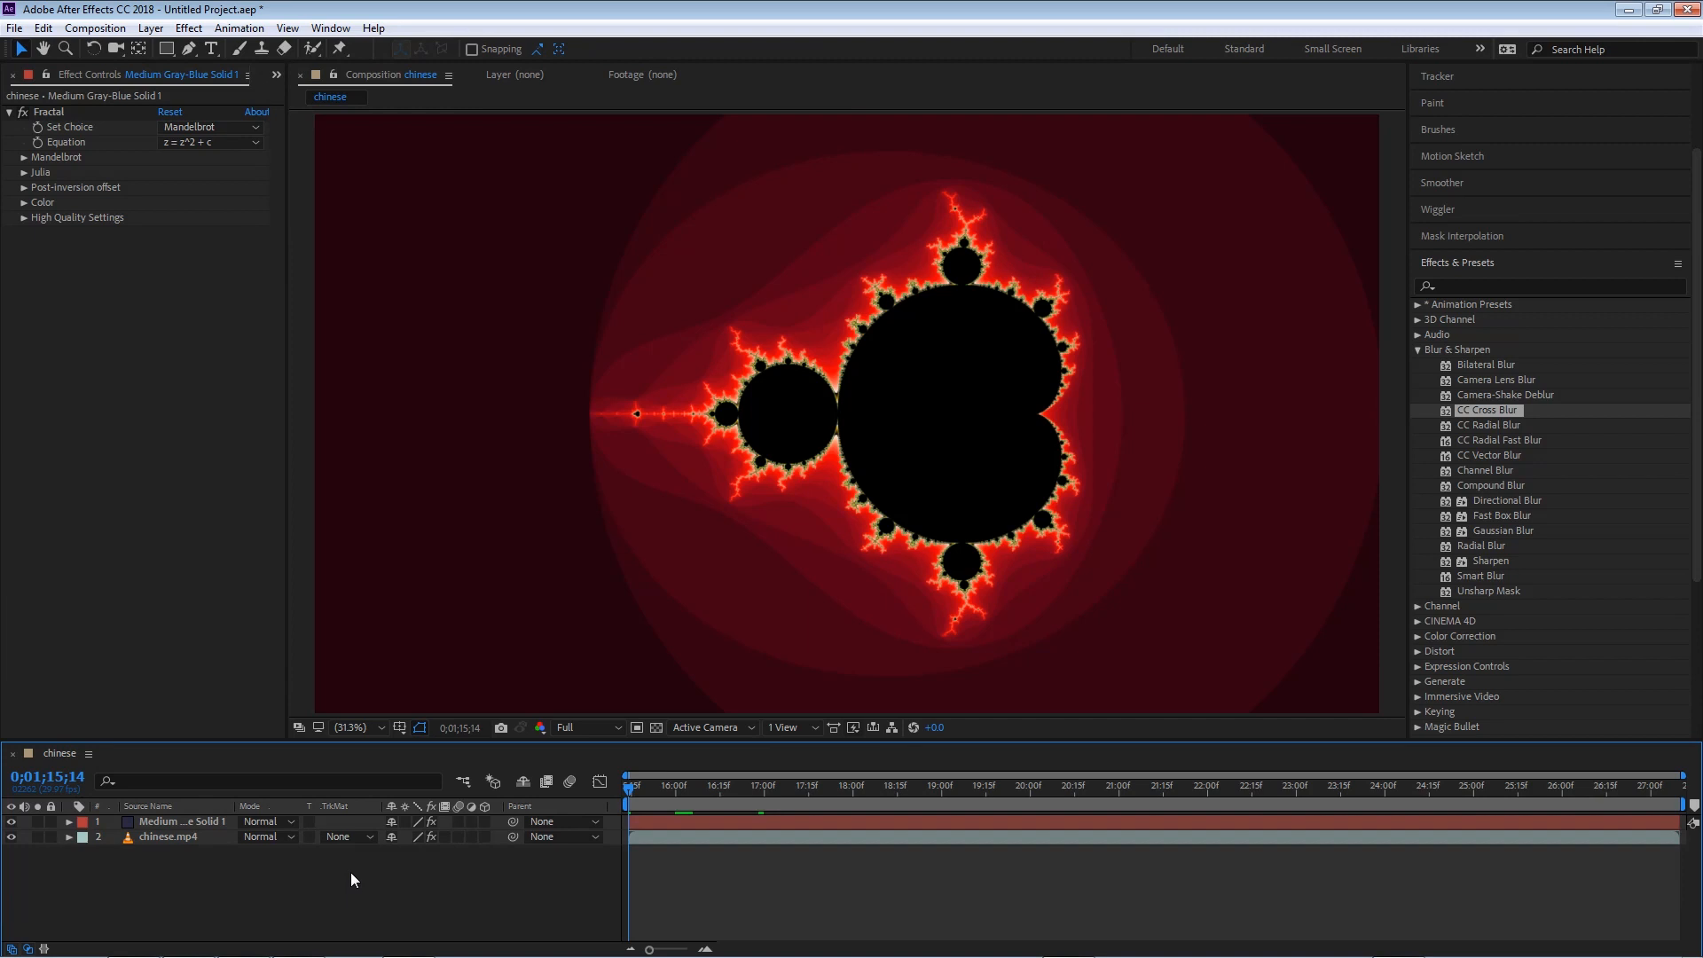
pyautogui.moveTo(357, 878)
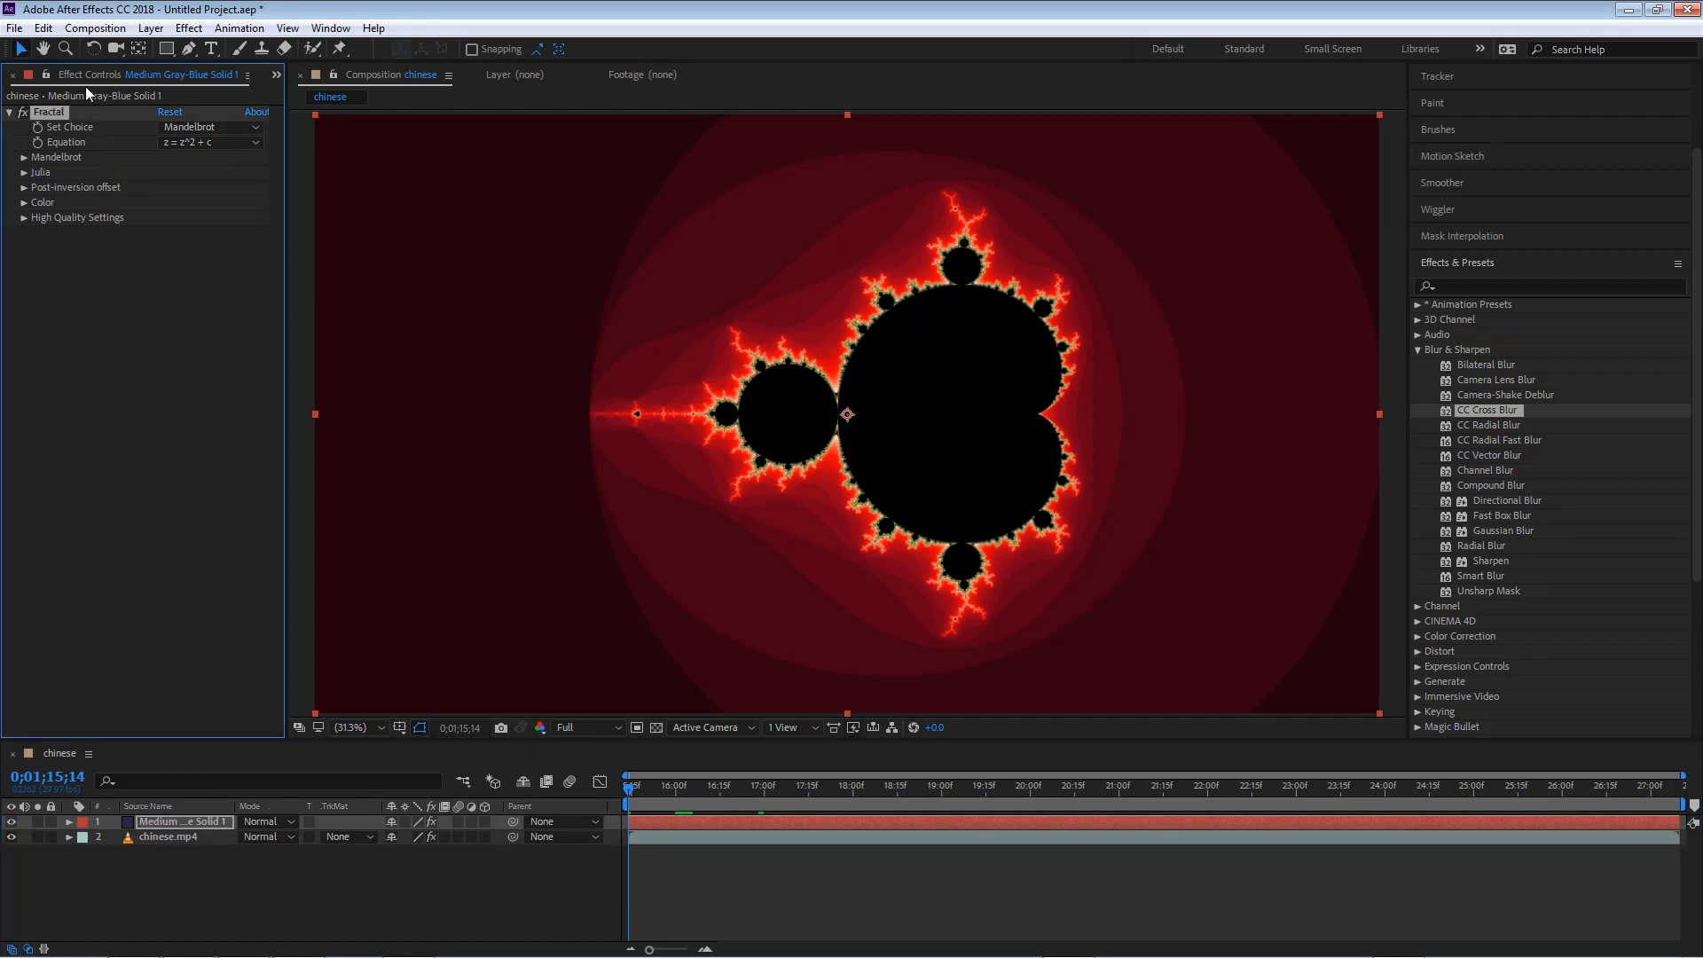
pyautogui.moveTo(1352, 415)
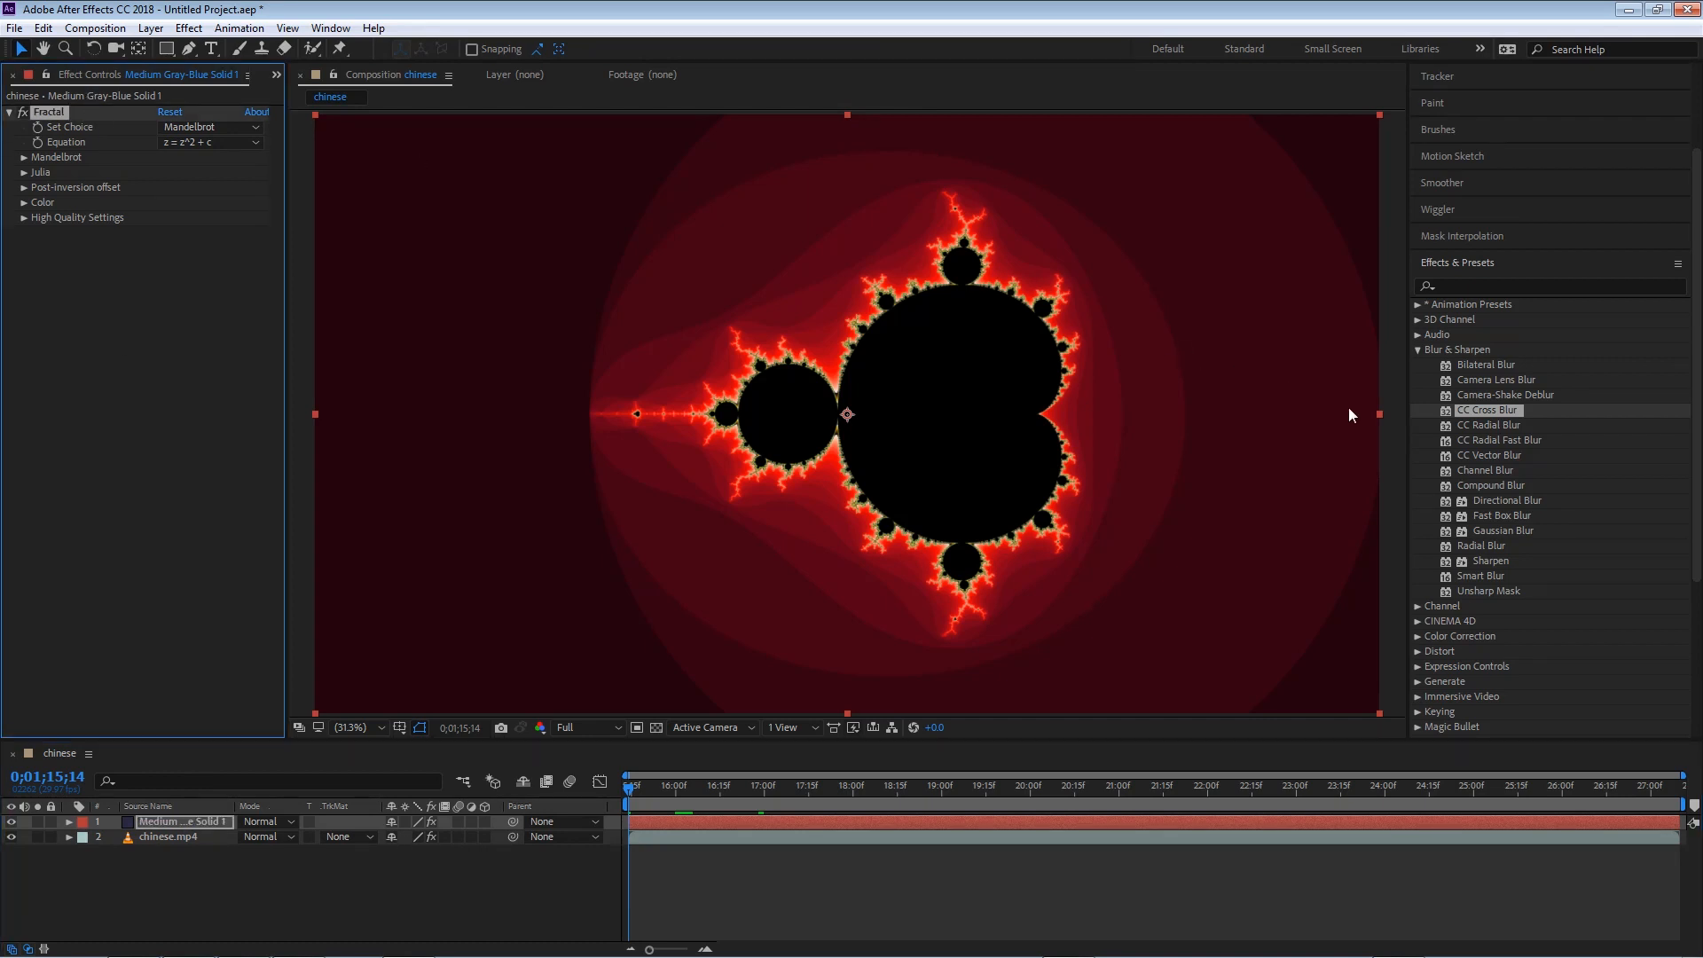
pyautogui.moveTo(1522, 541)
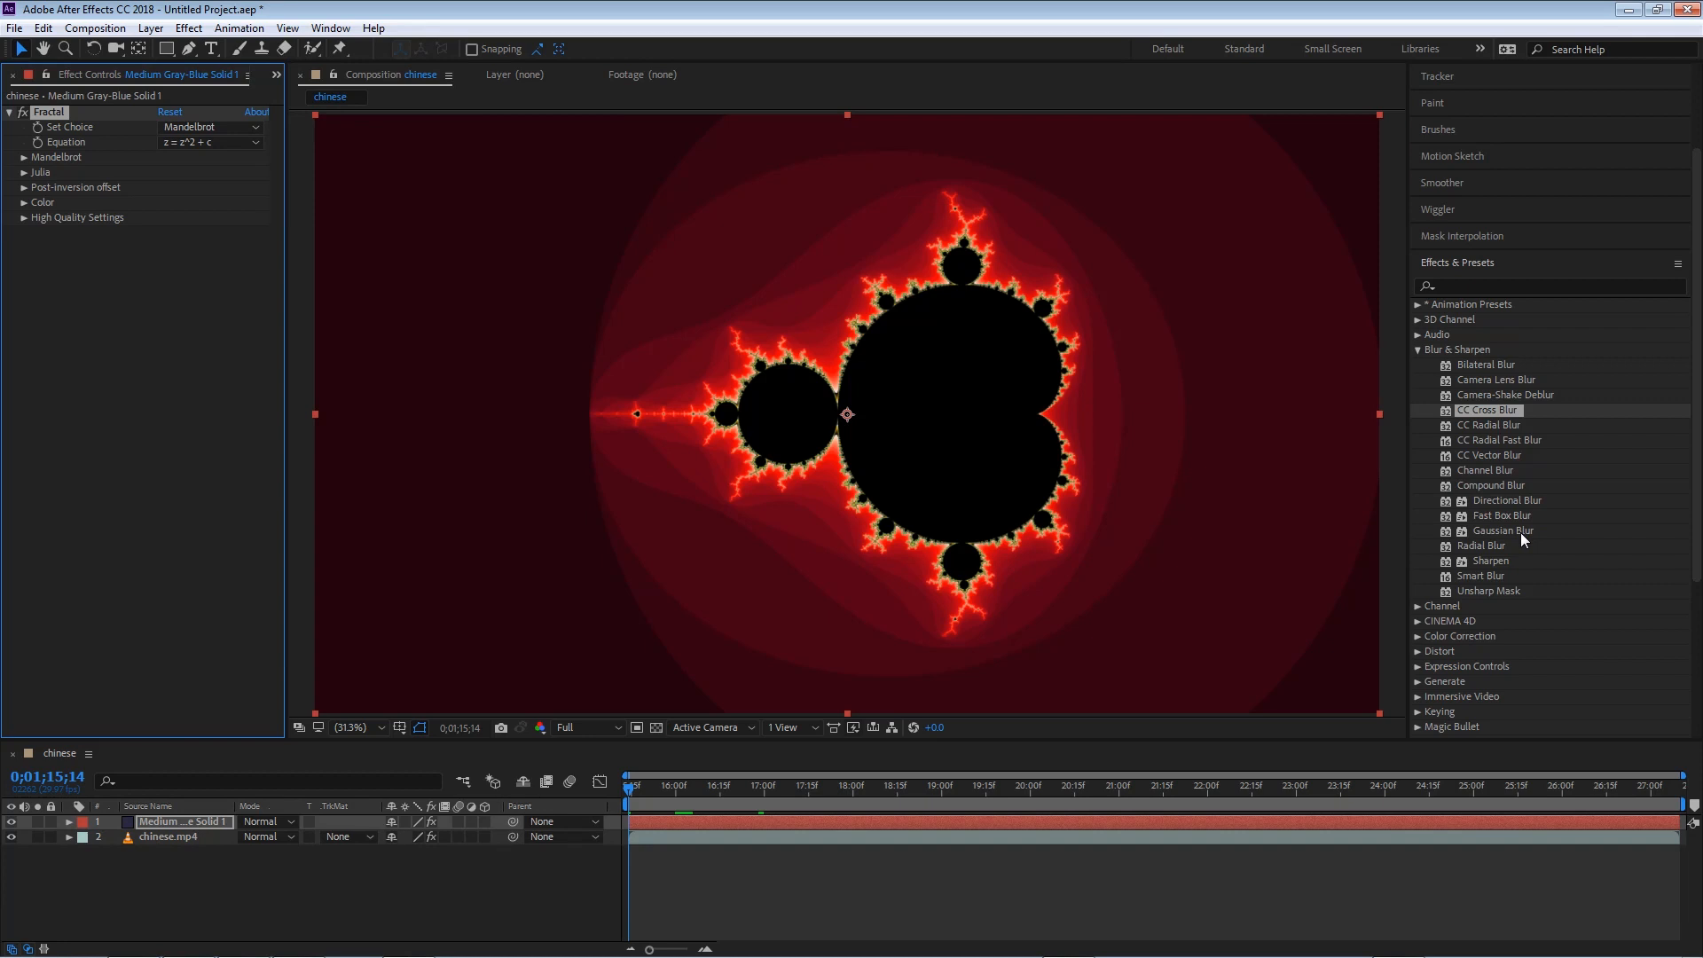
pyautogui.moveTo(1502, 531)
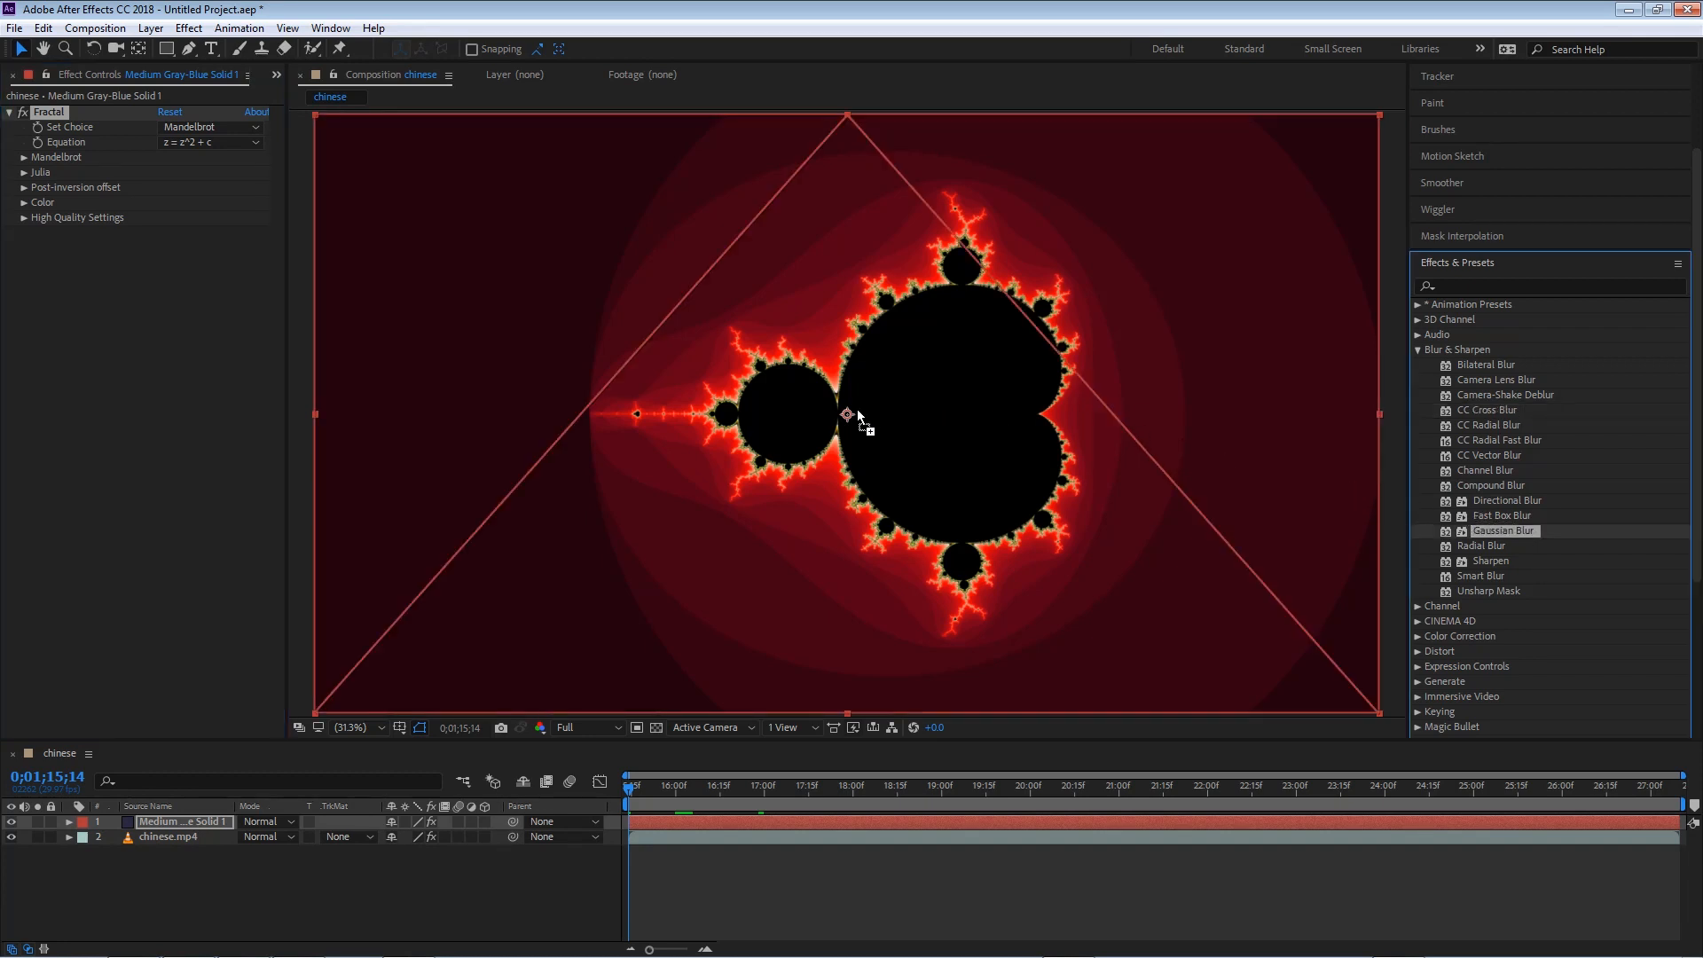
# - Add a Gaussian Blur to the fractal solid and raise its Blurriness to 42.2
pyautogui.doubleClick(1504, 530)
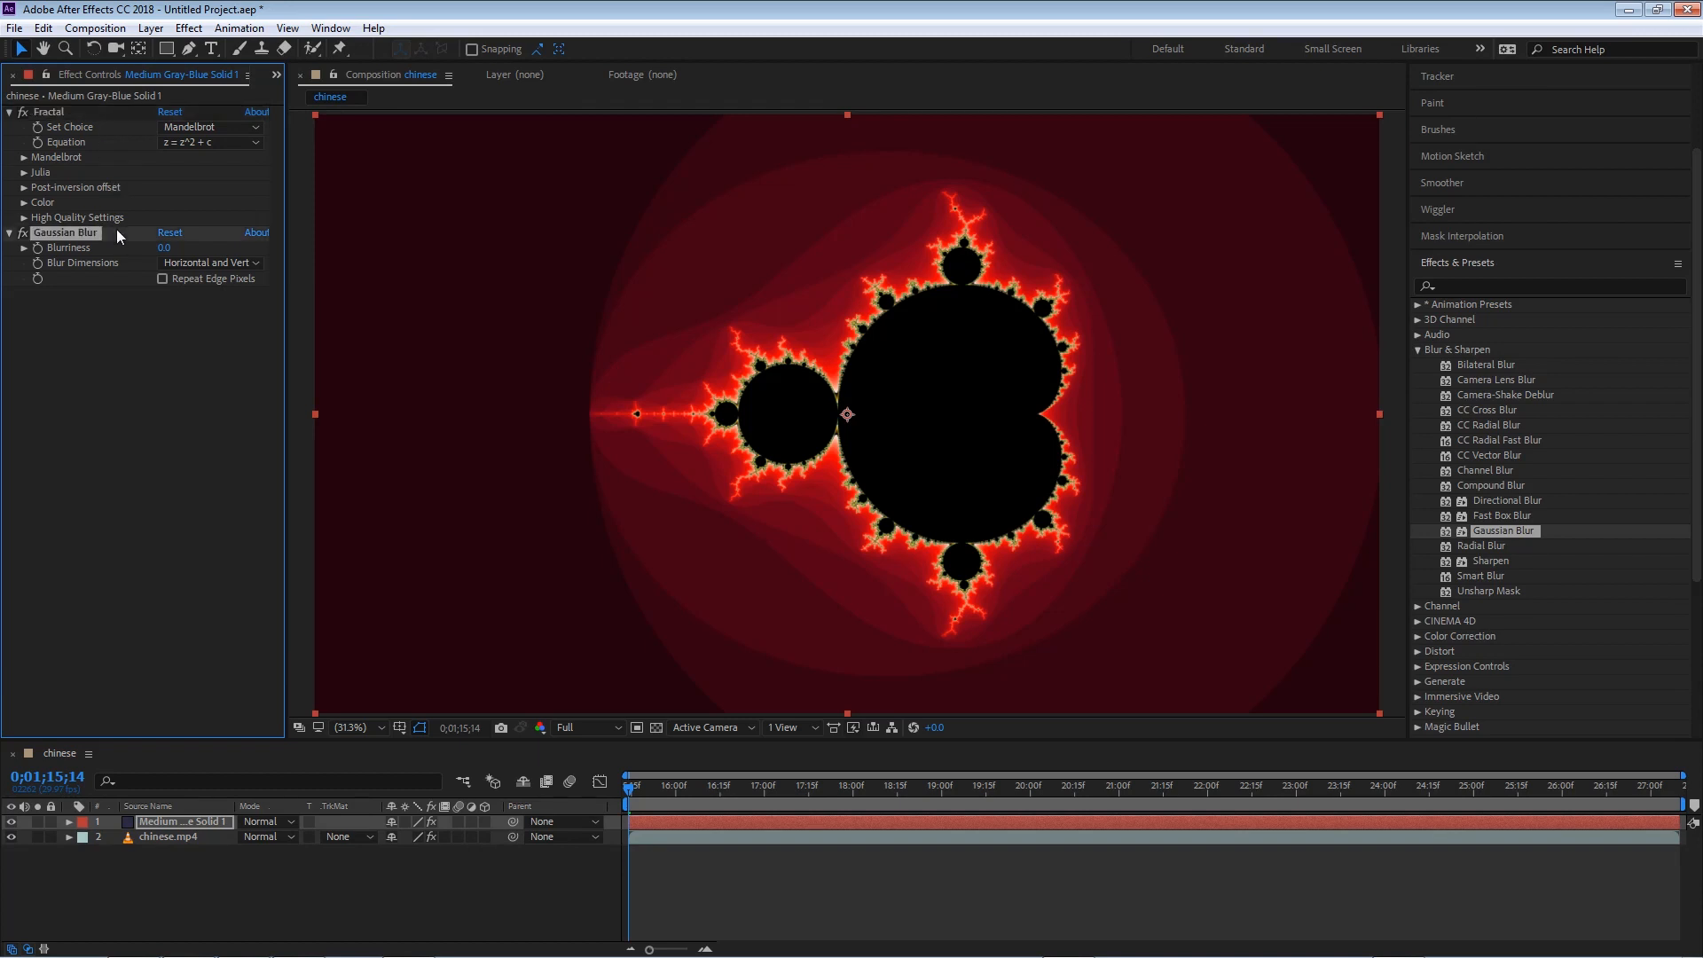
pyautogui.click(163, 248)
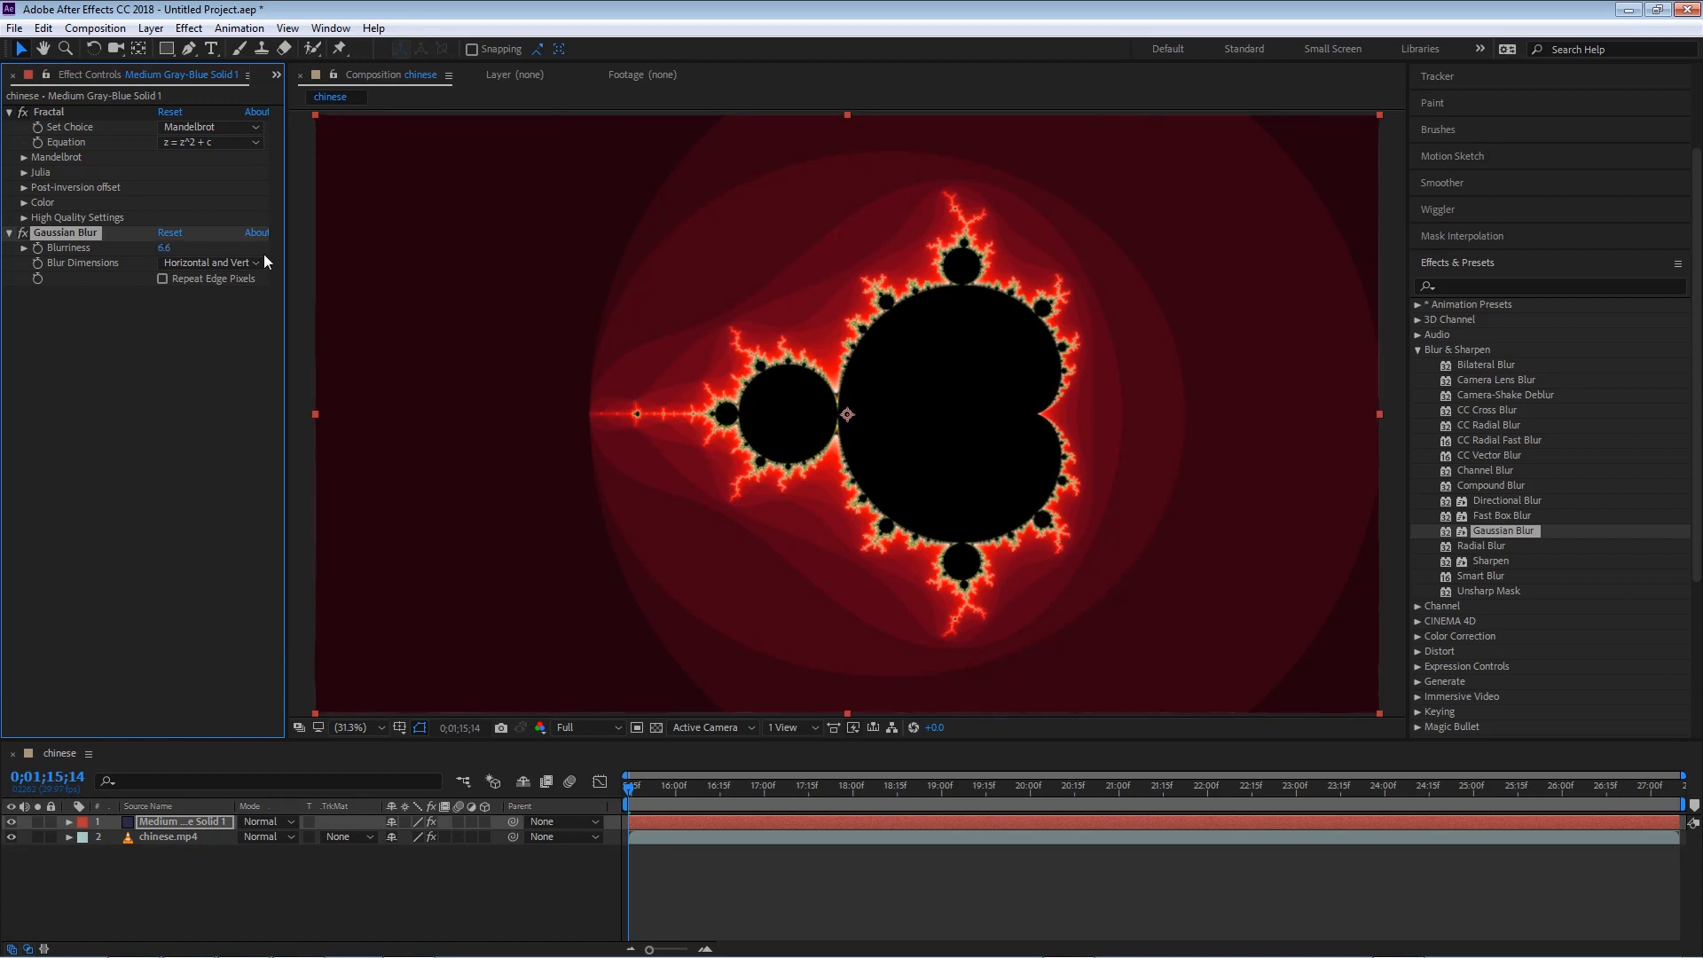
pyautogui.moveTo(169, 249); pyautogui.dragTo(195, 248)
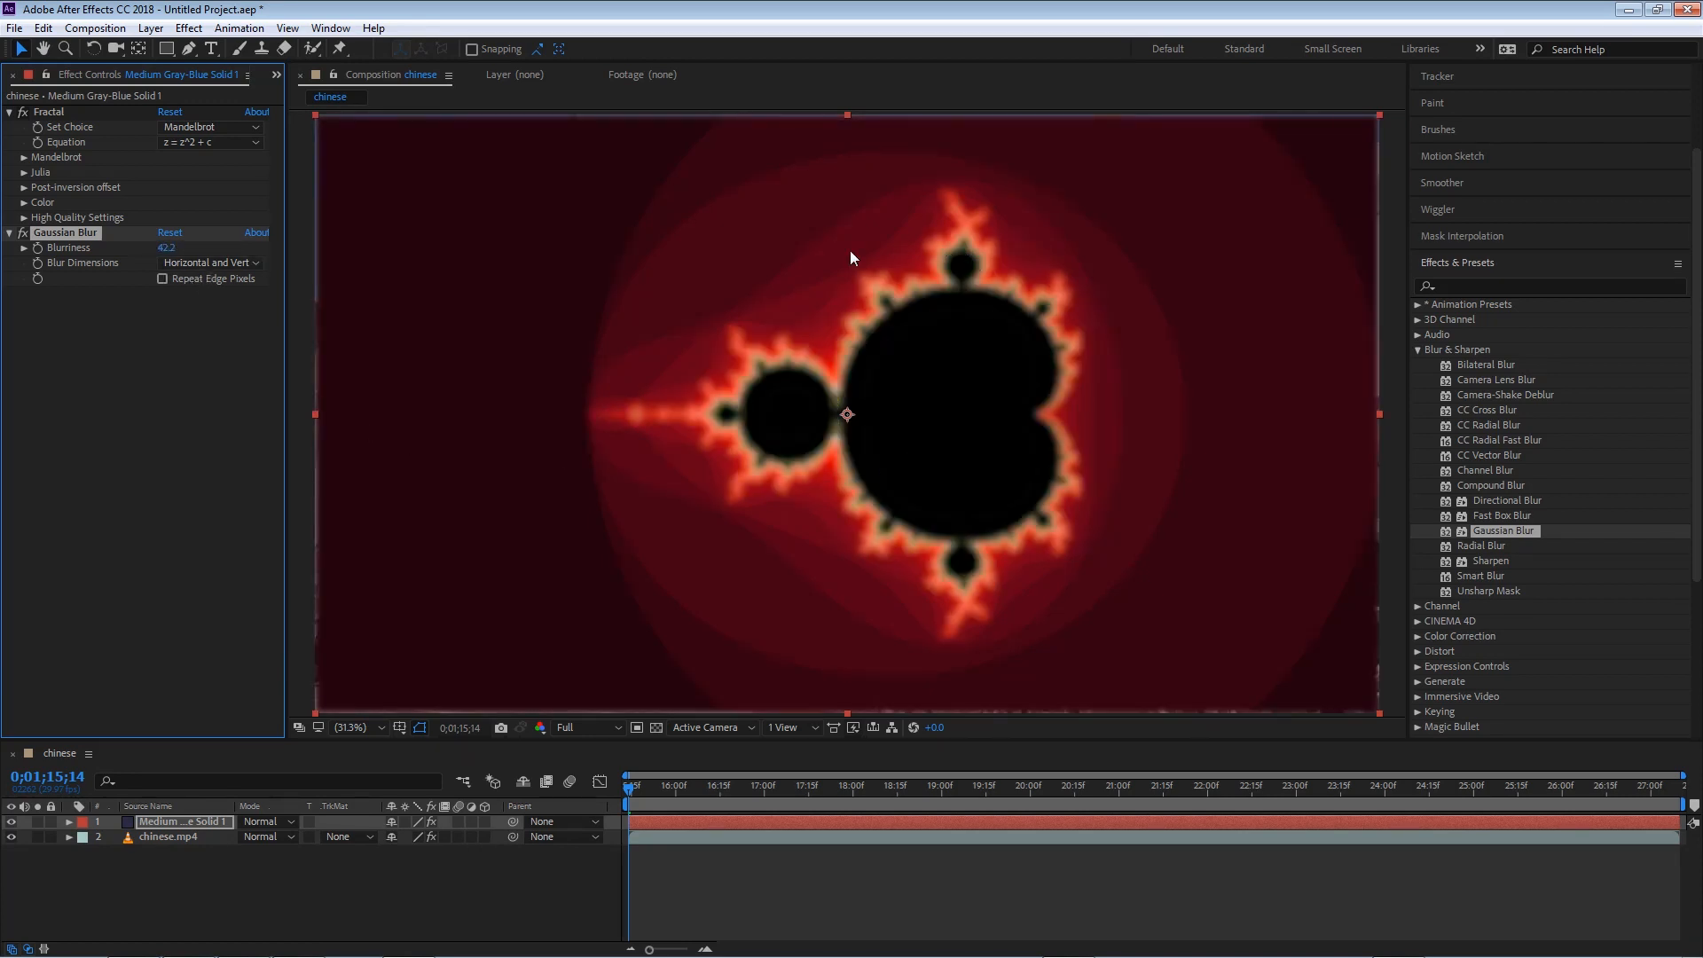
pyautogui.moveTo(1156, 253)
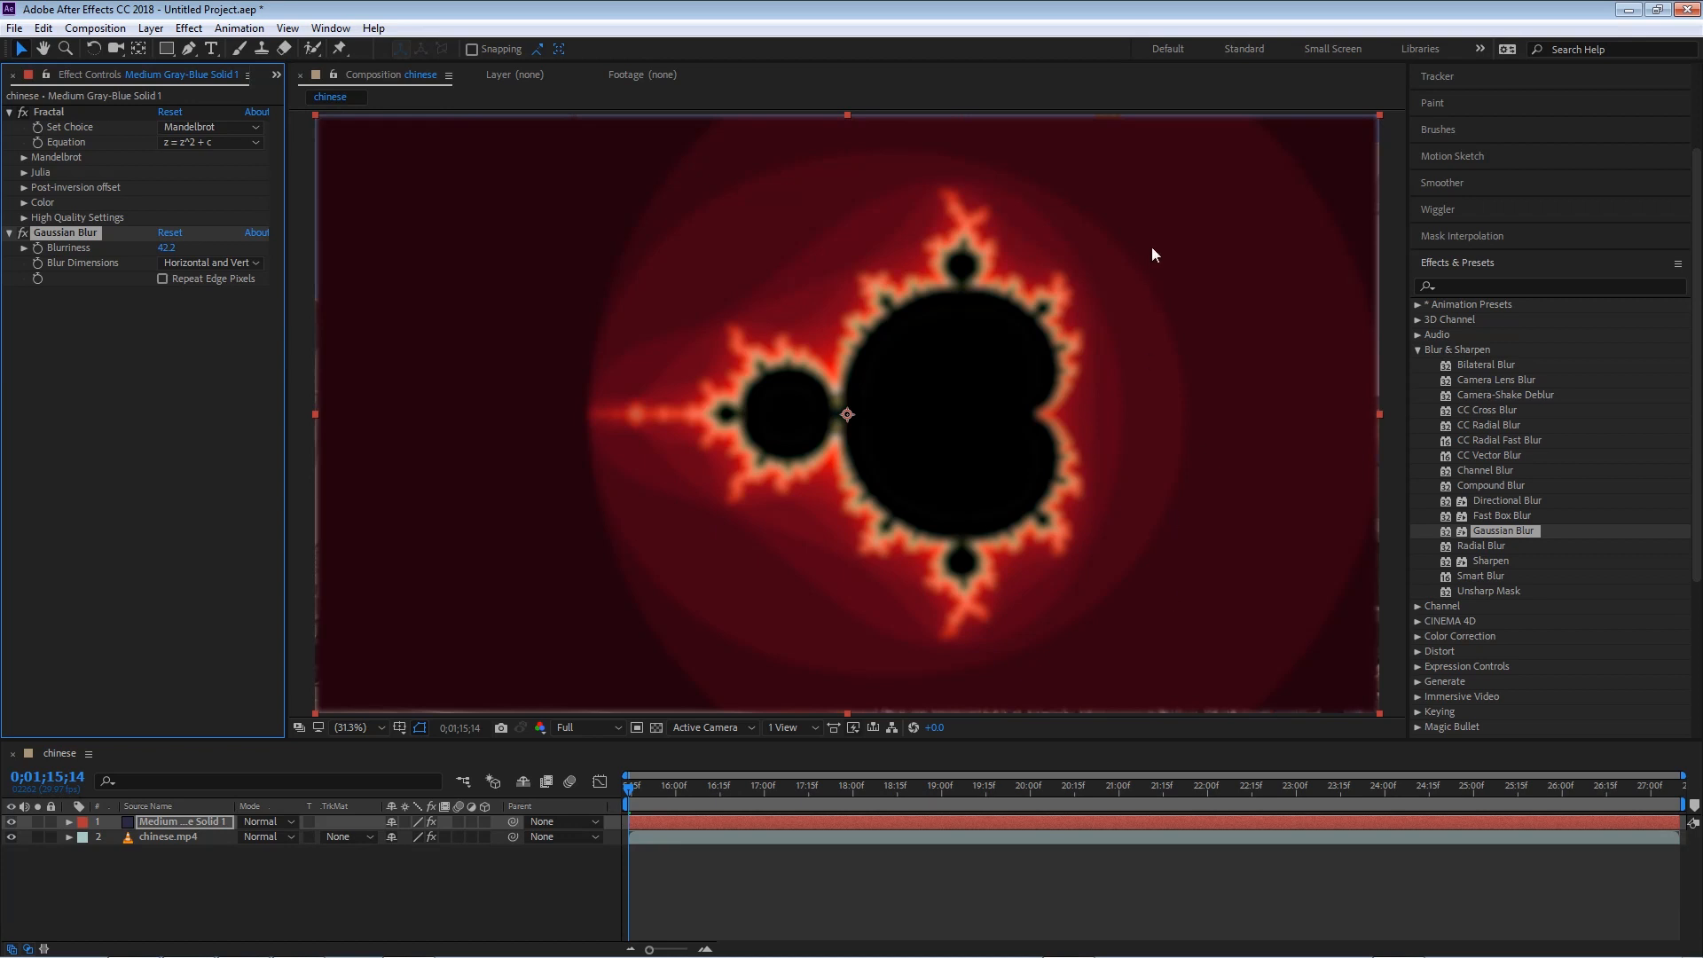
pyautogui.moveTo(73, 247)
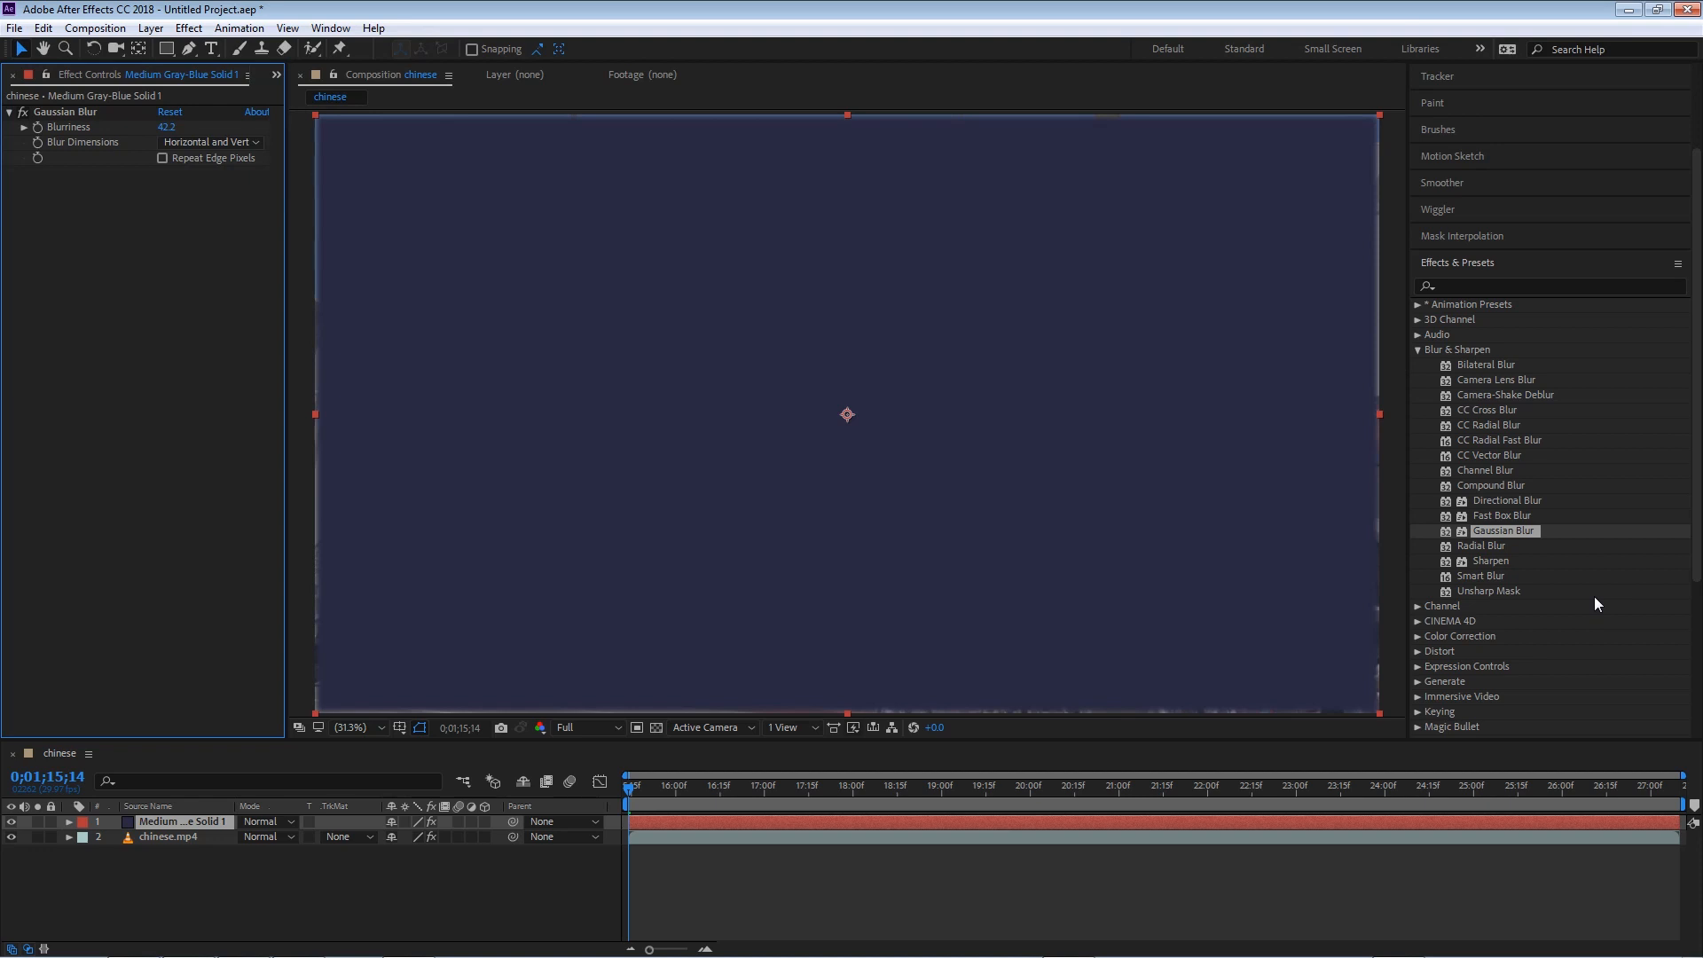
pyautogui.moveTo(1618, 608)
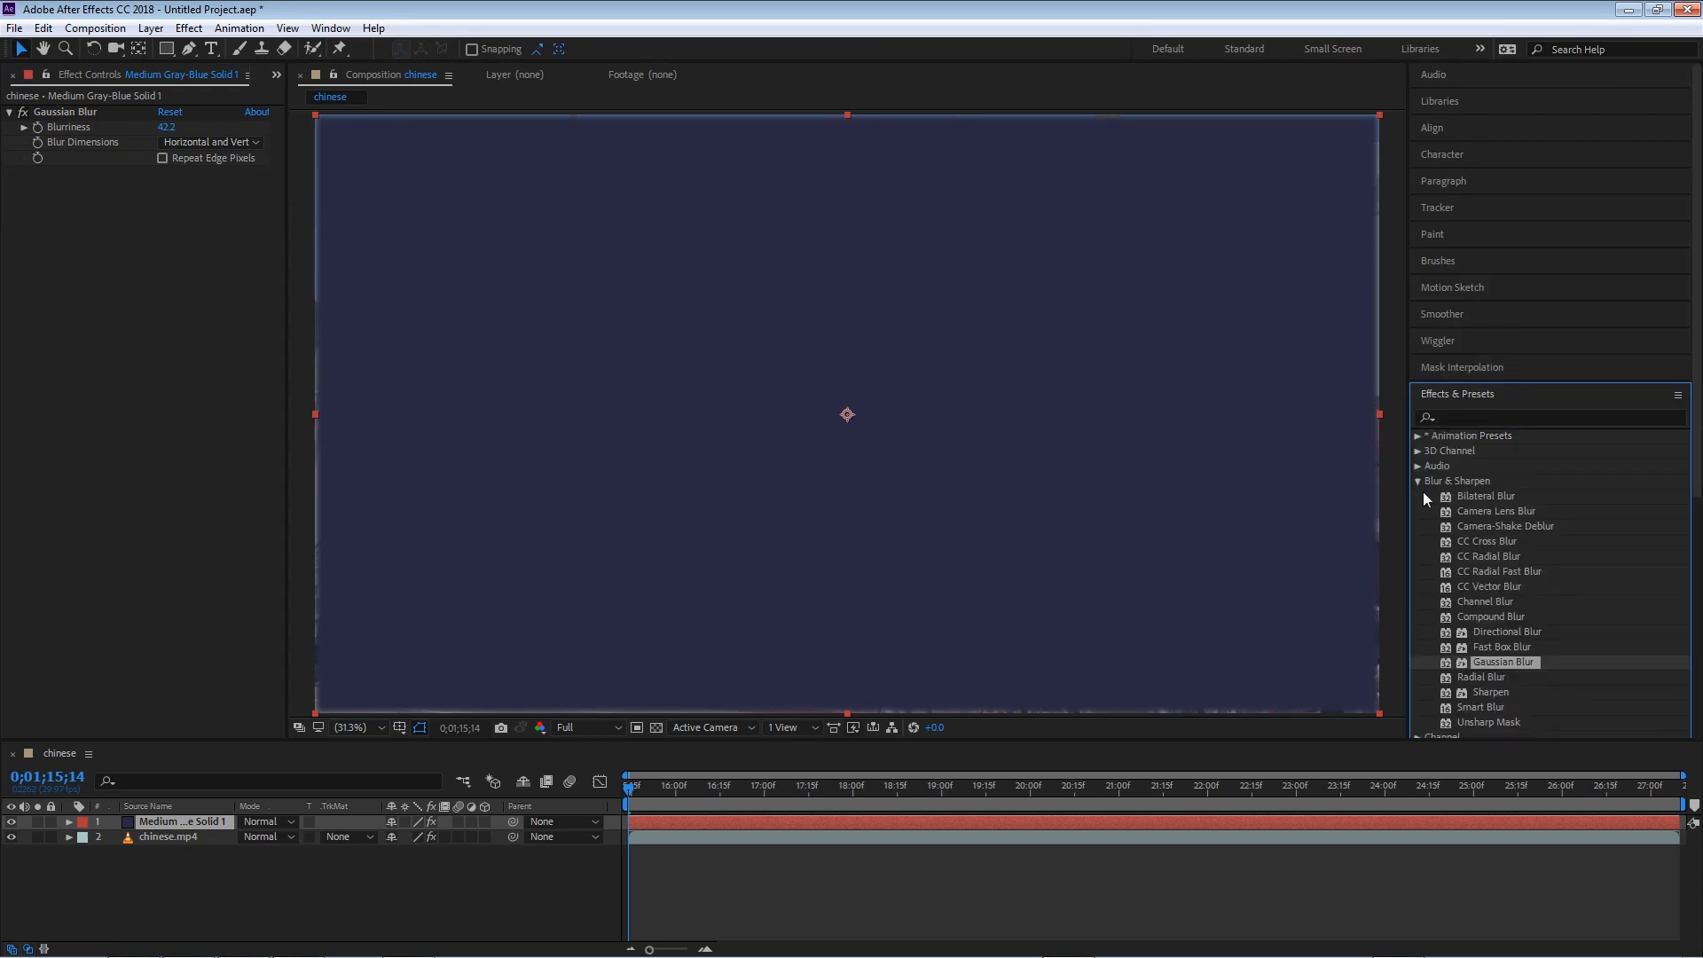
# - Scroll the Effects & Presets list down to the Generate category
pyautogui.scroll(-3)
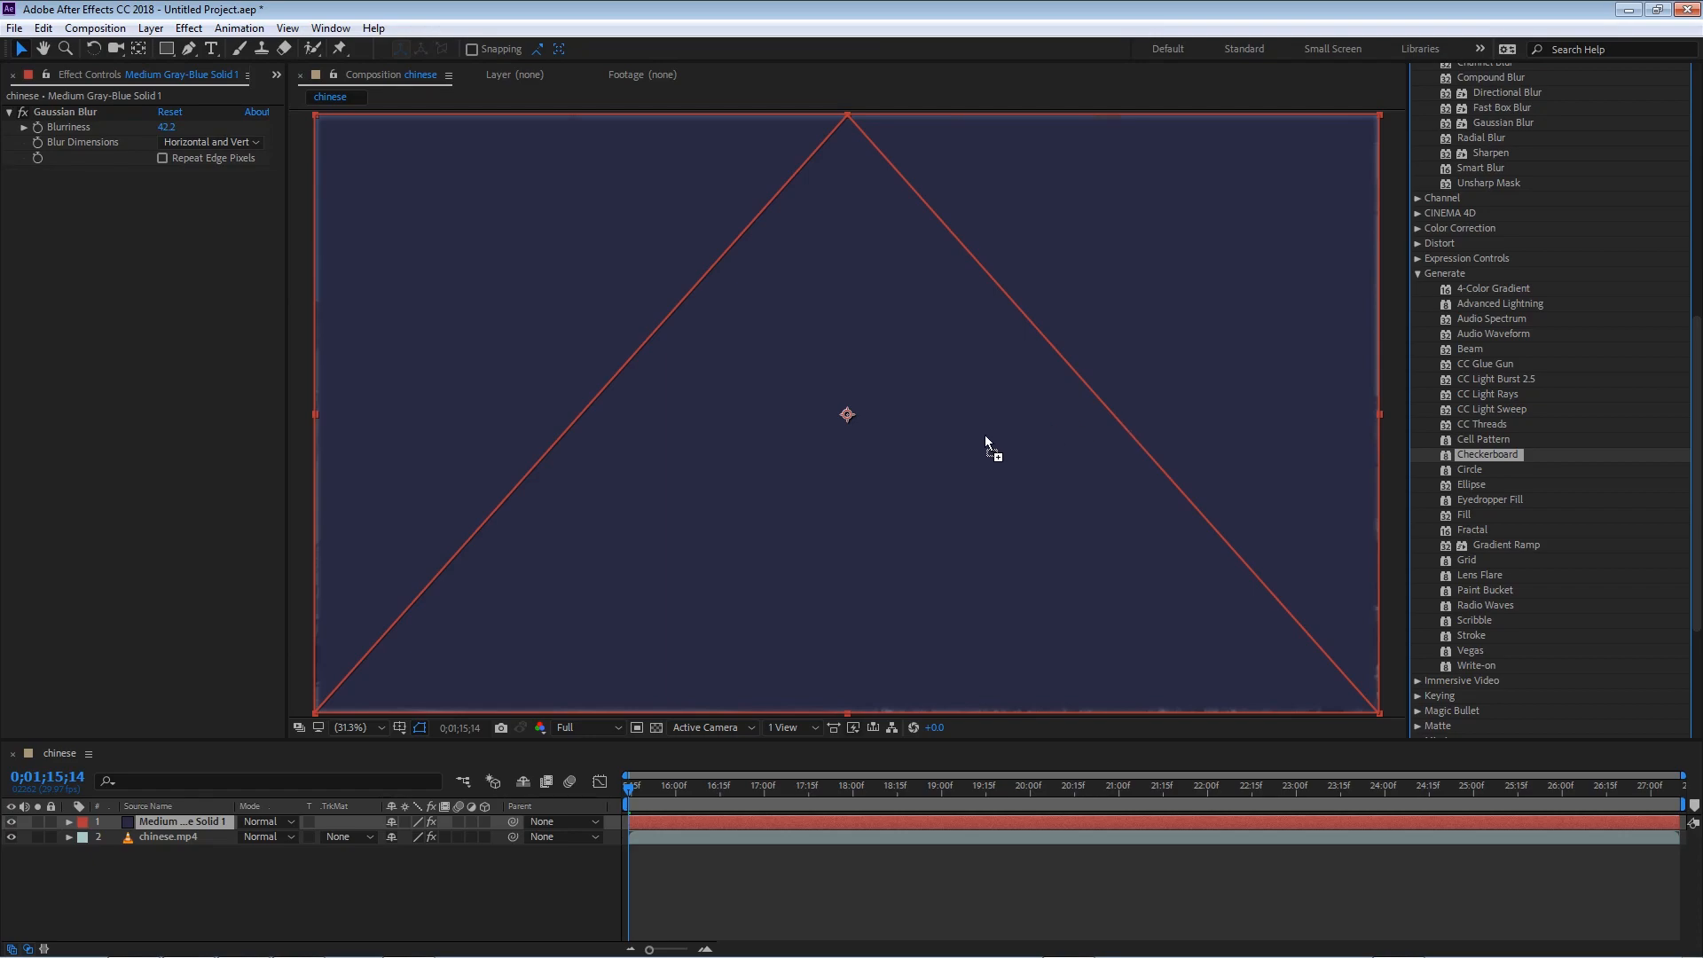
# - Apply a black Checkerboard to the solid with square Width widened to 94.5
pyautogui.doubleClick(1489, 454)
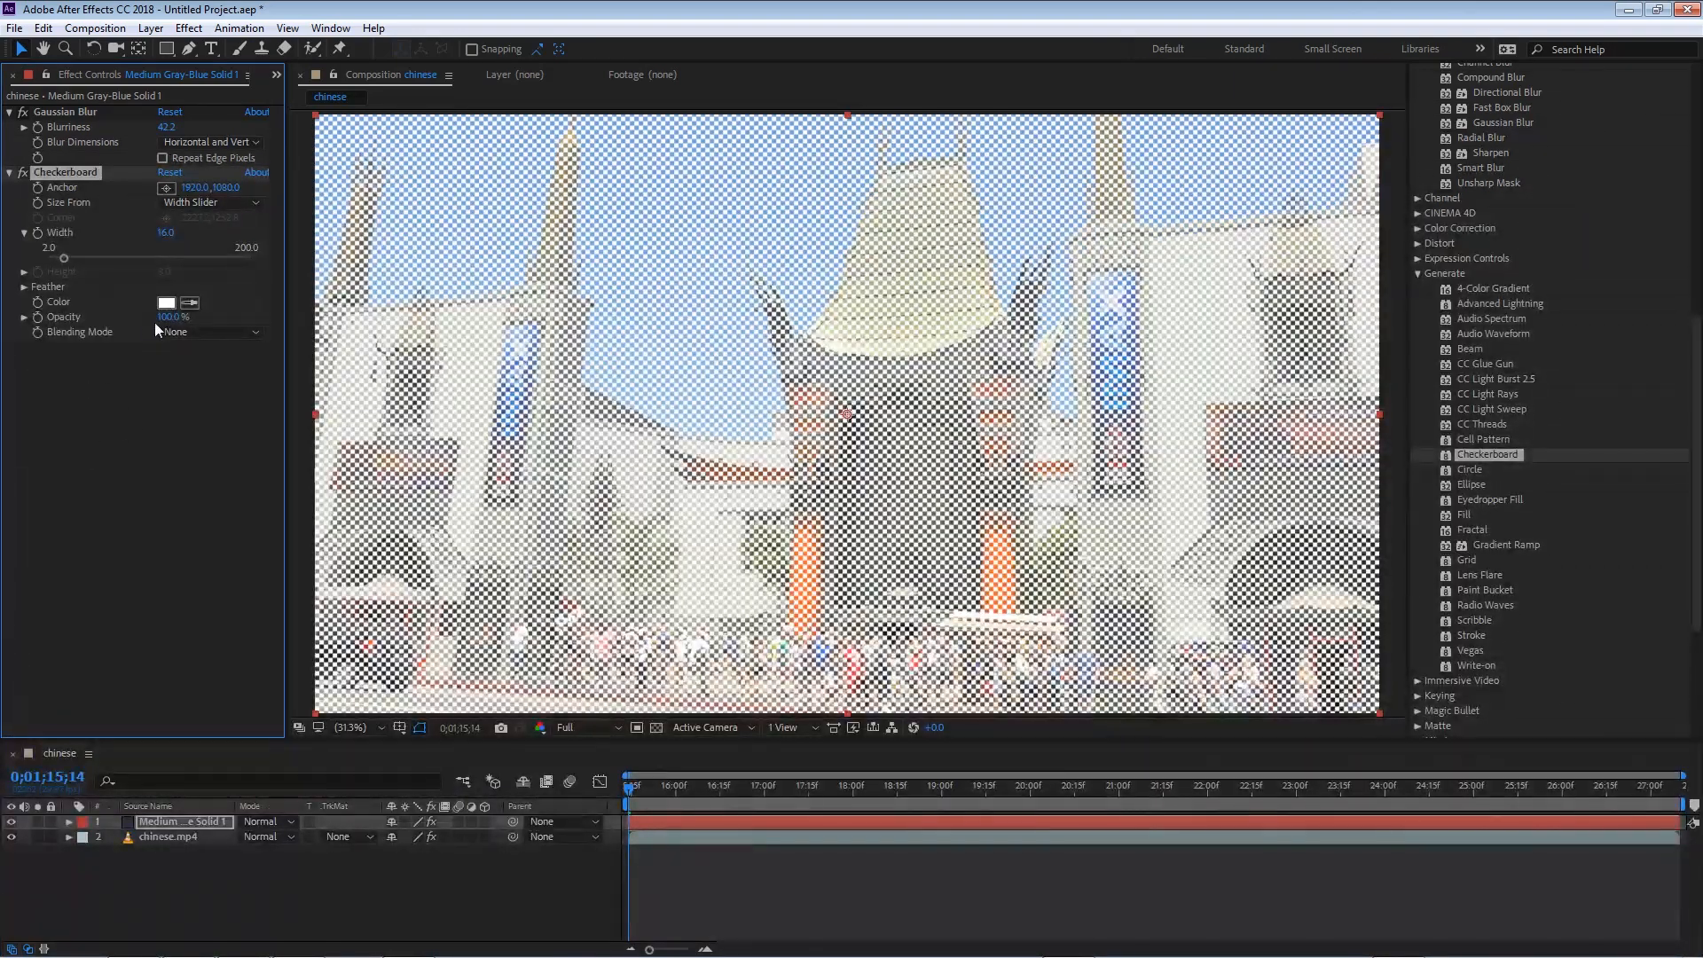
pyautogui.moveTo(64, 258); pyautogui.dragTo(69, 257)
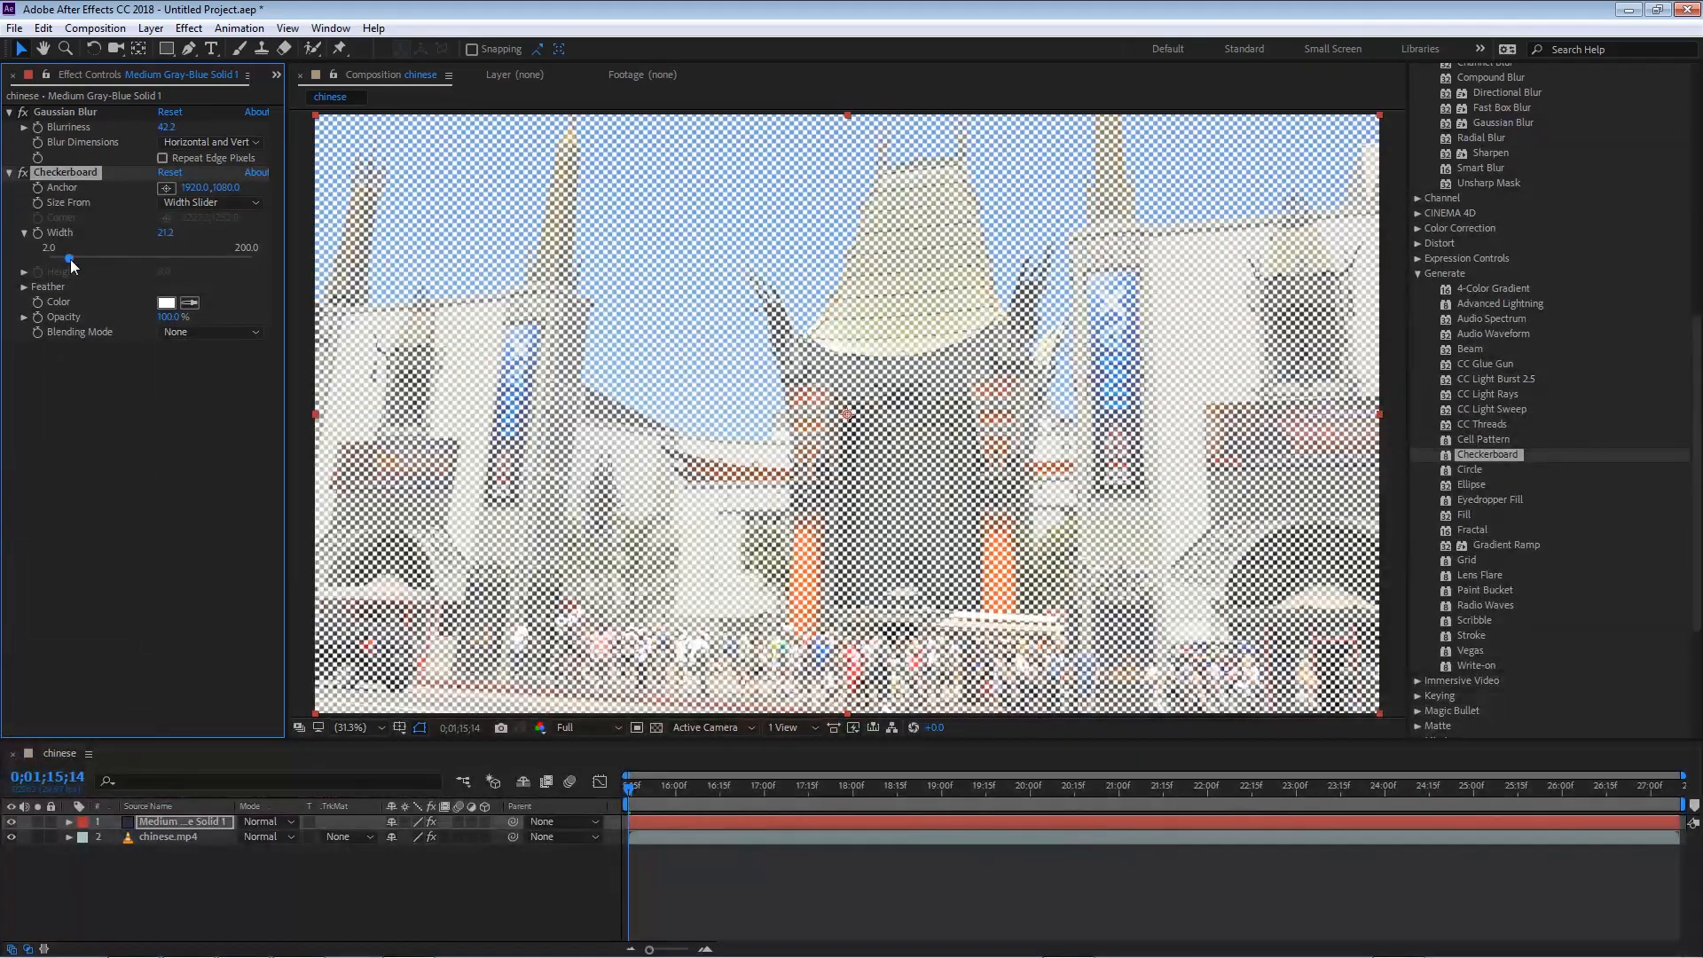
pyautogui.moveTo(69, 259); pyautogui.dragTo(139, 259)
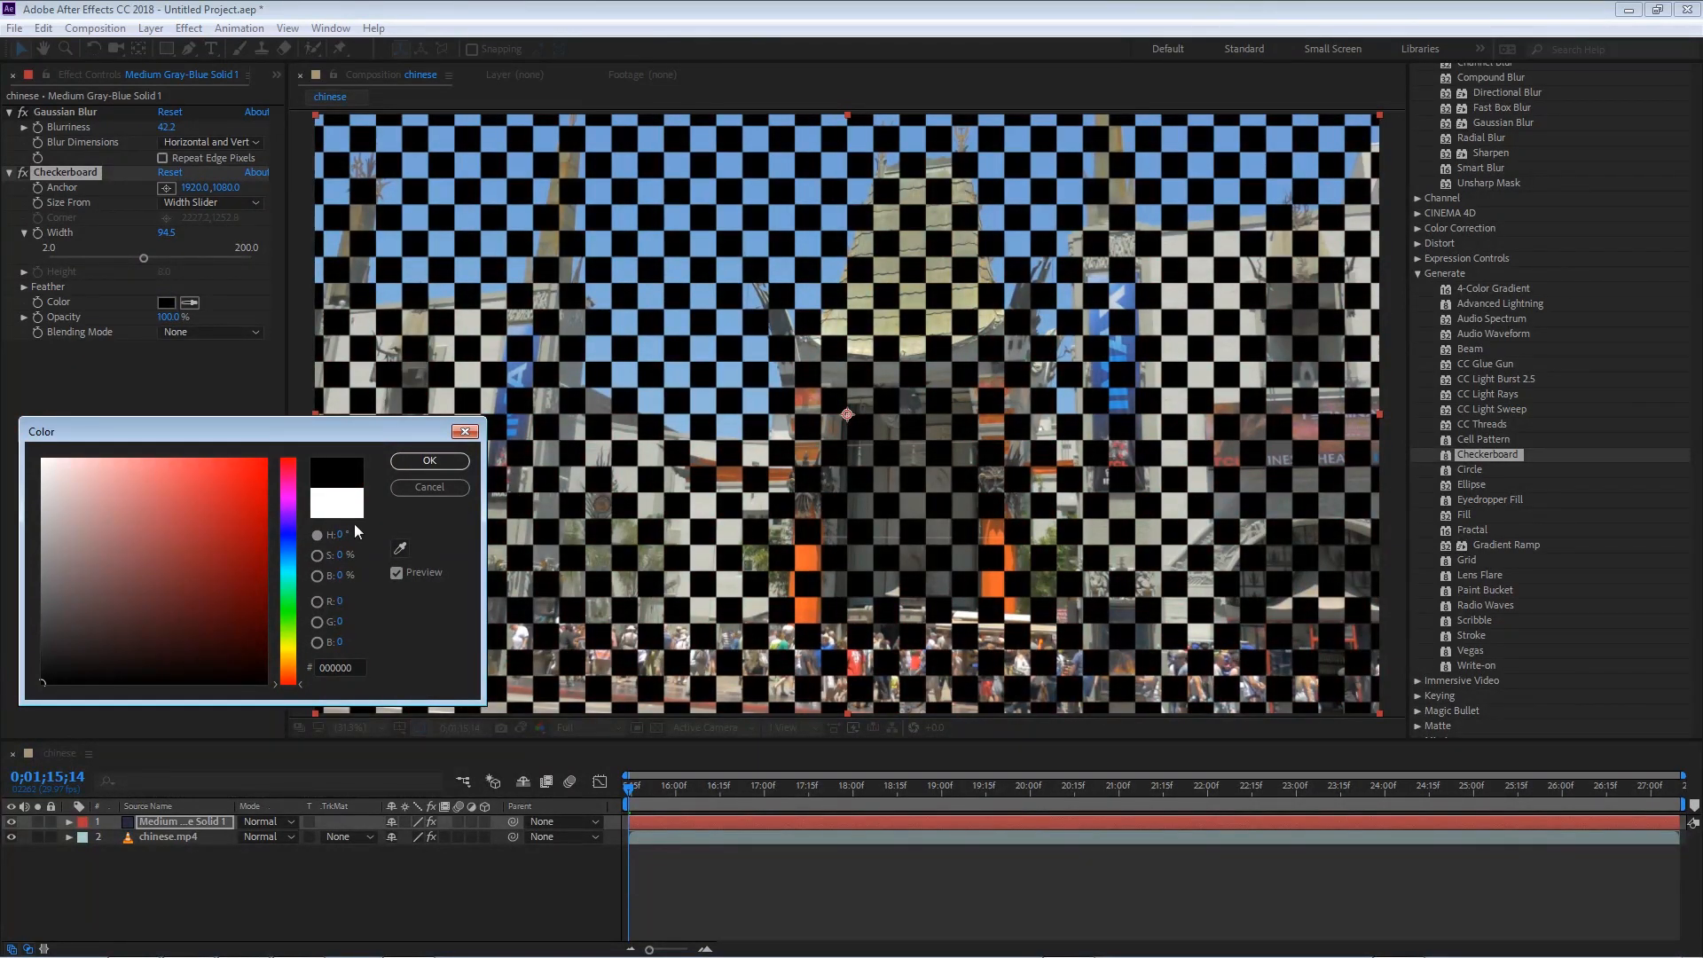
pyautogui.click(430, 461)
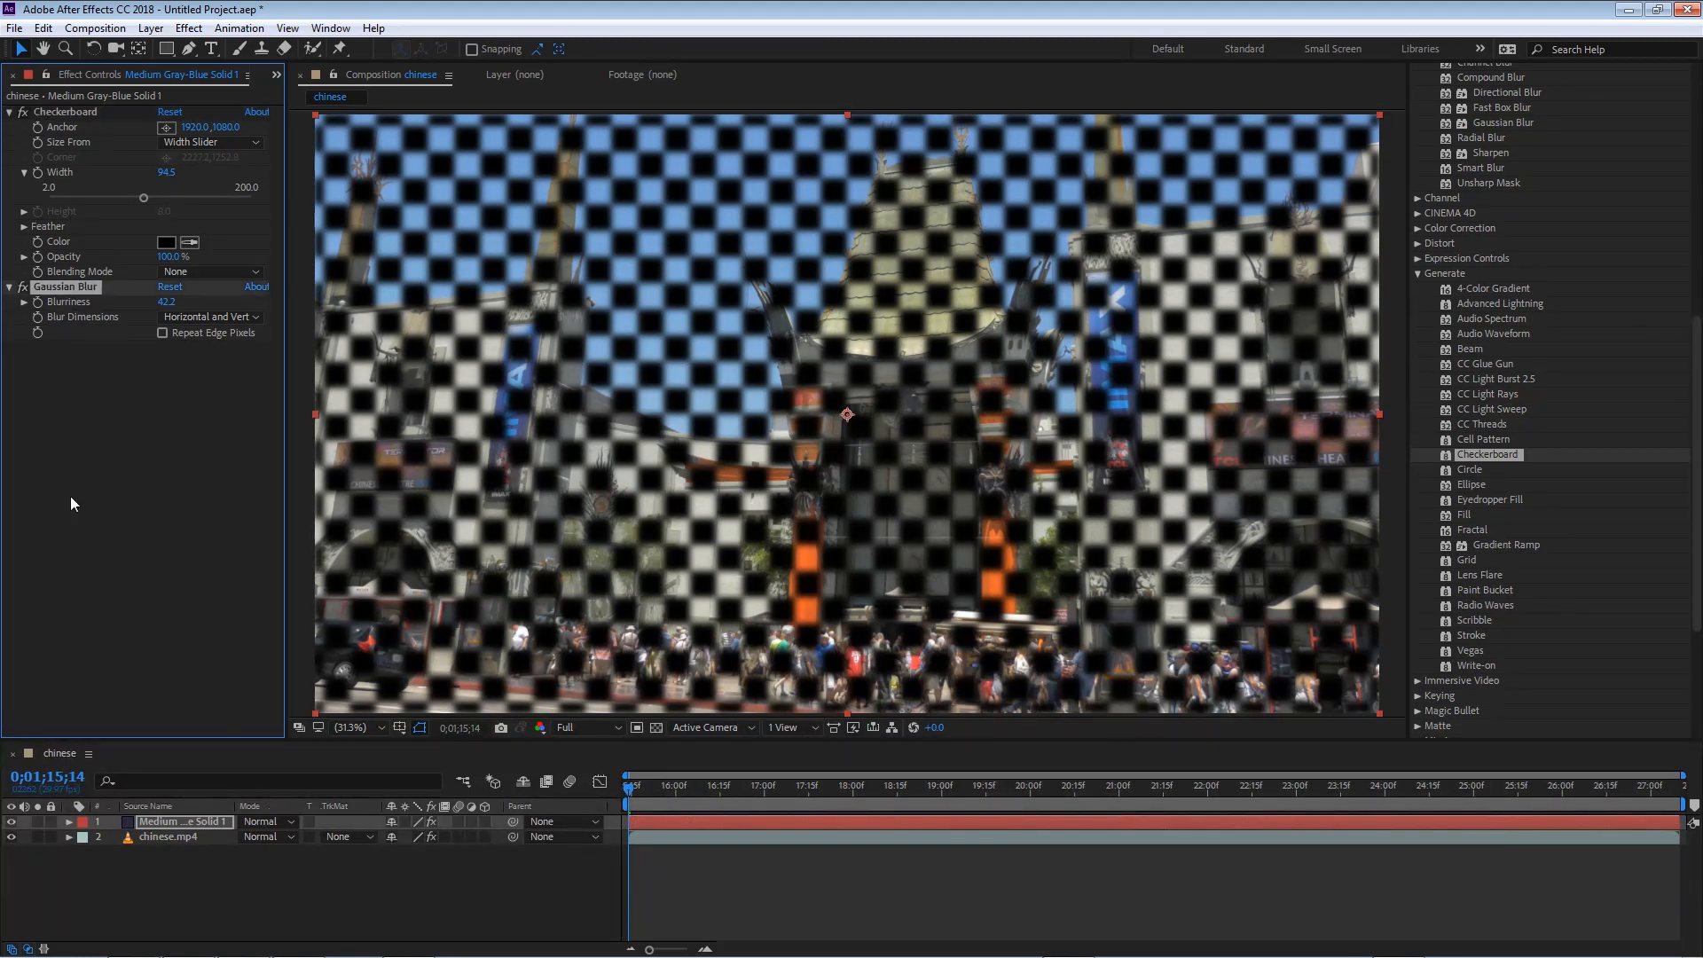
pyautogui.moveTo(138, 483)
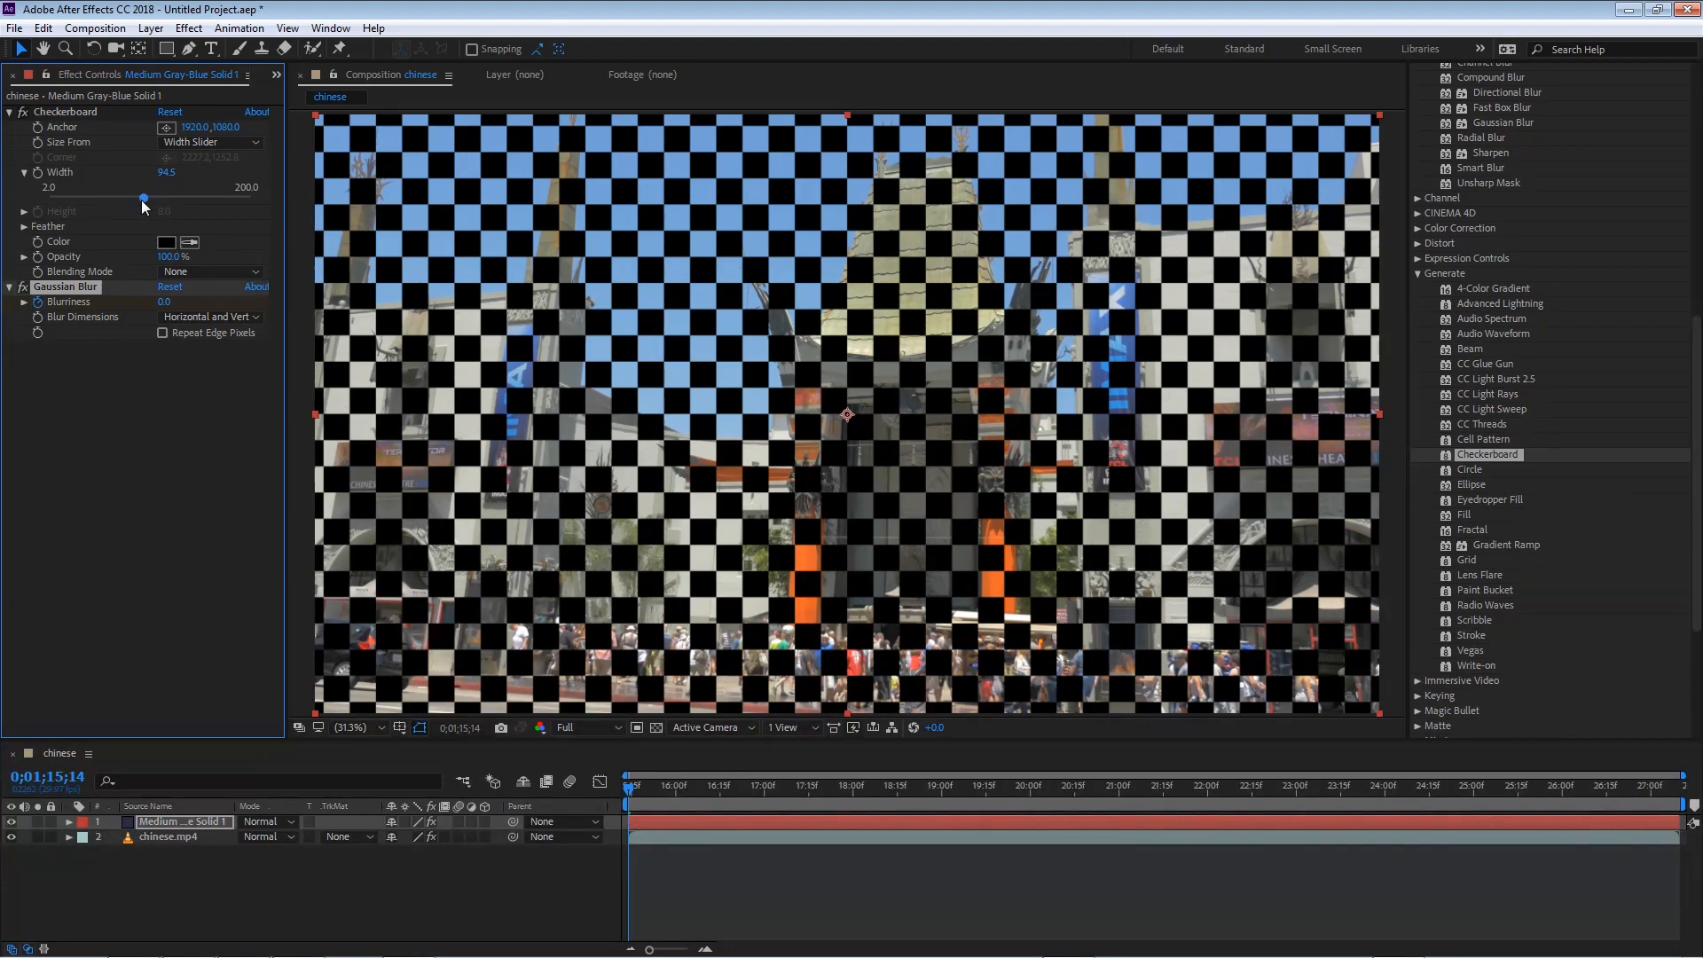
# - Keyframe Checkerboard Width and Blurriness rising from 2 and 0, then return to the animation start
pyautogui.moveTo(142, 197); pyautogui.dragTo(64, 197)
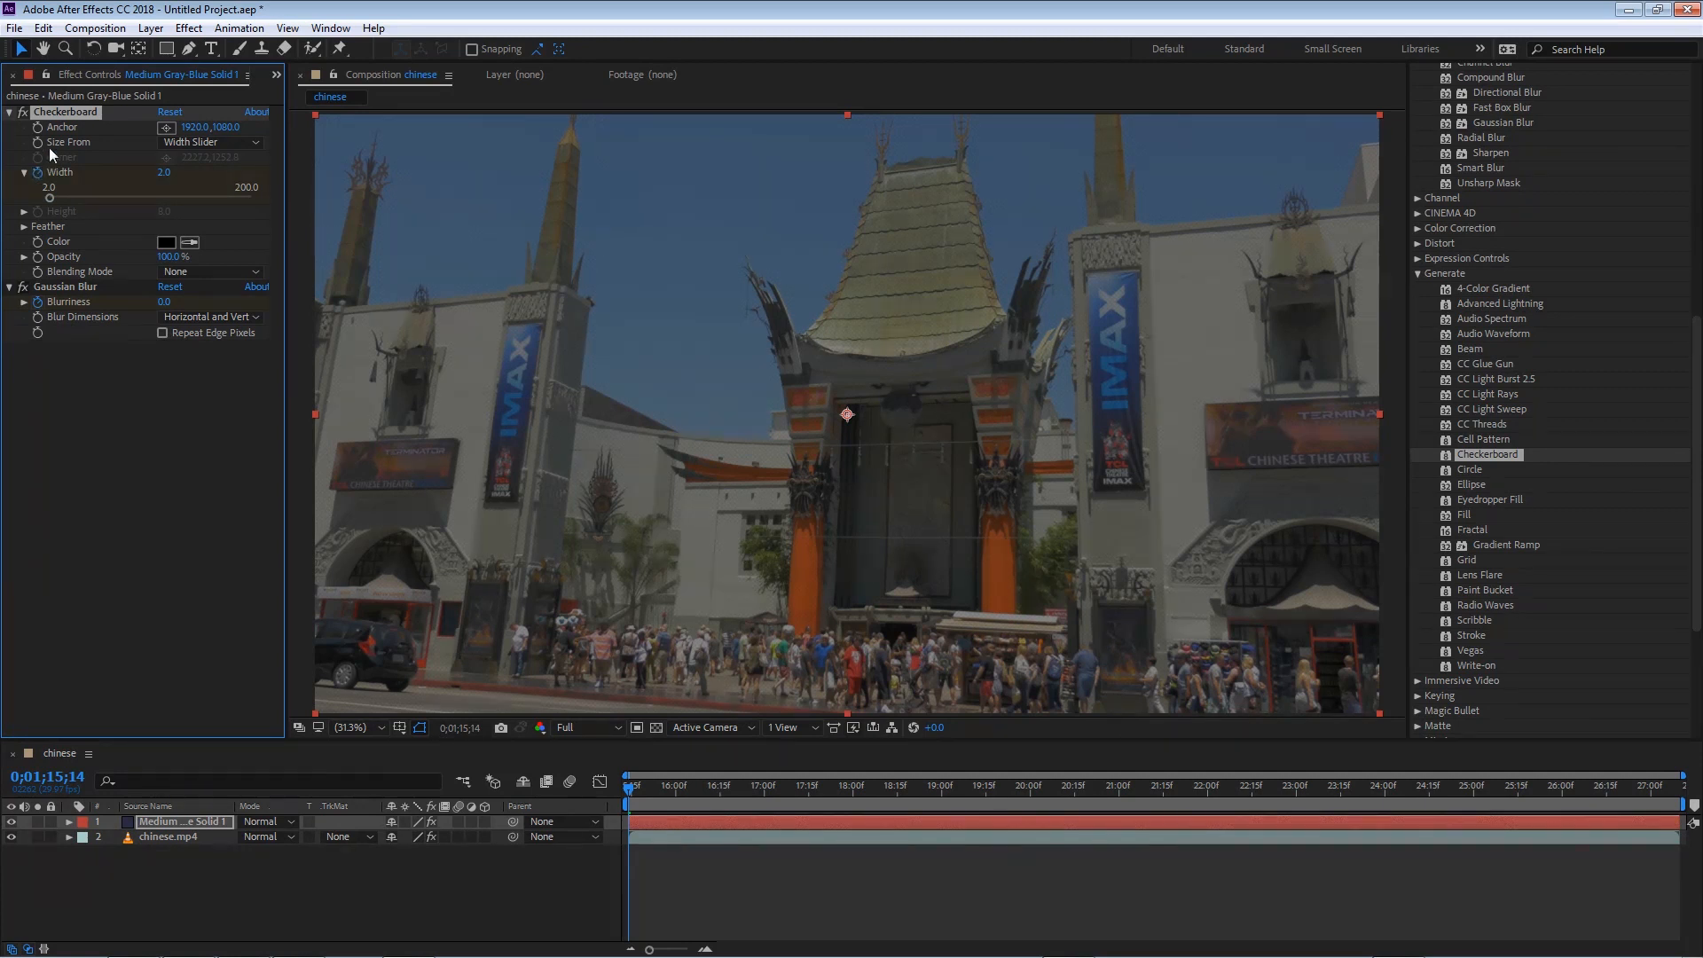
pyautogui.moveTo(77, 333)
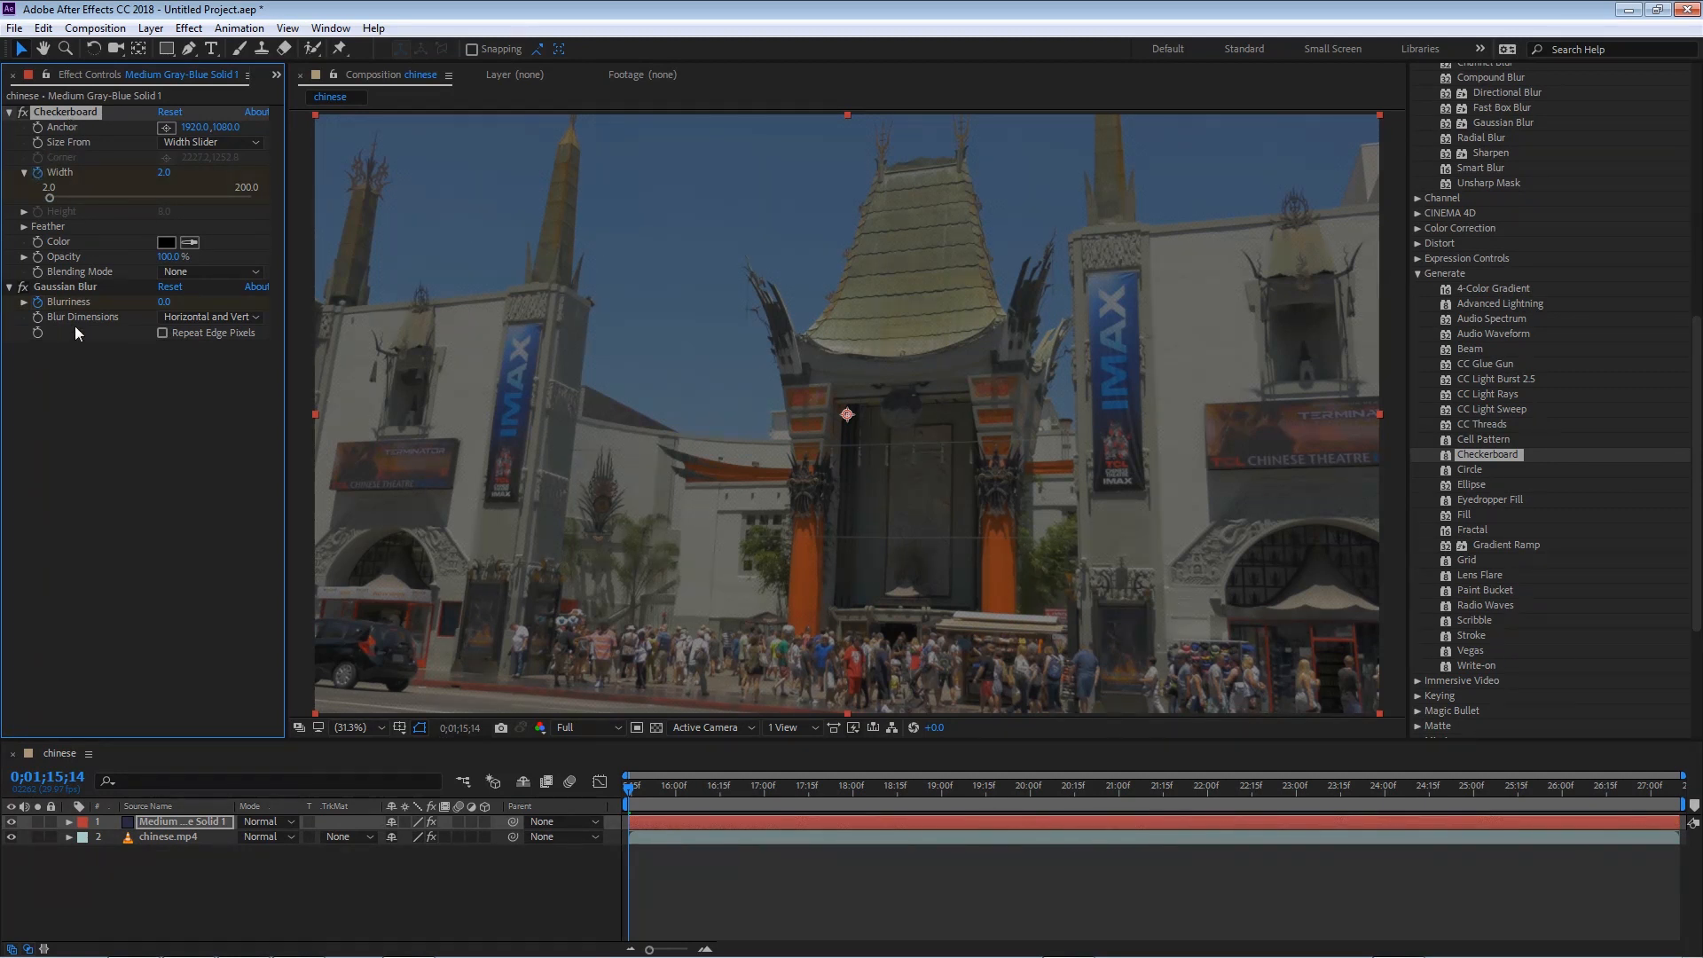
pyautogui.click(763, 786)
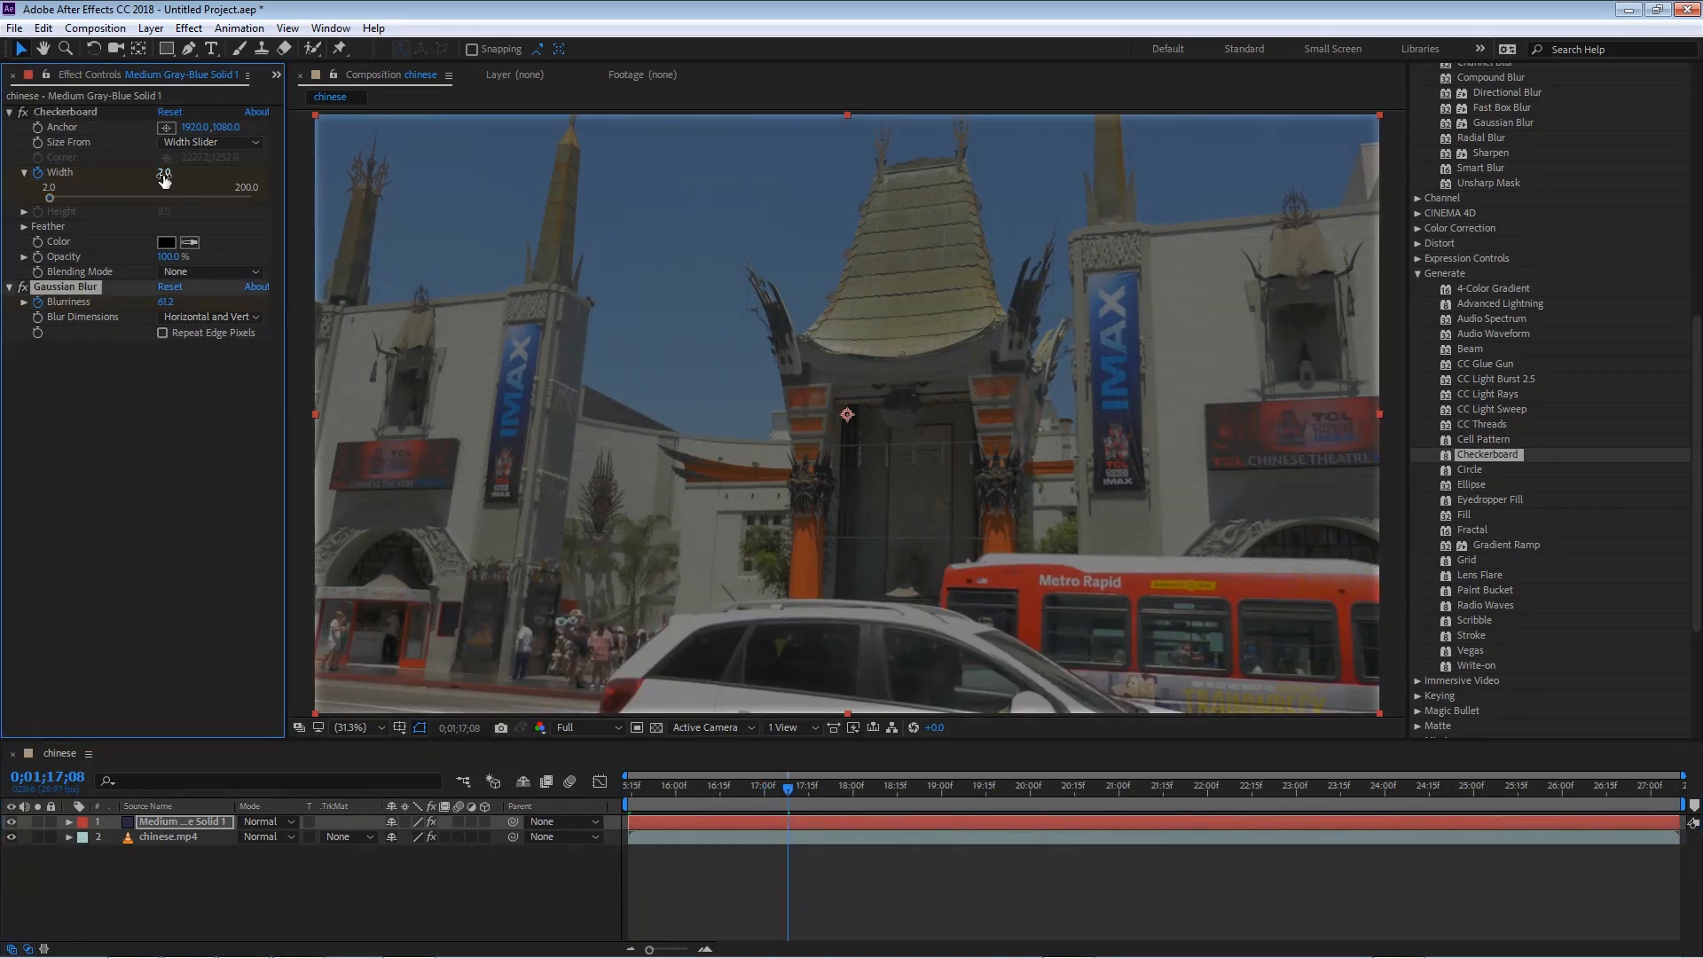
pyautogui.moveTo(163, 197); pyautogui.dragTo(106, 197)
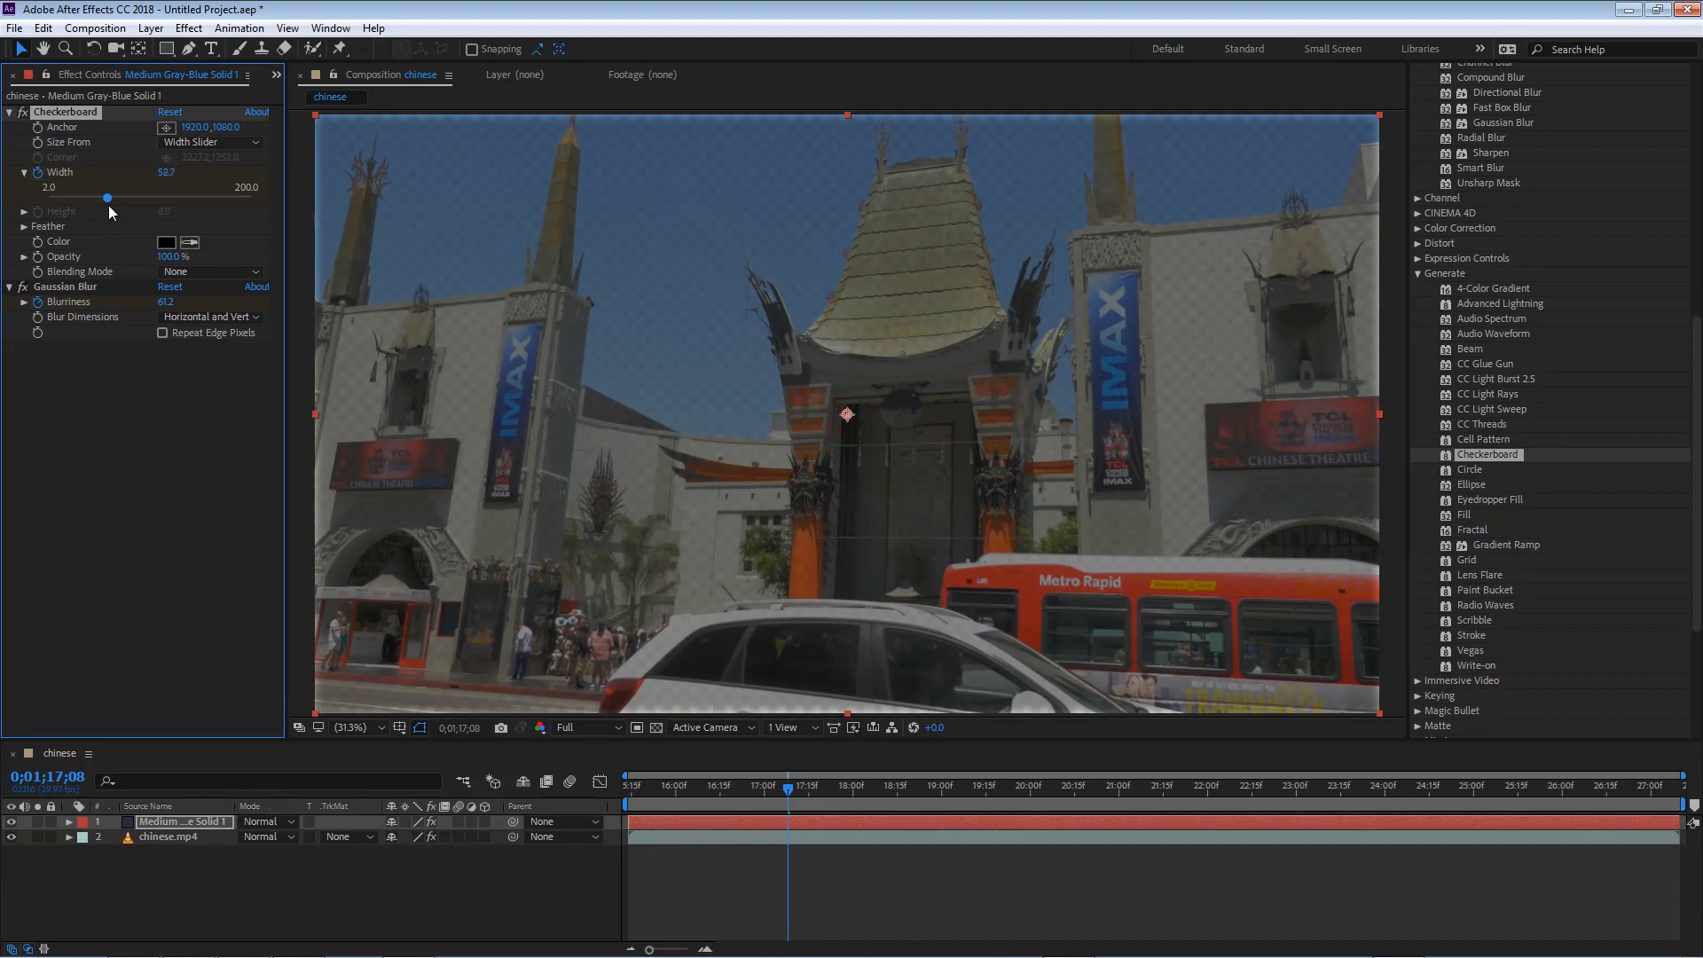
pyautogui.moveTo(106, 197); pyautogui.dragTo(50, 197)
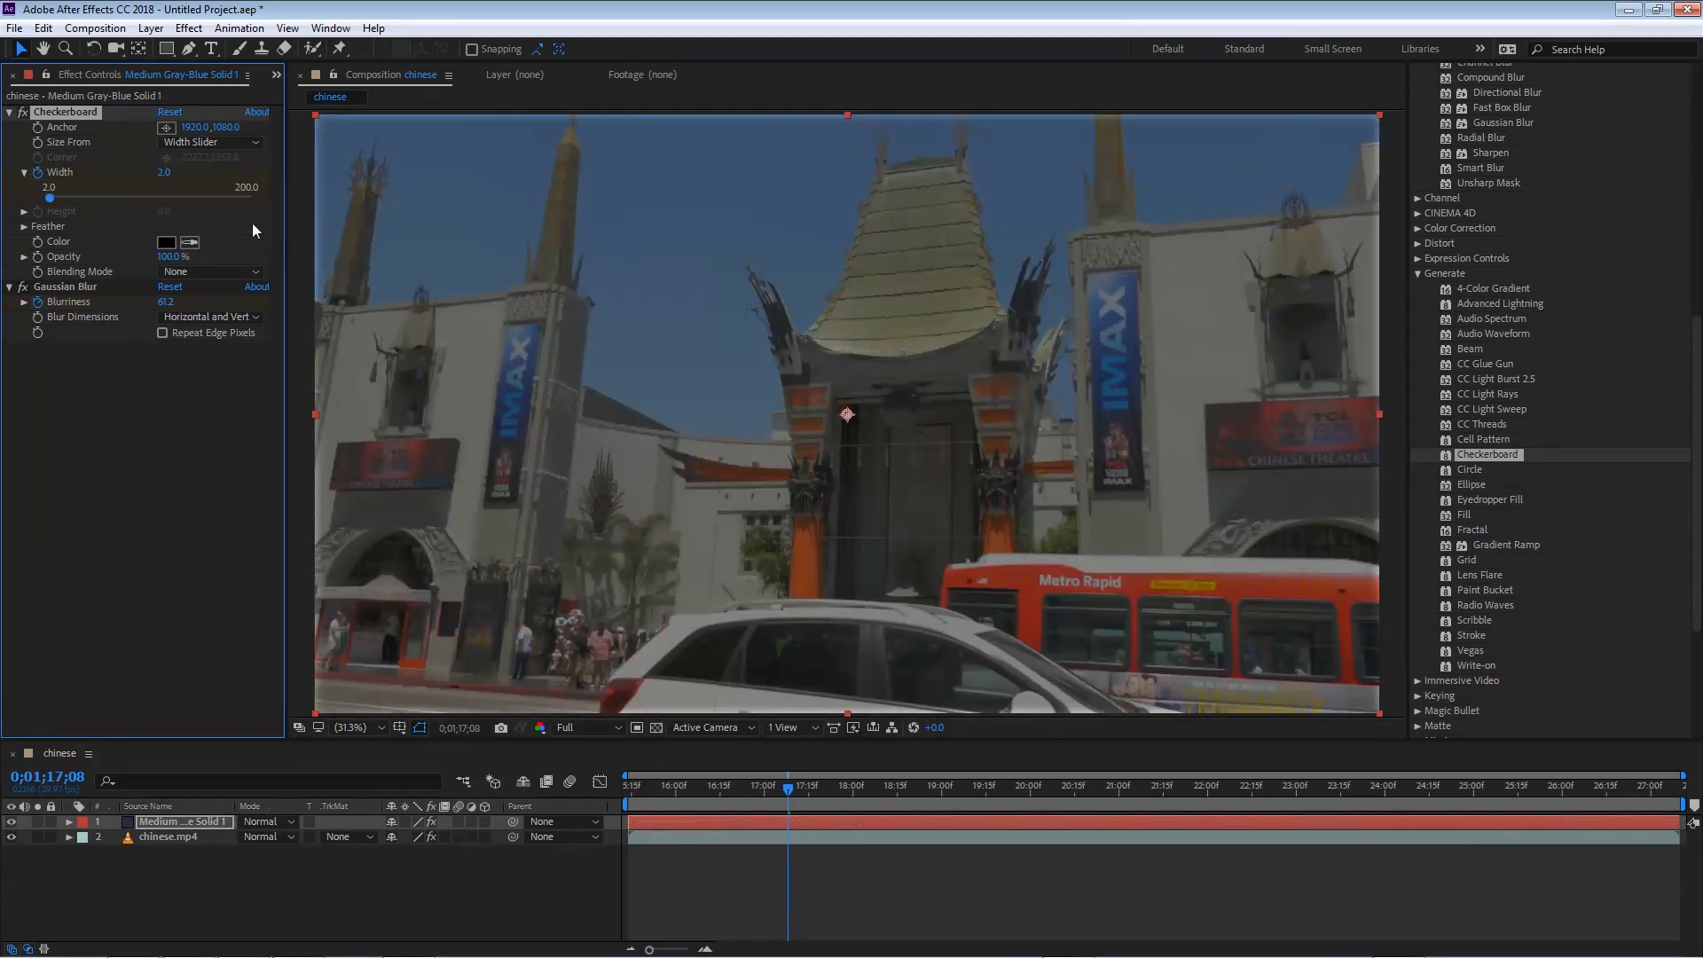
pyautogui.moveTo(55, 187); pyautogui.dragTo(231, 197)
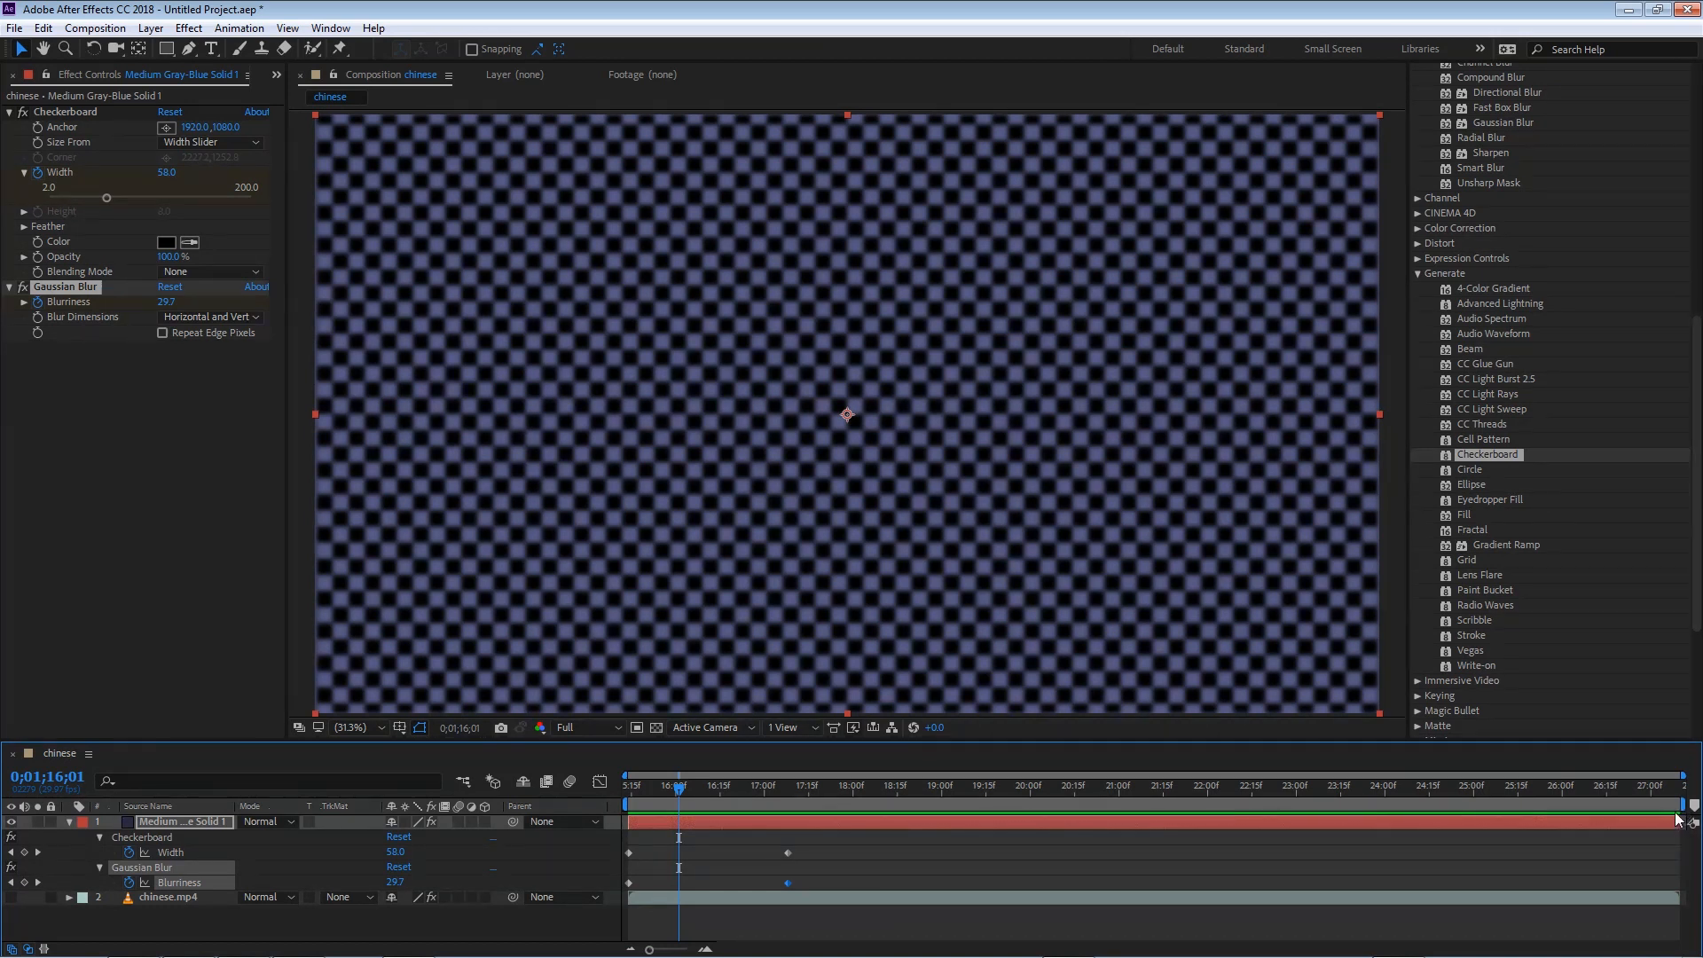
pyautogui.moveTo(91, 399)
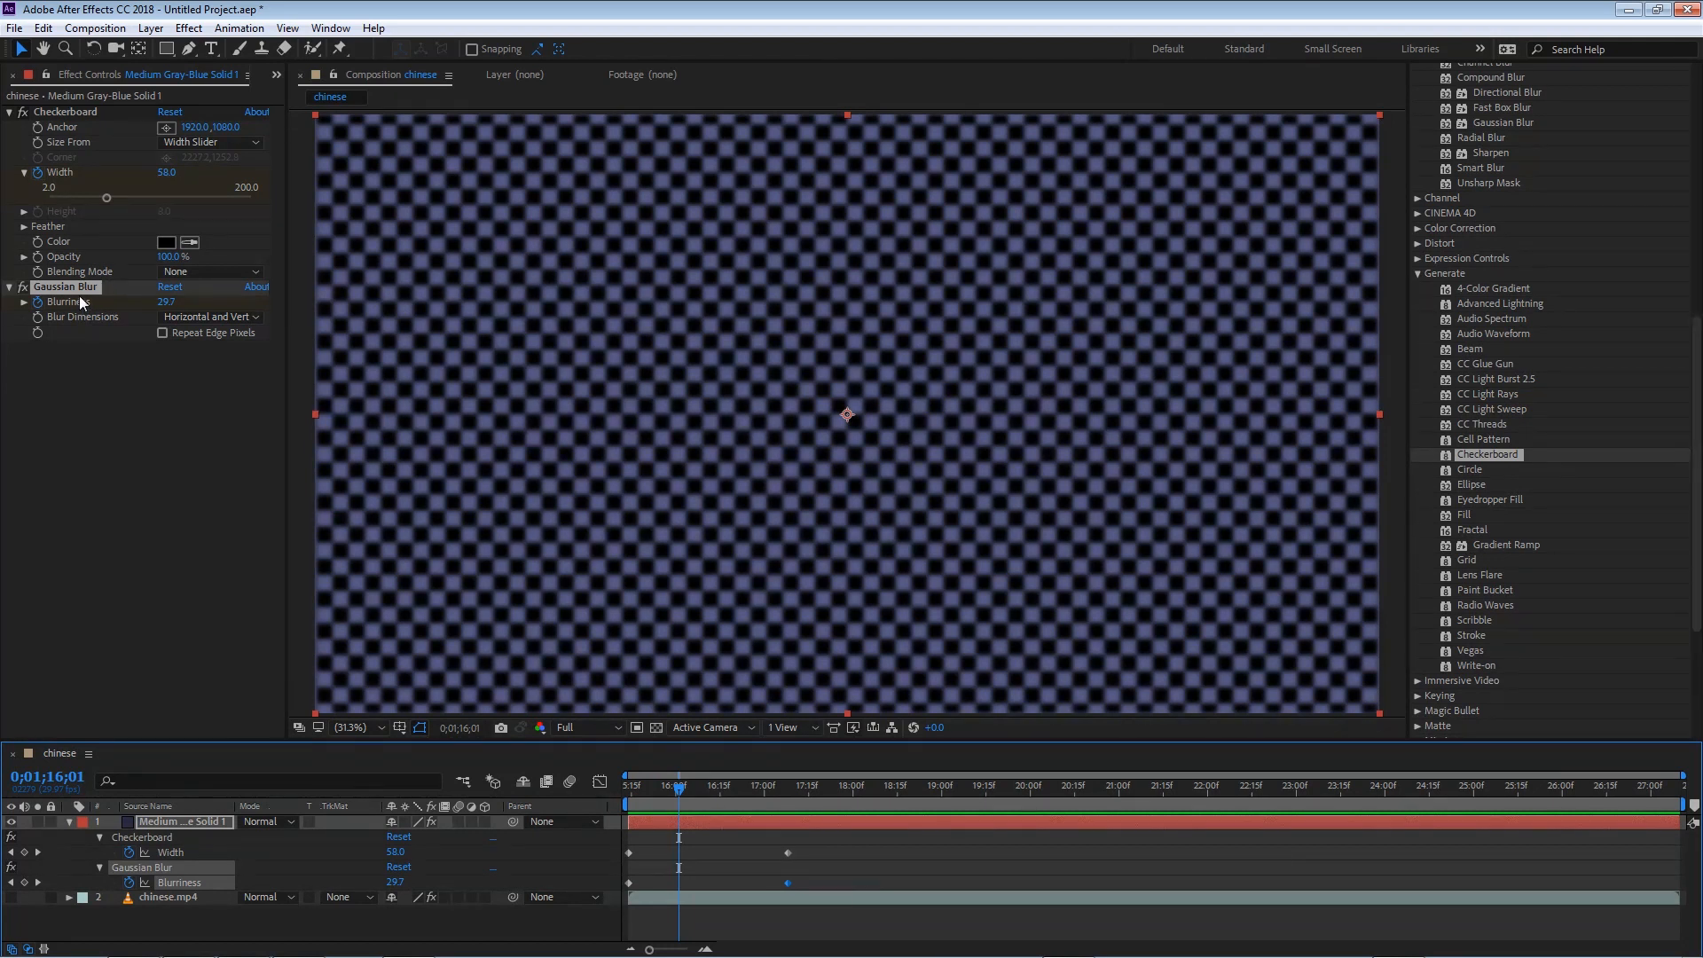
pyautogui.moveTo(1401, 608)
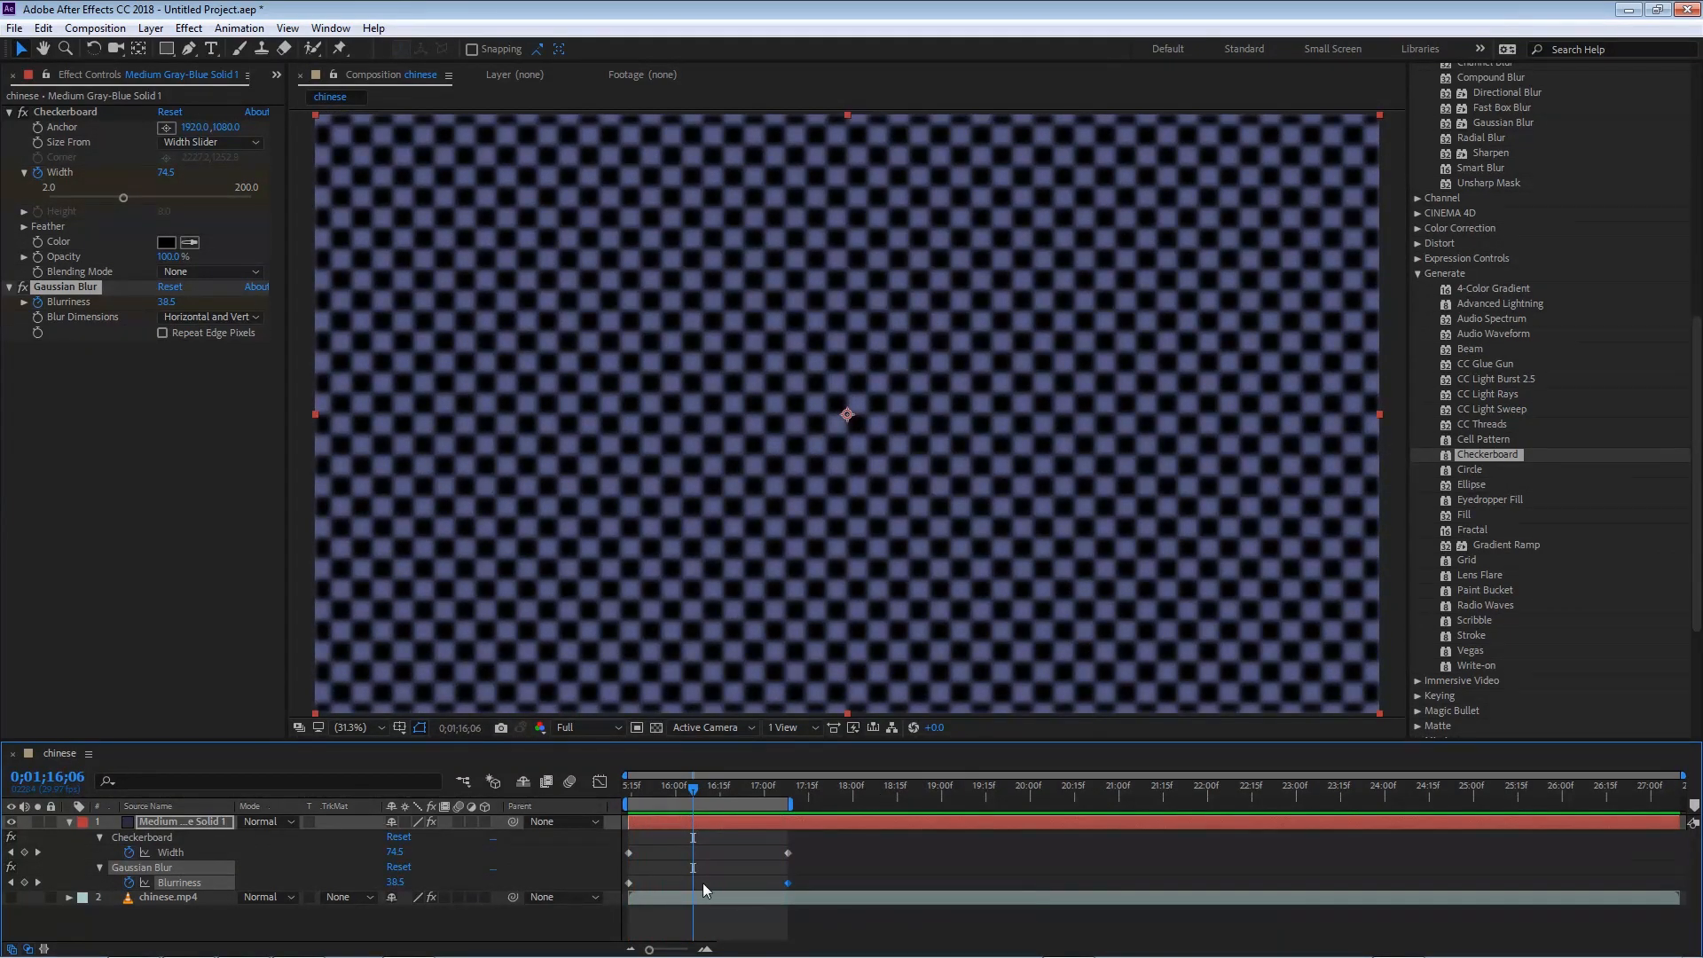
pyautogui.moveTo(692, 781); pyautogui.dragTo(626, 781)
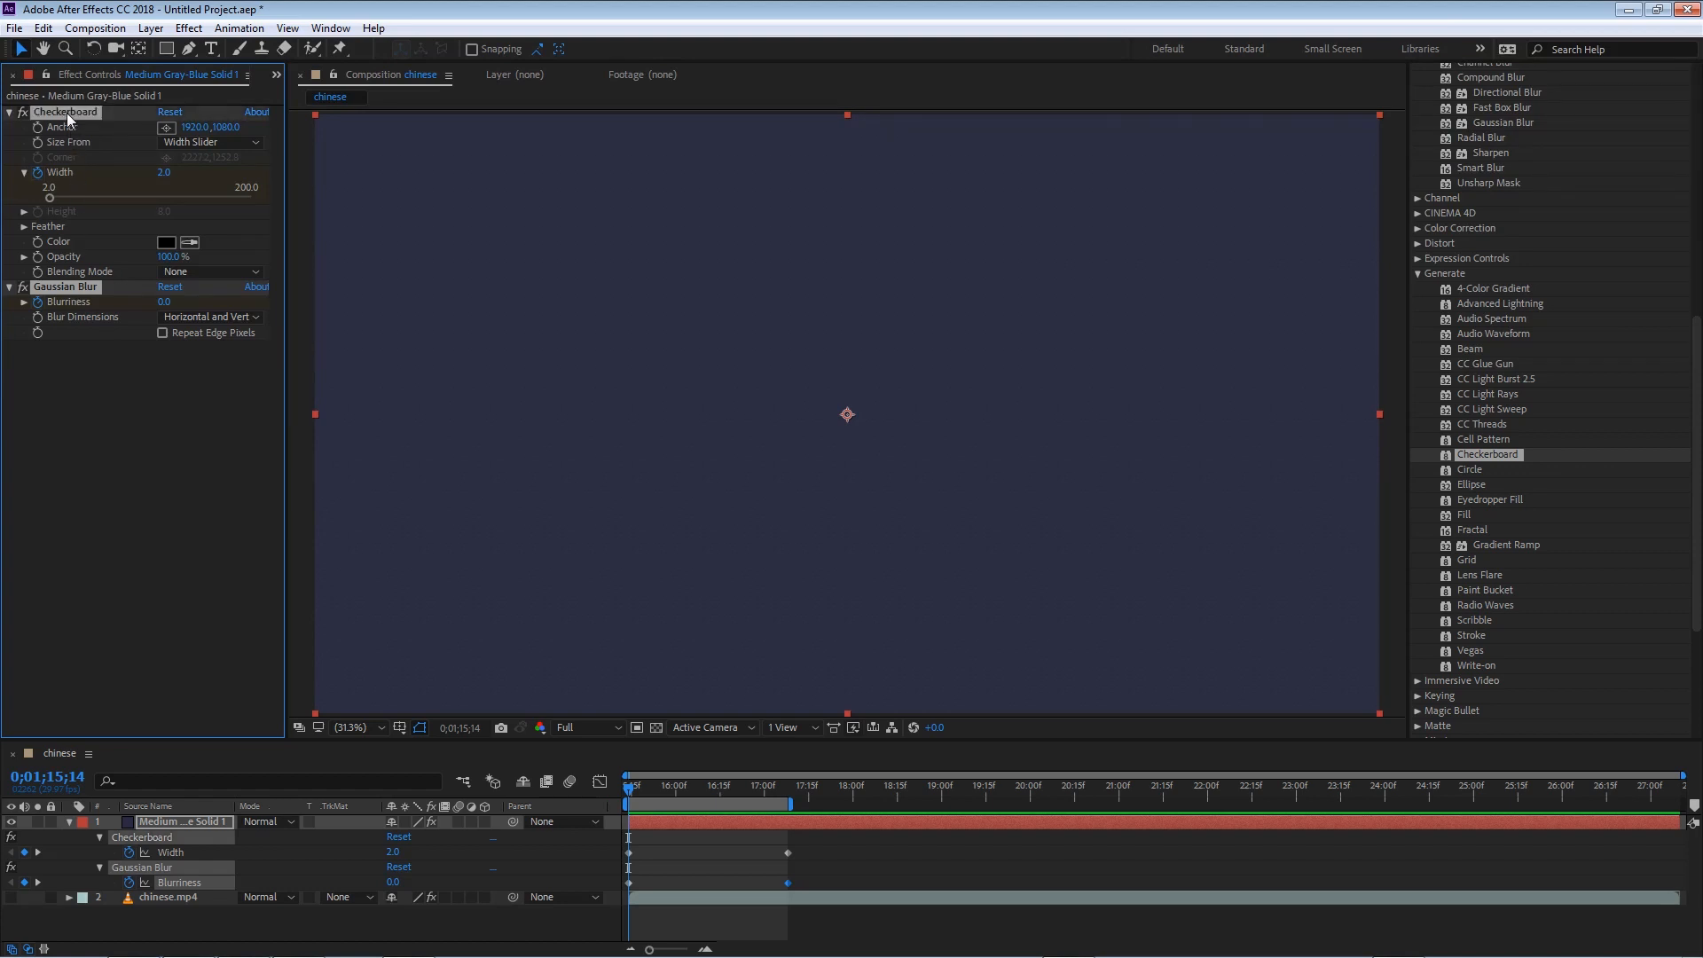
pyautogui.moveTo(240, 32)
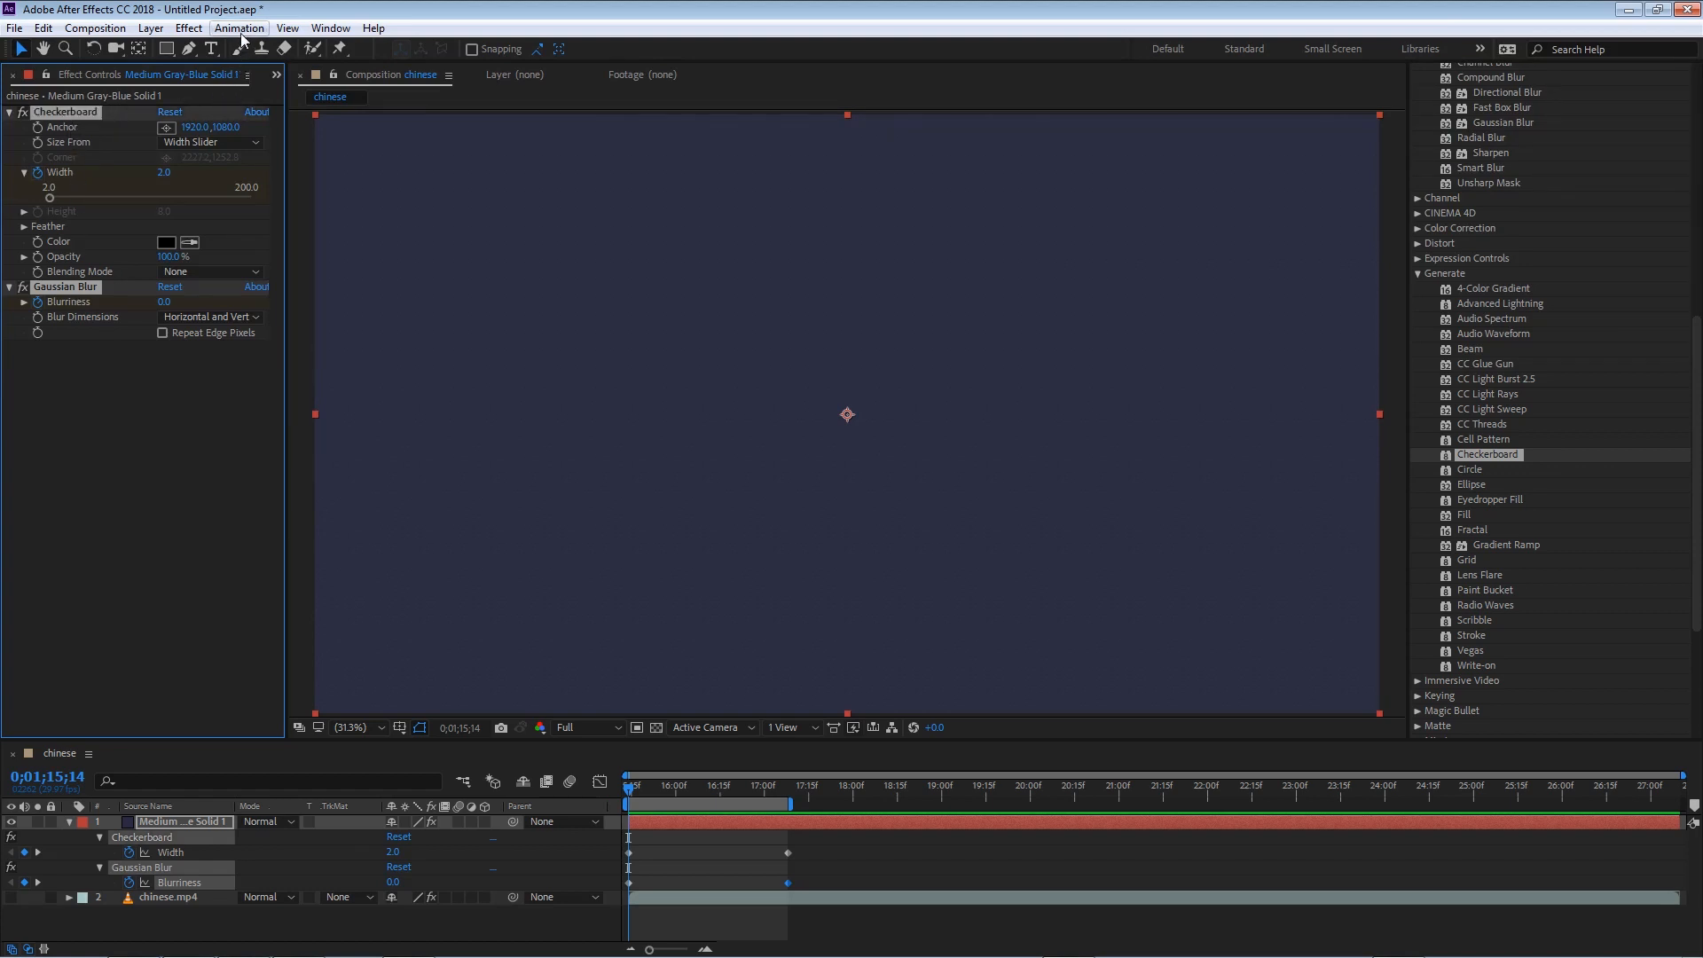
# - Save the effects as an animation preset named 'Preset' on the Desktop, accepting the folder warning
pyautogui.click(237, 27)
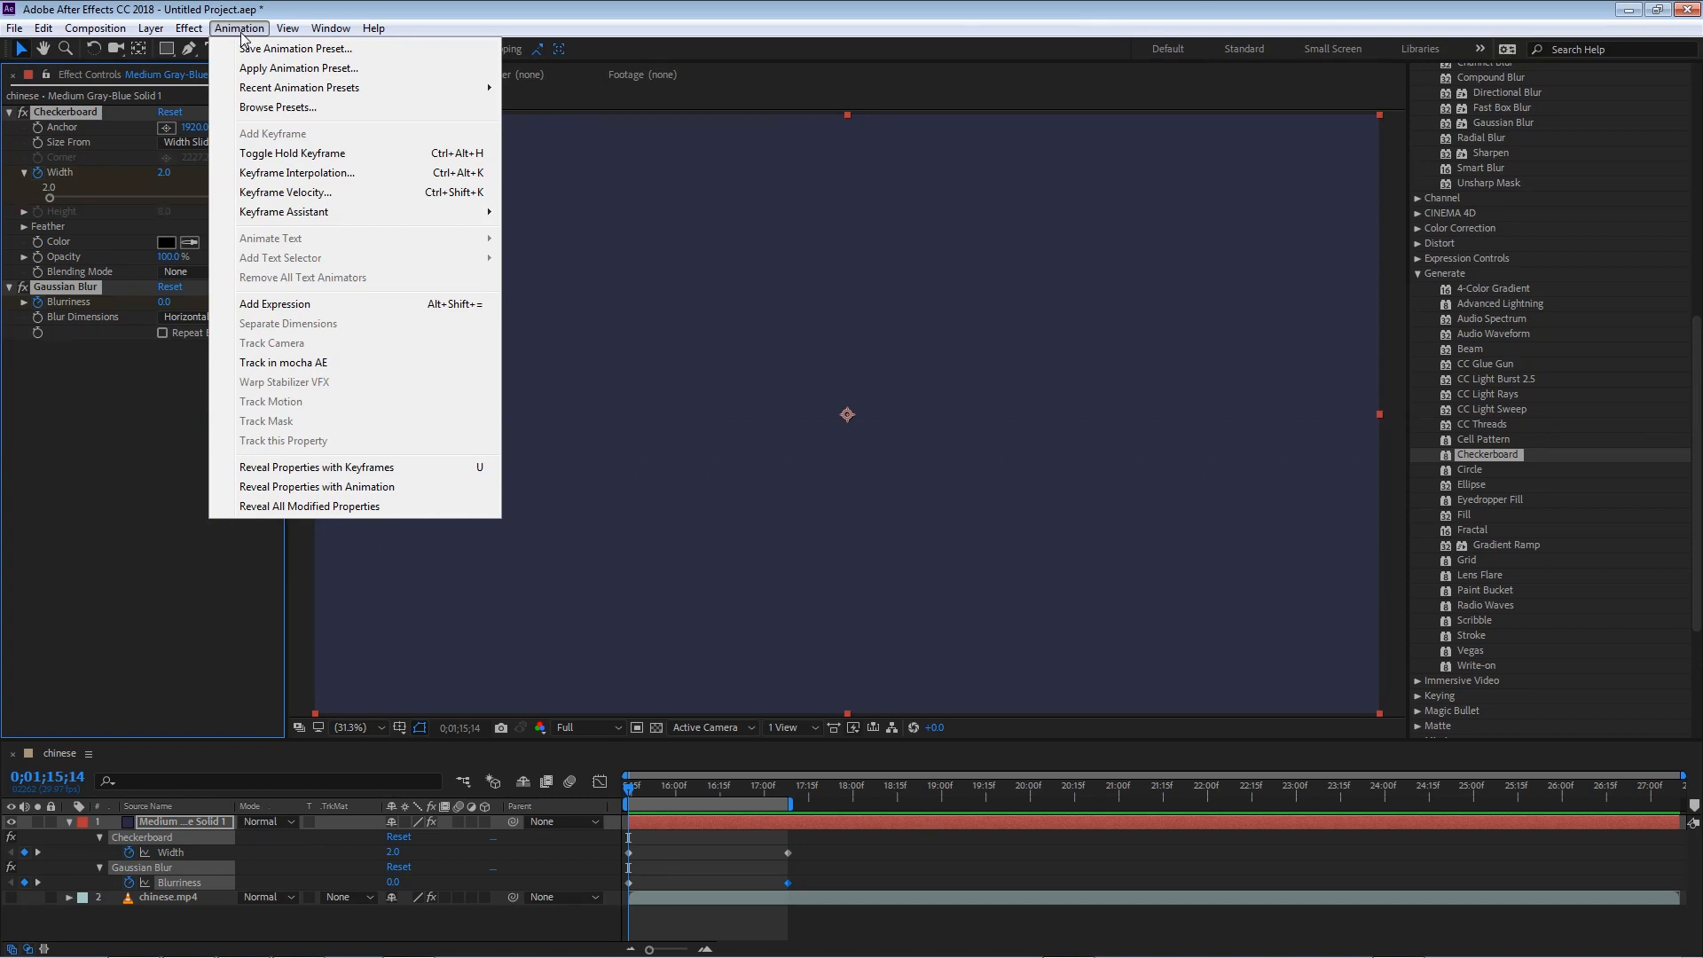
pyautogui.moveTo(268, 53)
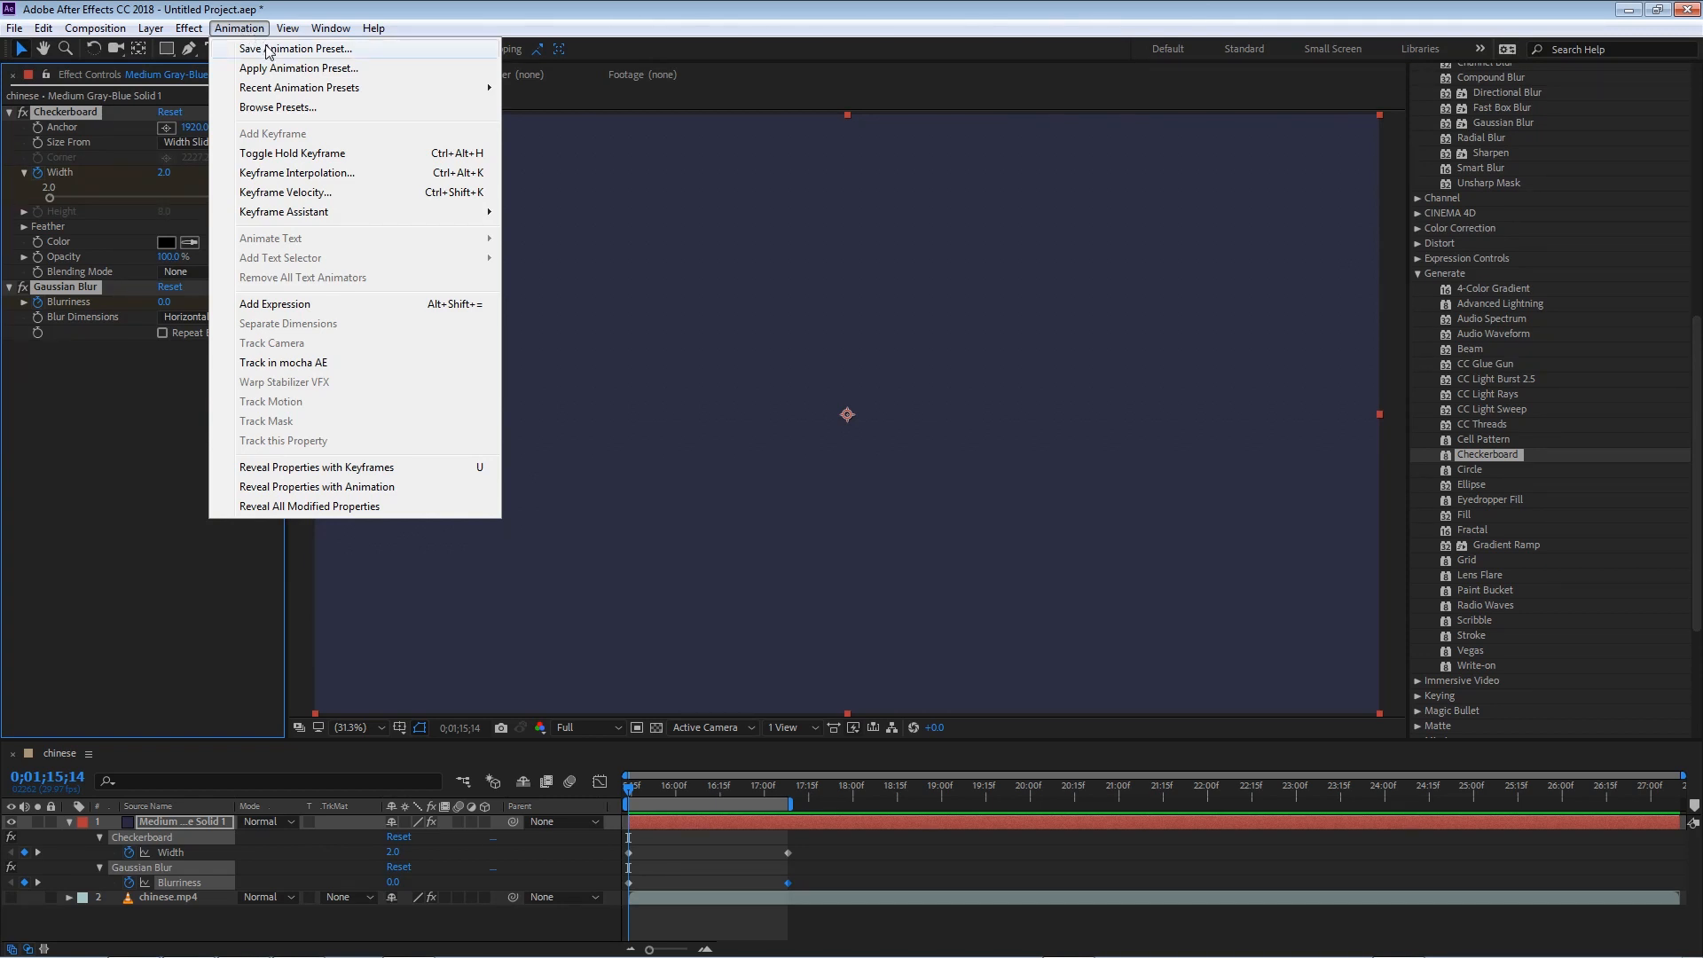
pyautogui.moveTo(346, 51)
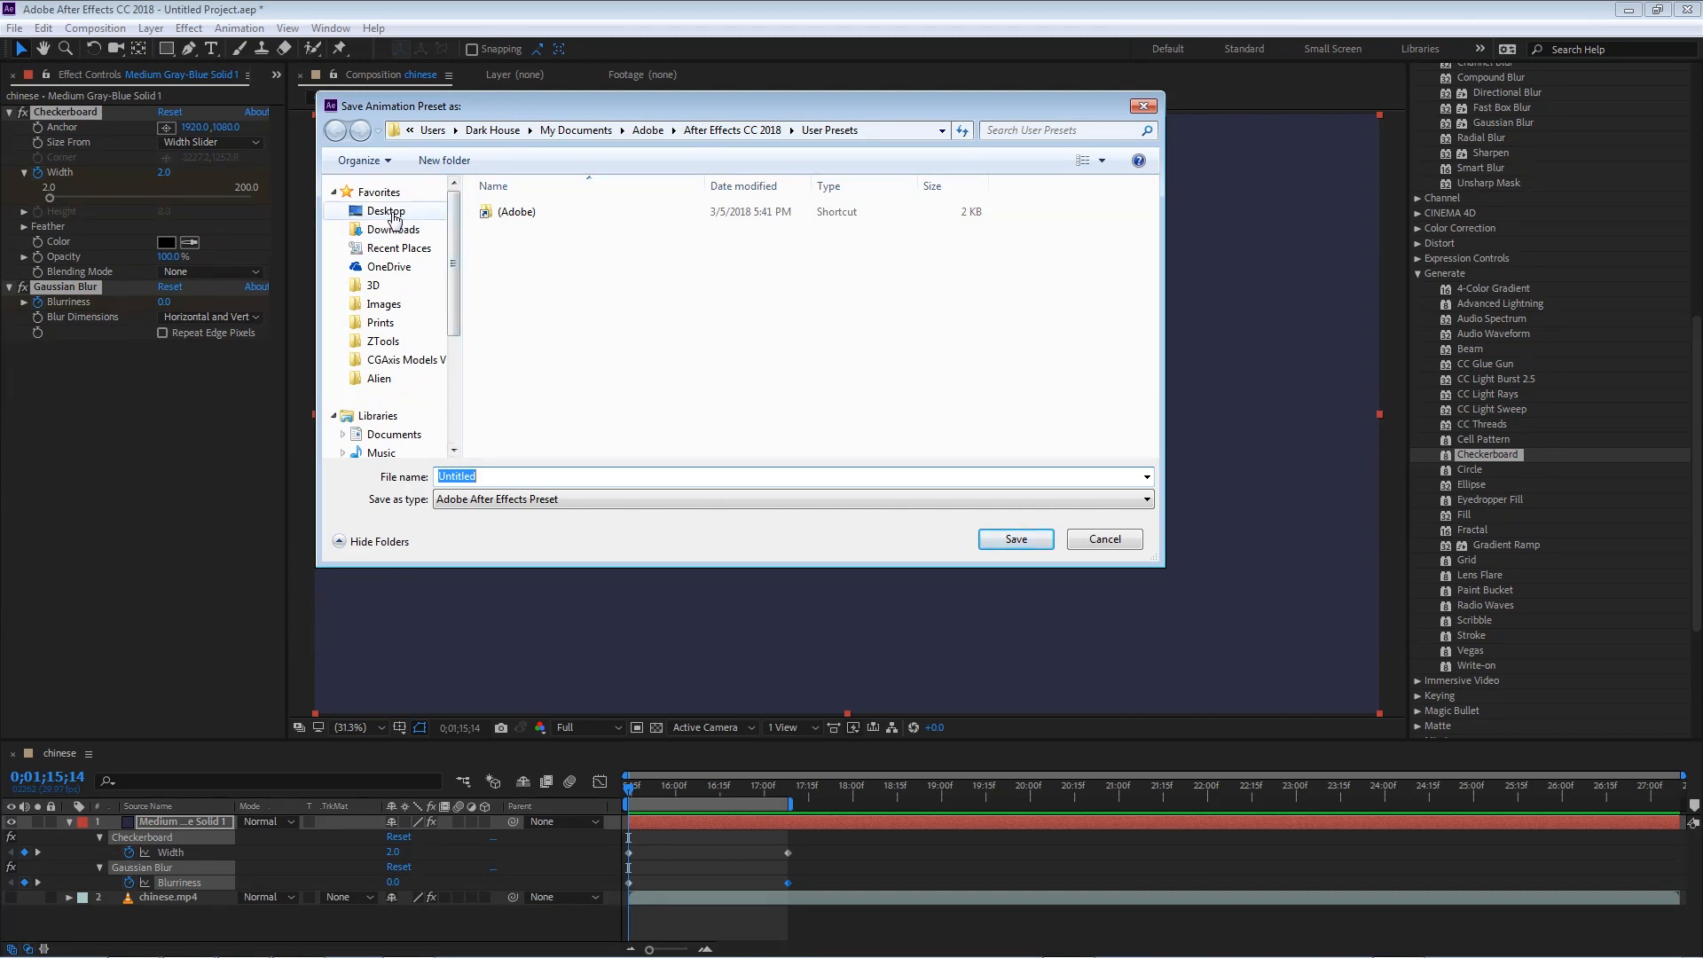
pyautogui.click(386, 211)
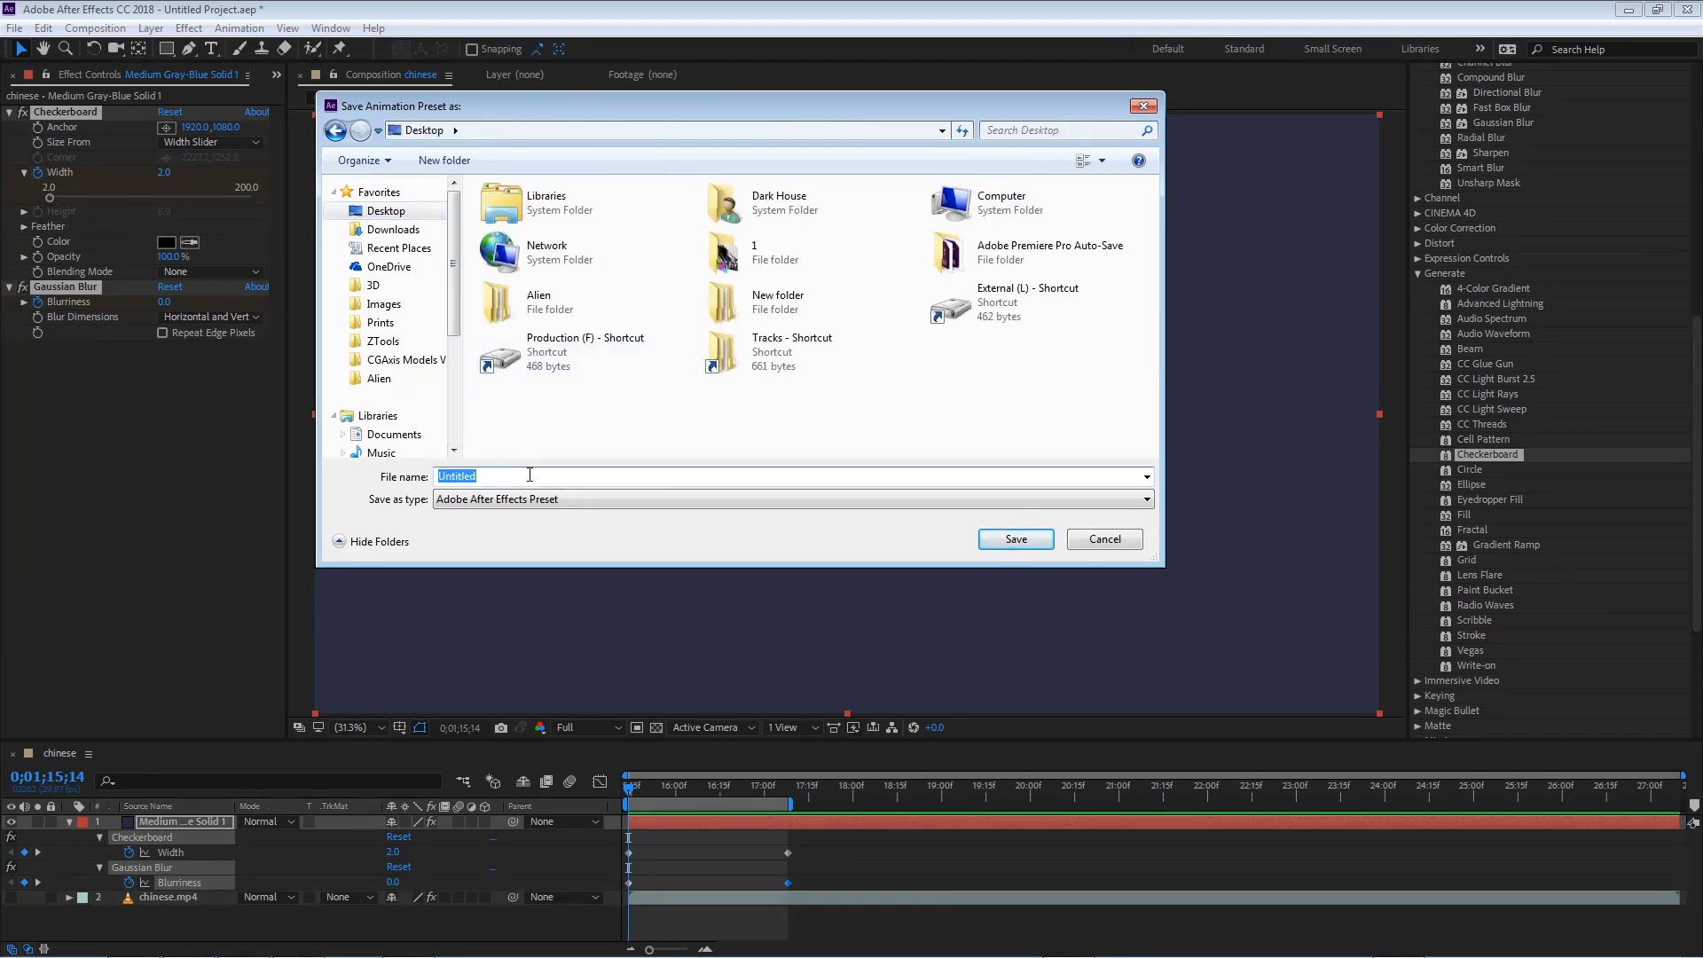
pyautogui.write('Preset')
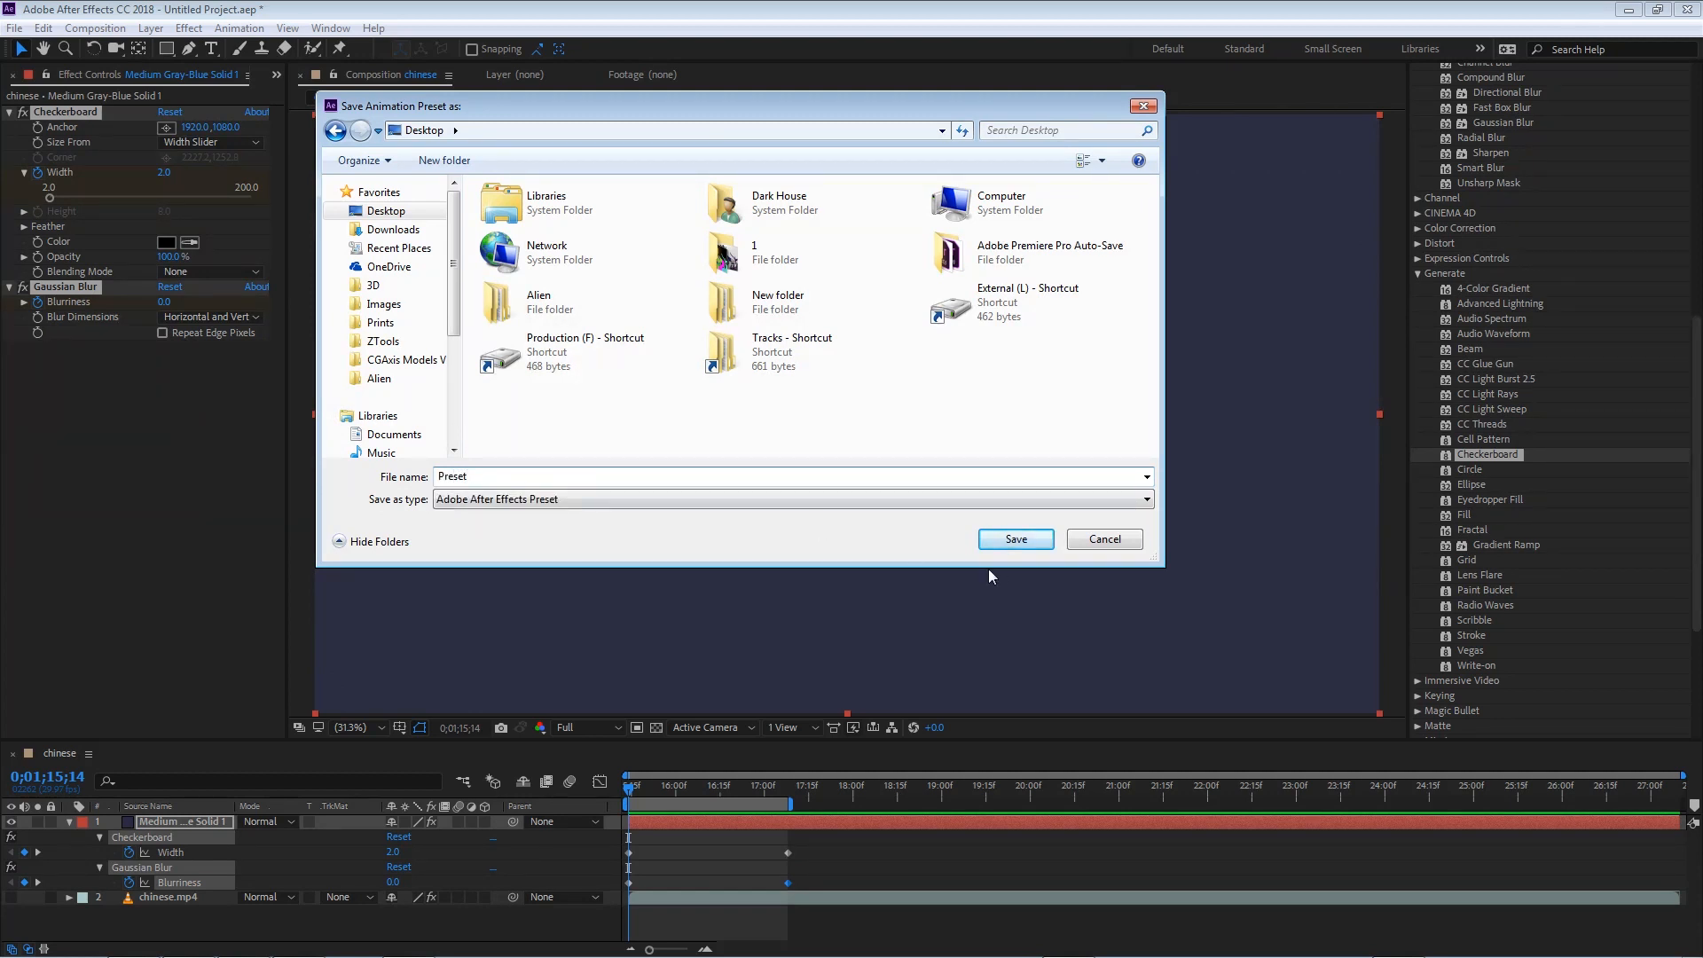
pyautogui.click(1013, 540)
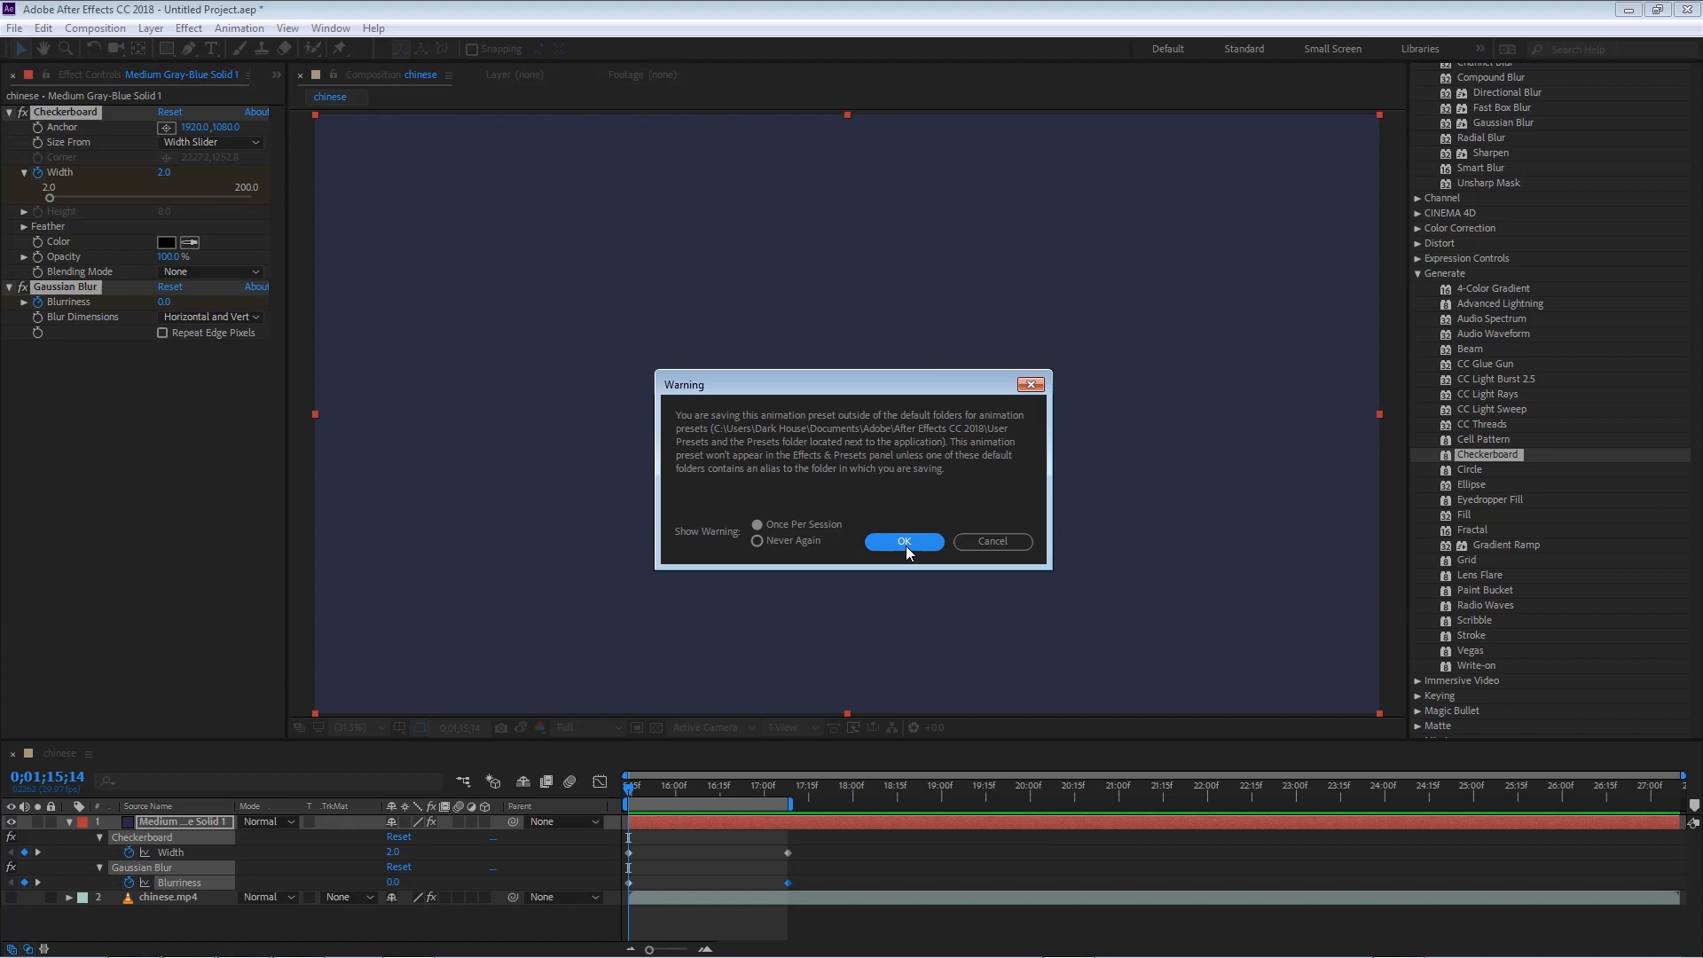
pyautogui.moveTo(912, 553)
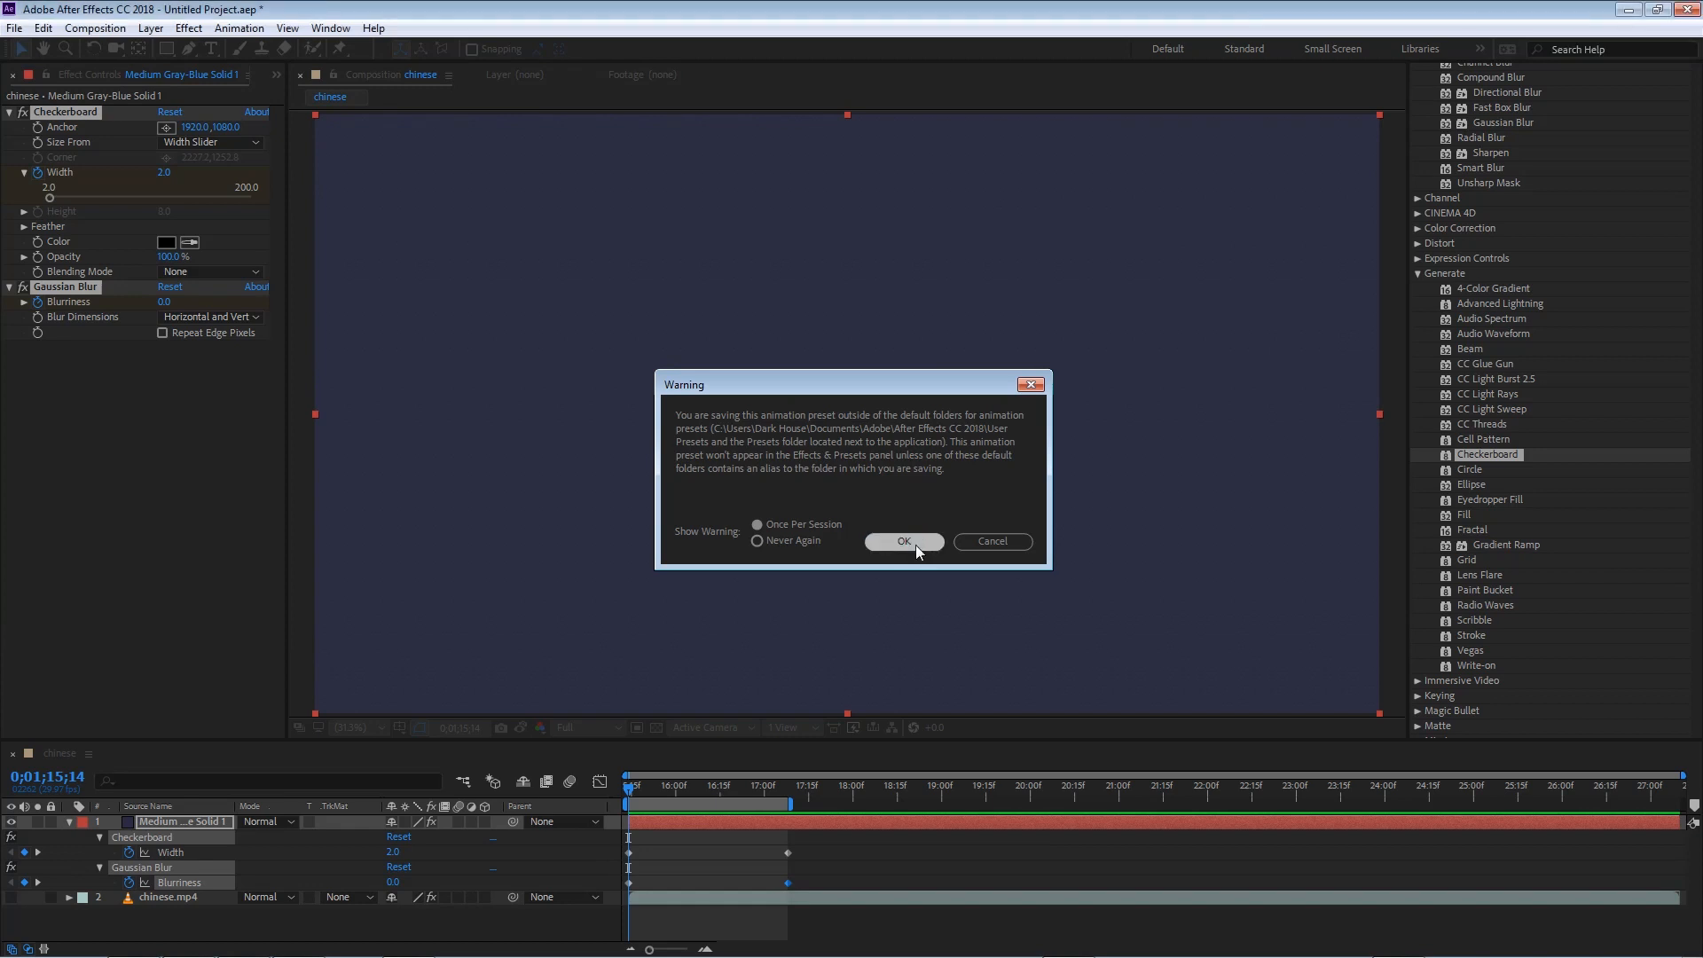
pyautogui.click(904, 541)
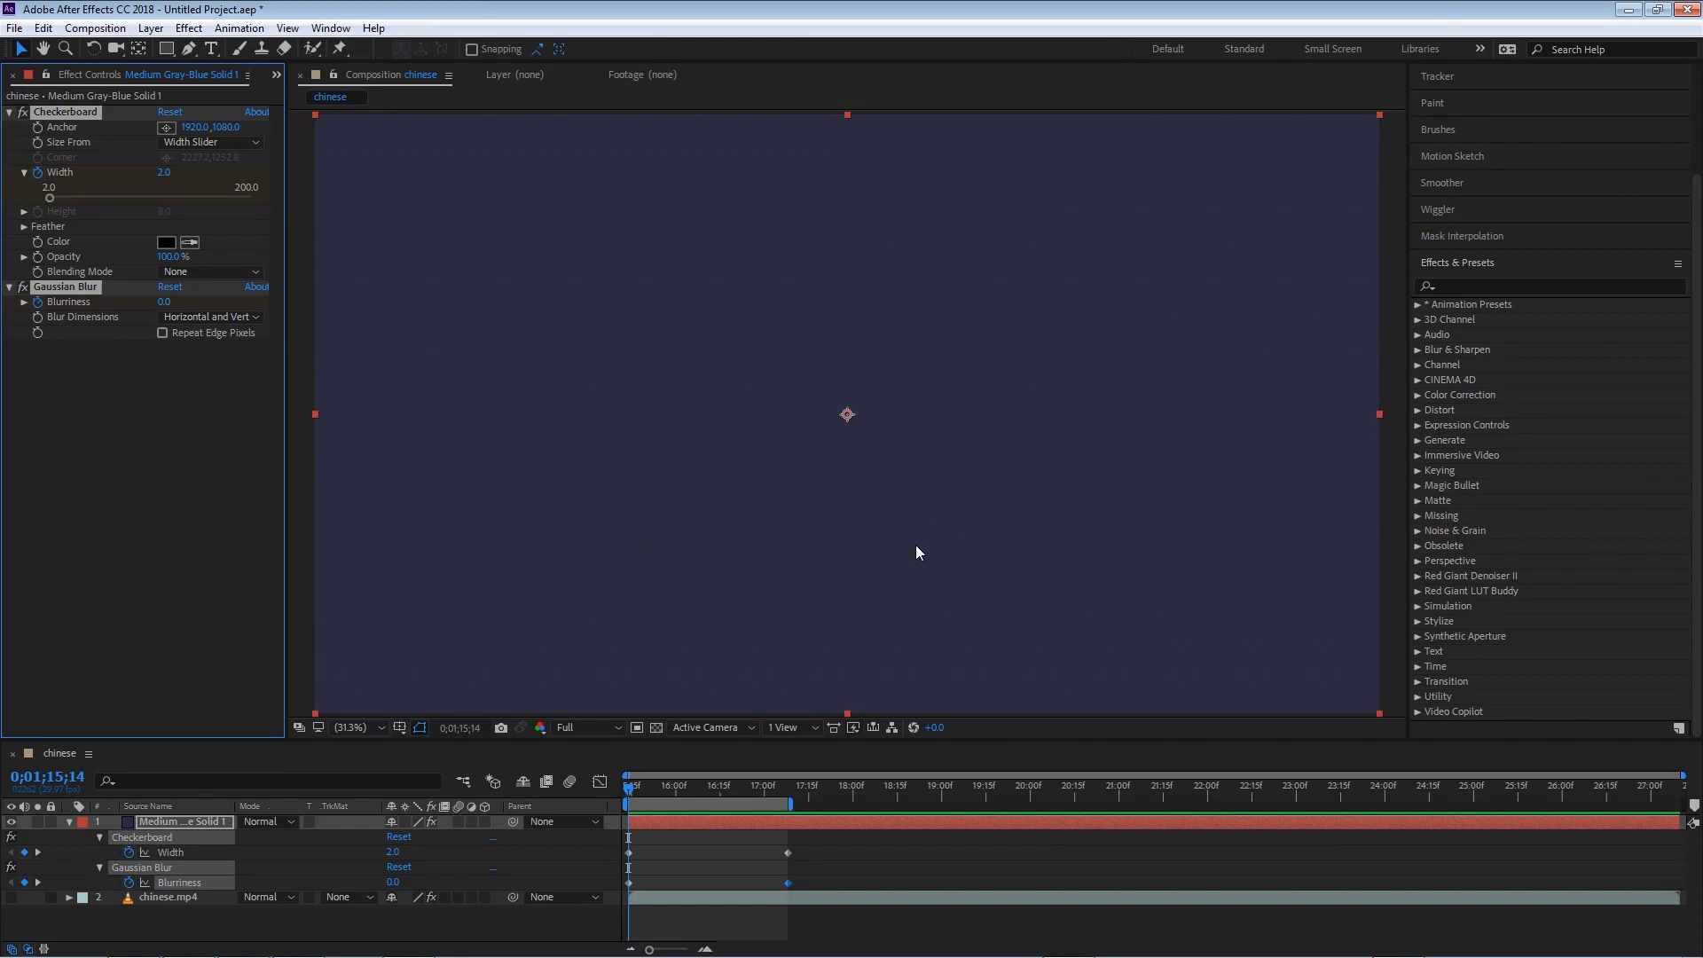
# - Remove the solid layer and apply the Desktop 'Preset' to the chinese.mp4 footage layer
pyautogui.click(167, 896)
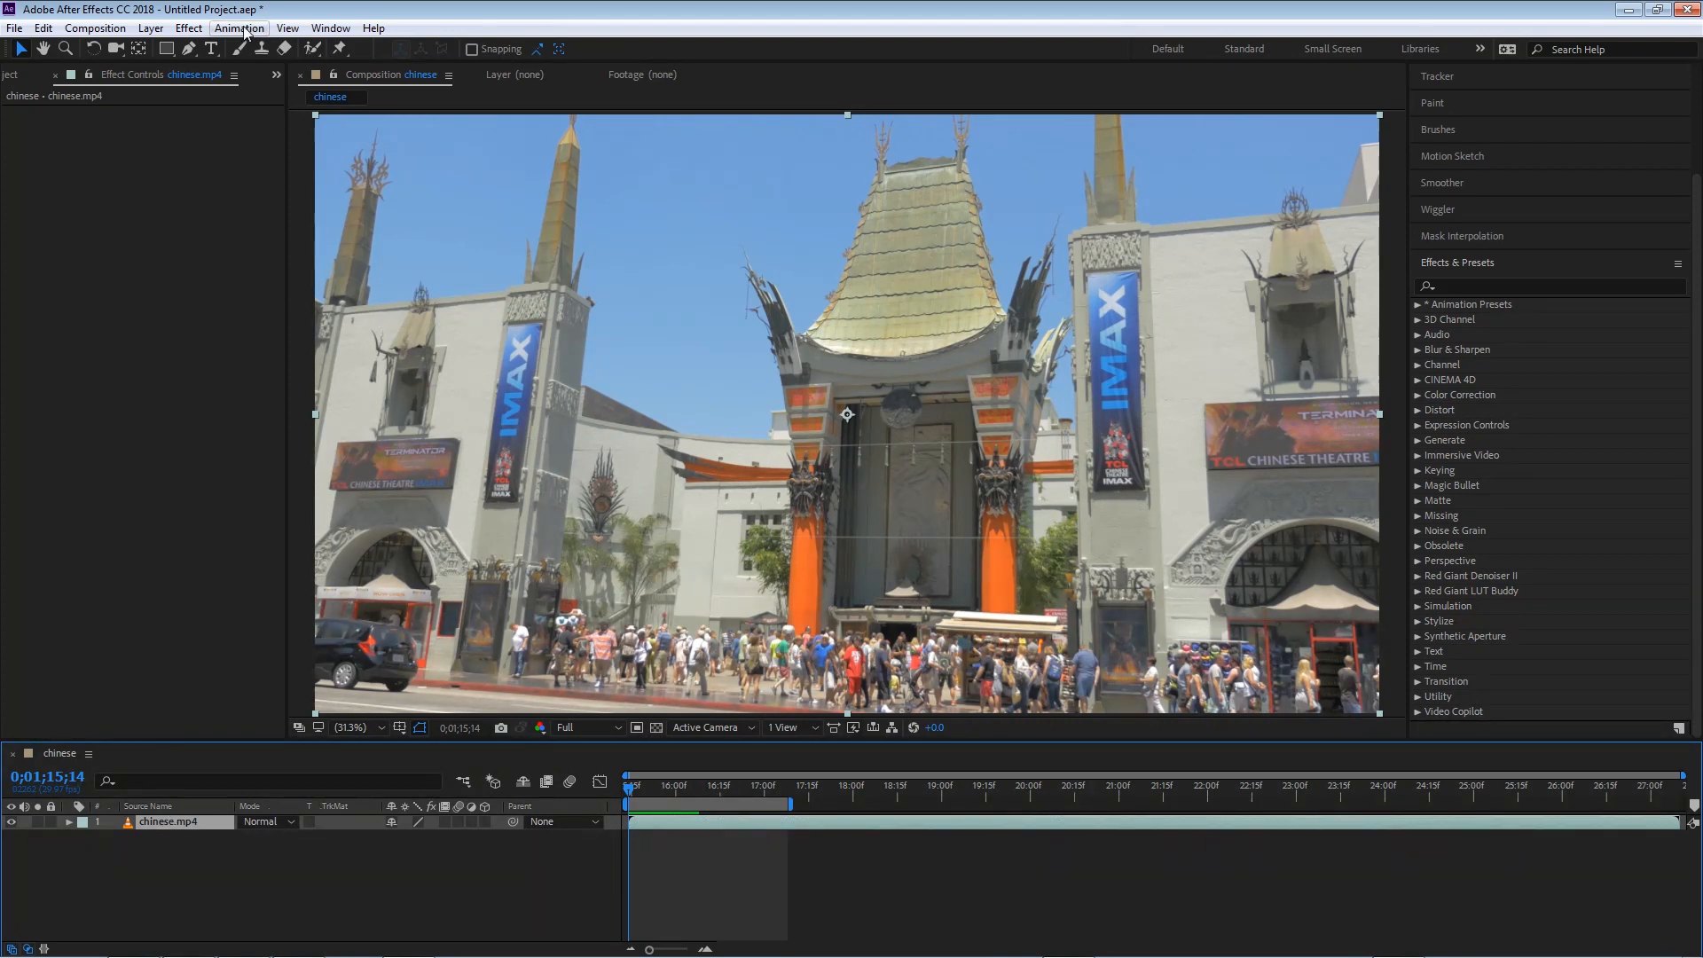
pyautogui.click(240, 27)
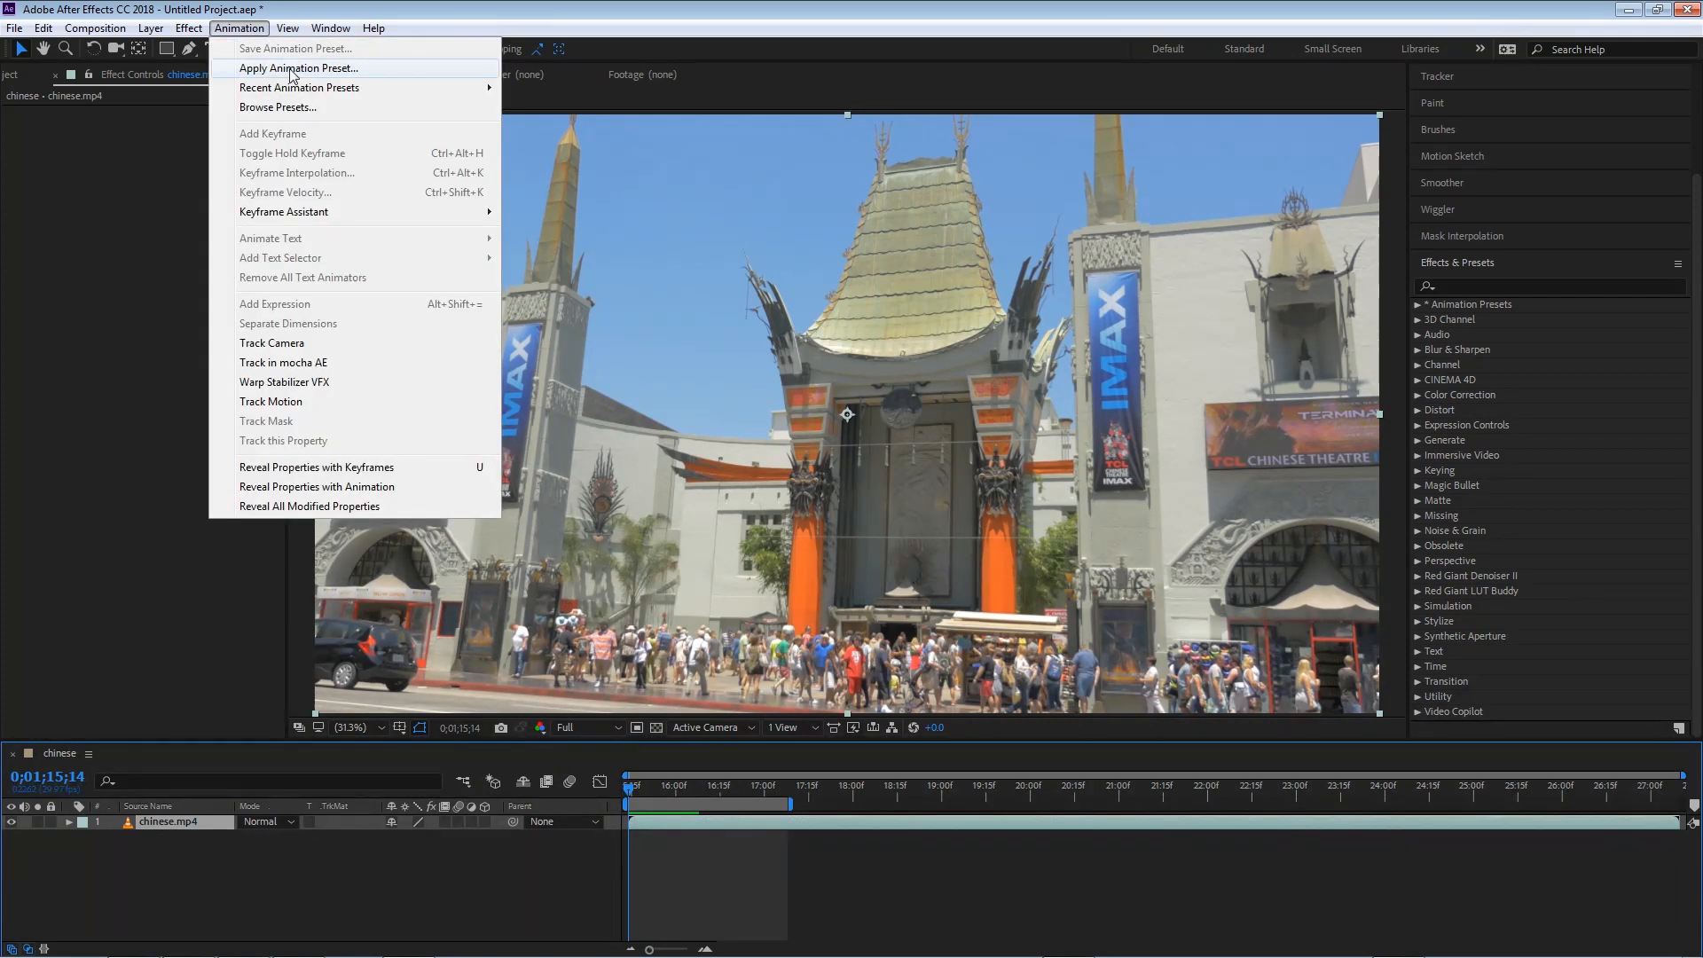
pyautogui.click(298, 67)
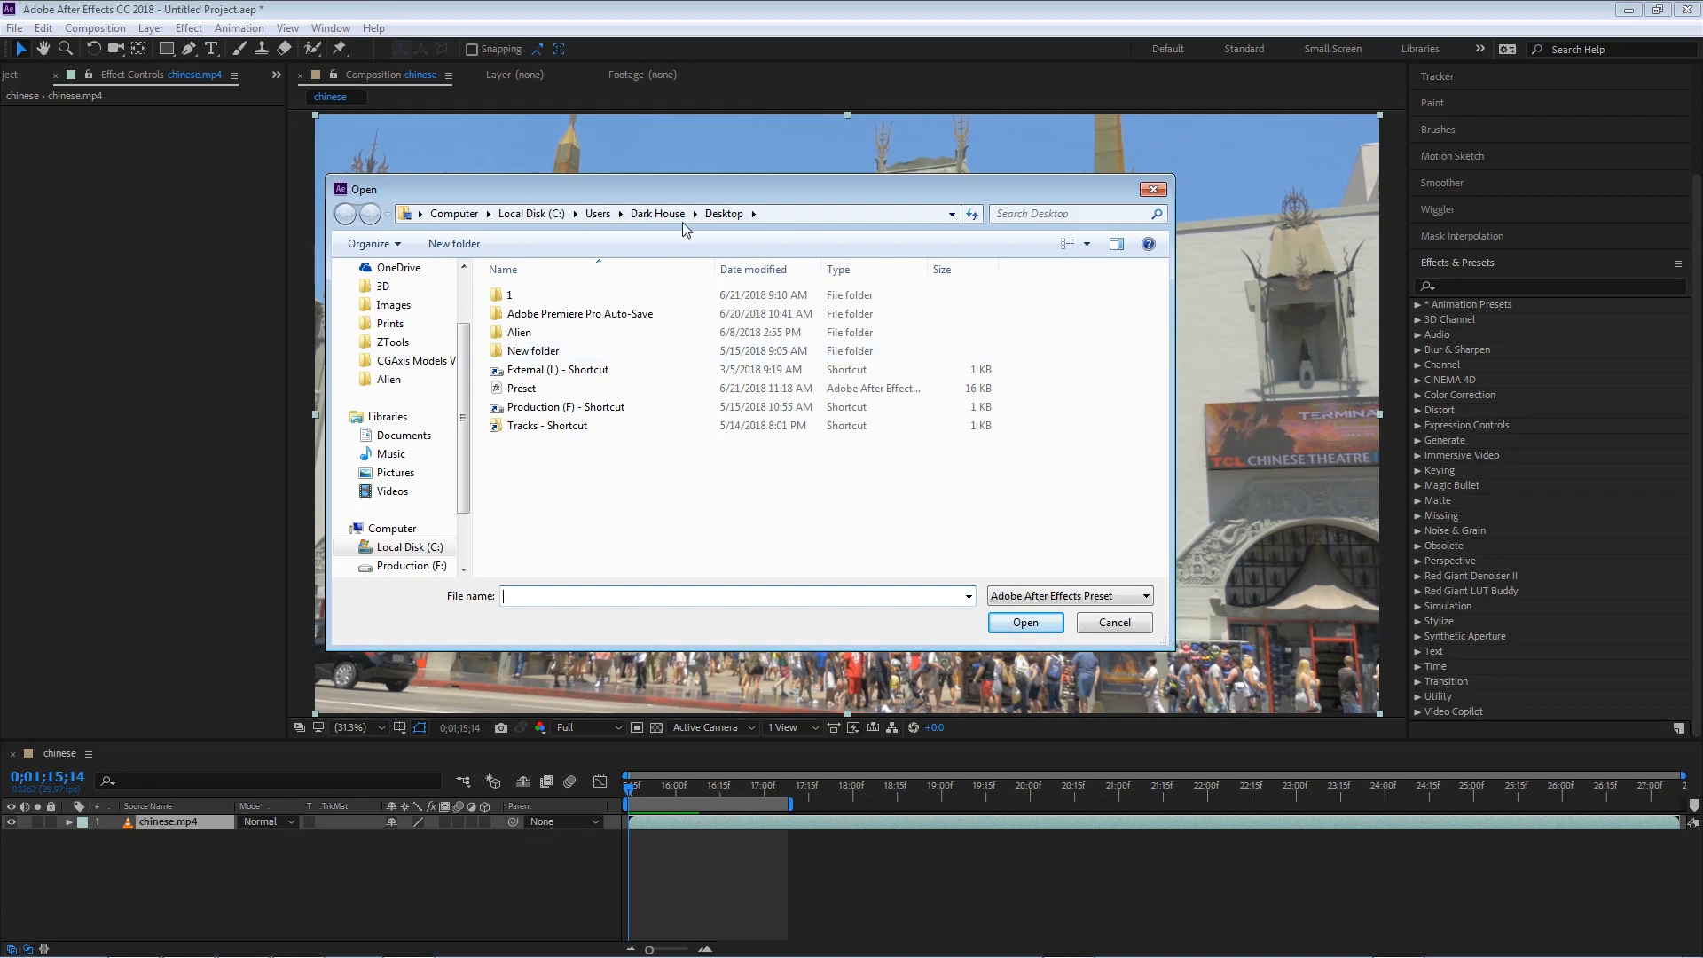
pyautogui.click(521, 389)
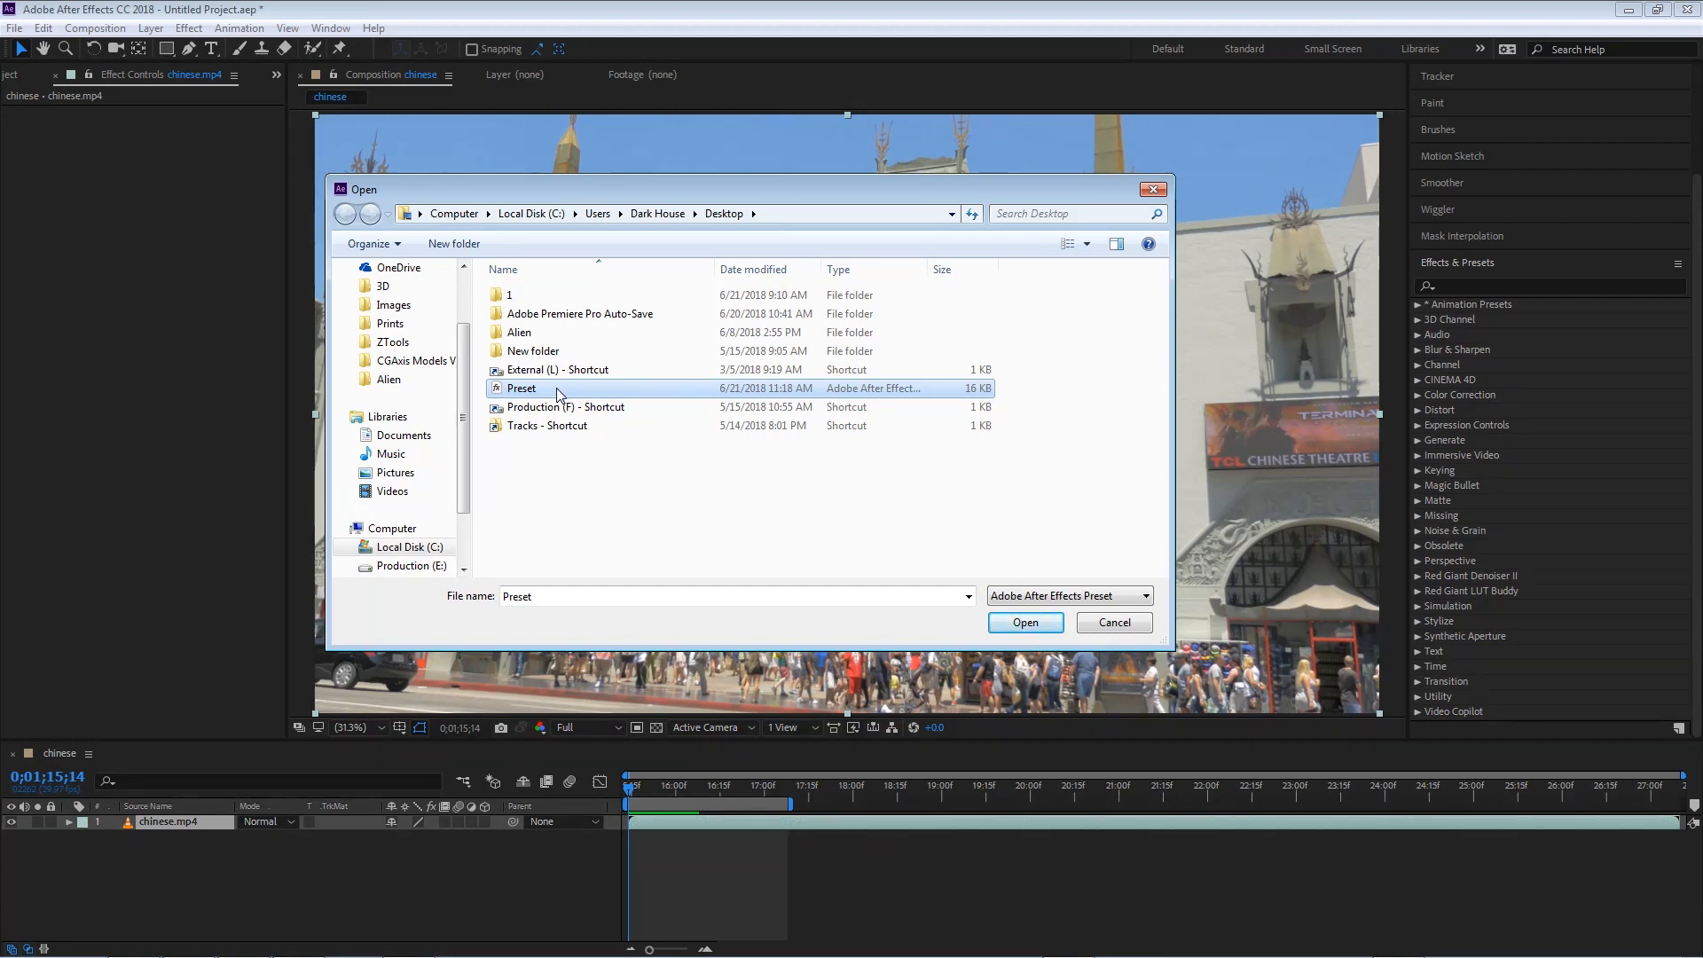
pyautogui.click(1024, 623)
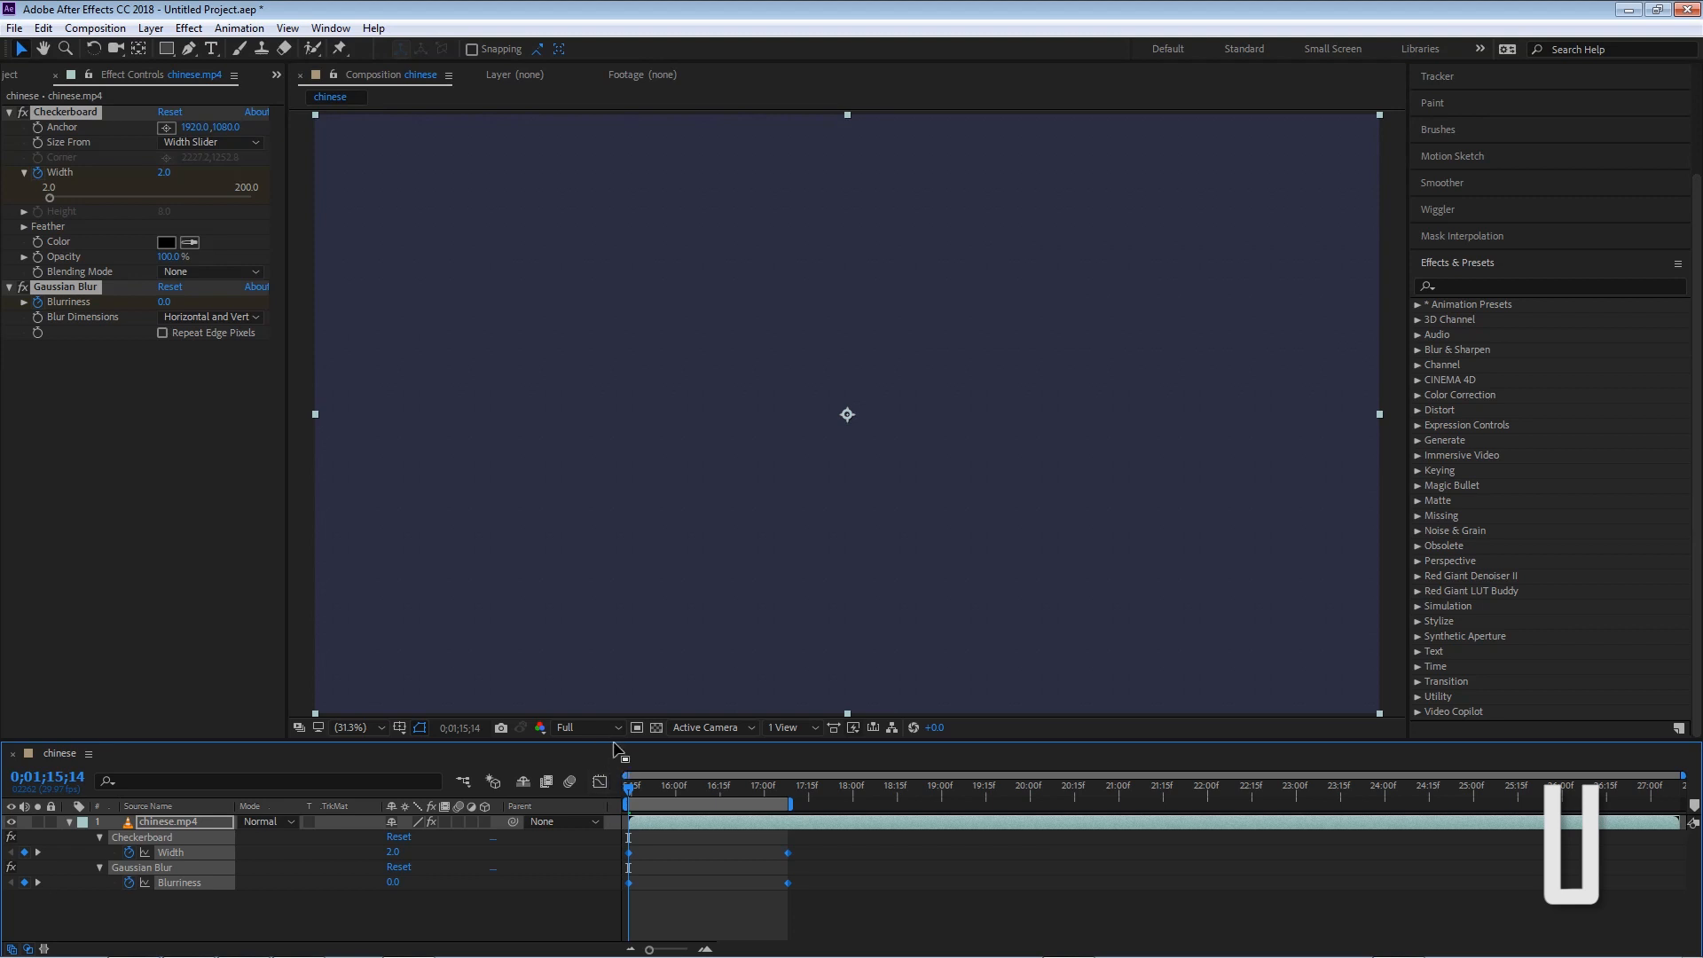
pyautogui.moveTo(96, 138)
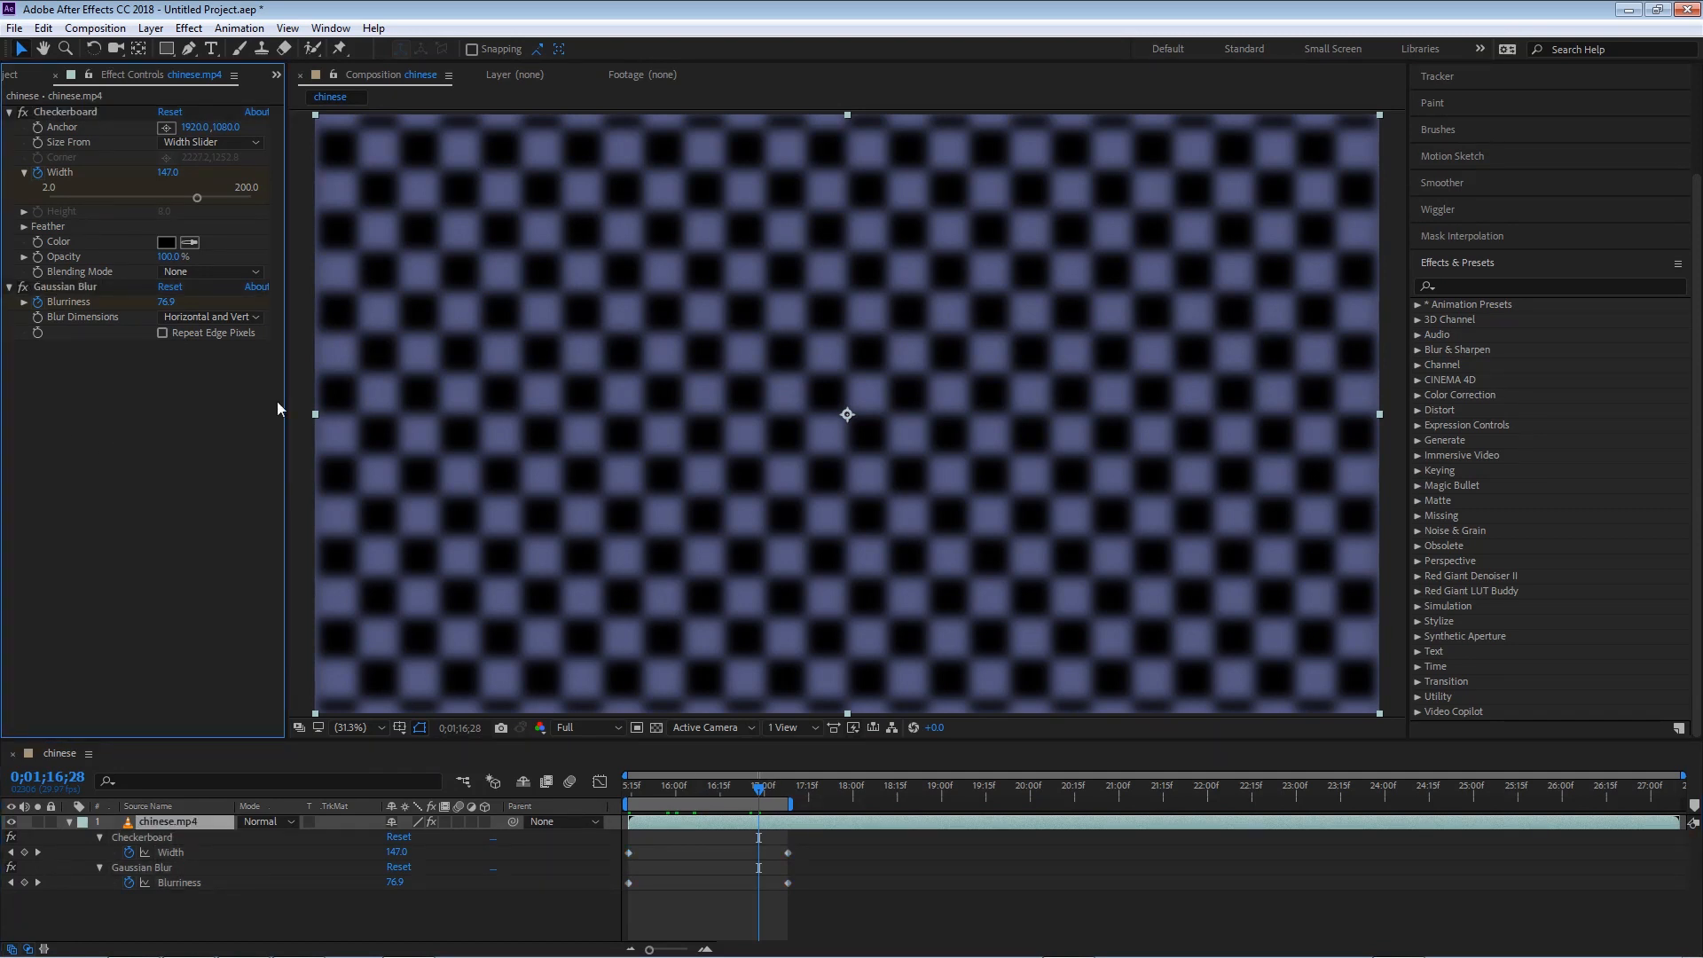
pyautogui.moveTo(878, 635)
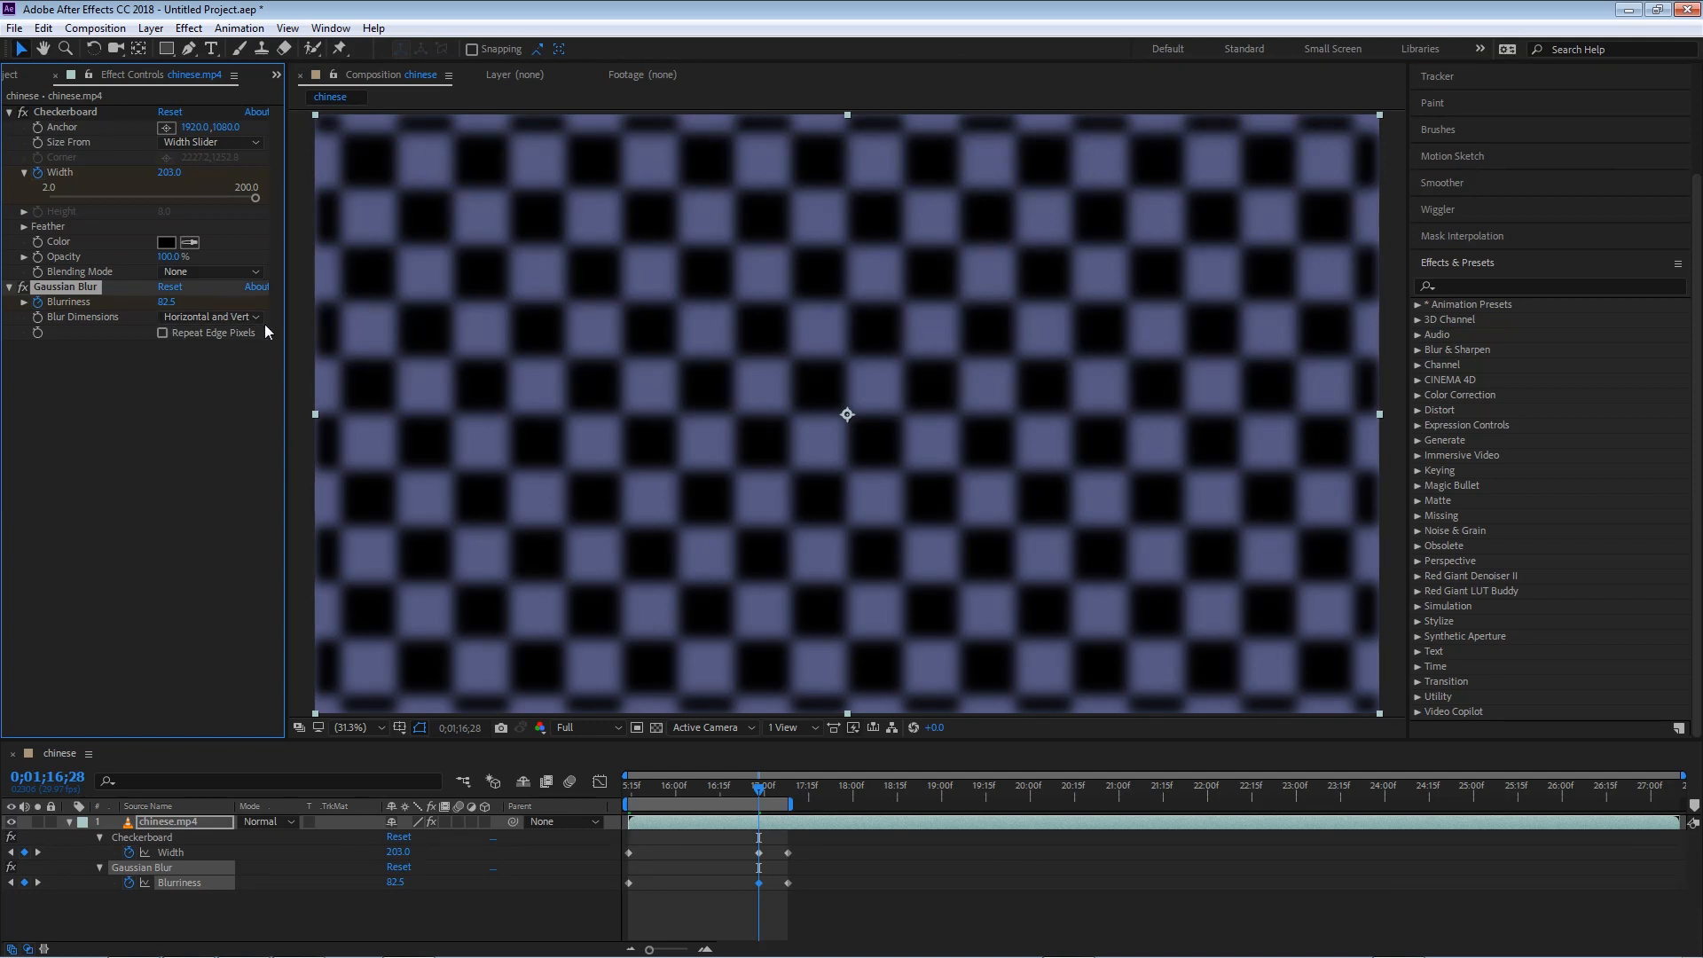
pyautogui.moveTo(180, 532)
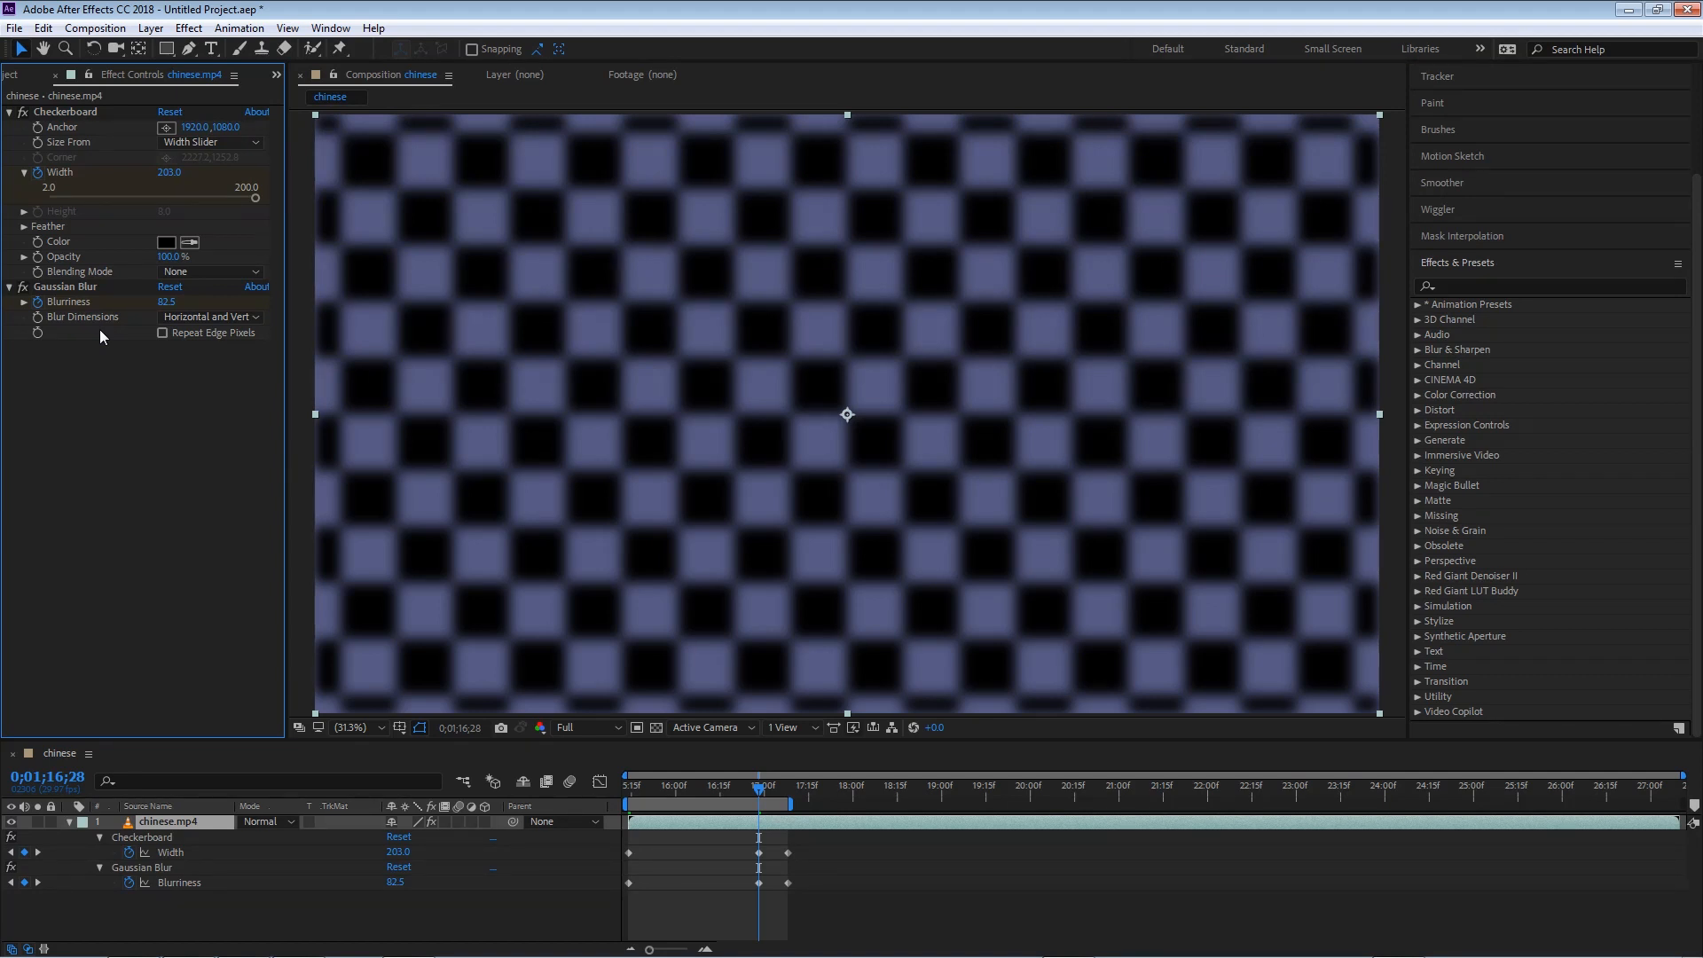
pyautogui.moveTo(94, 192)
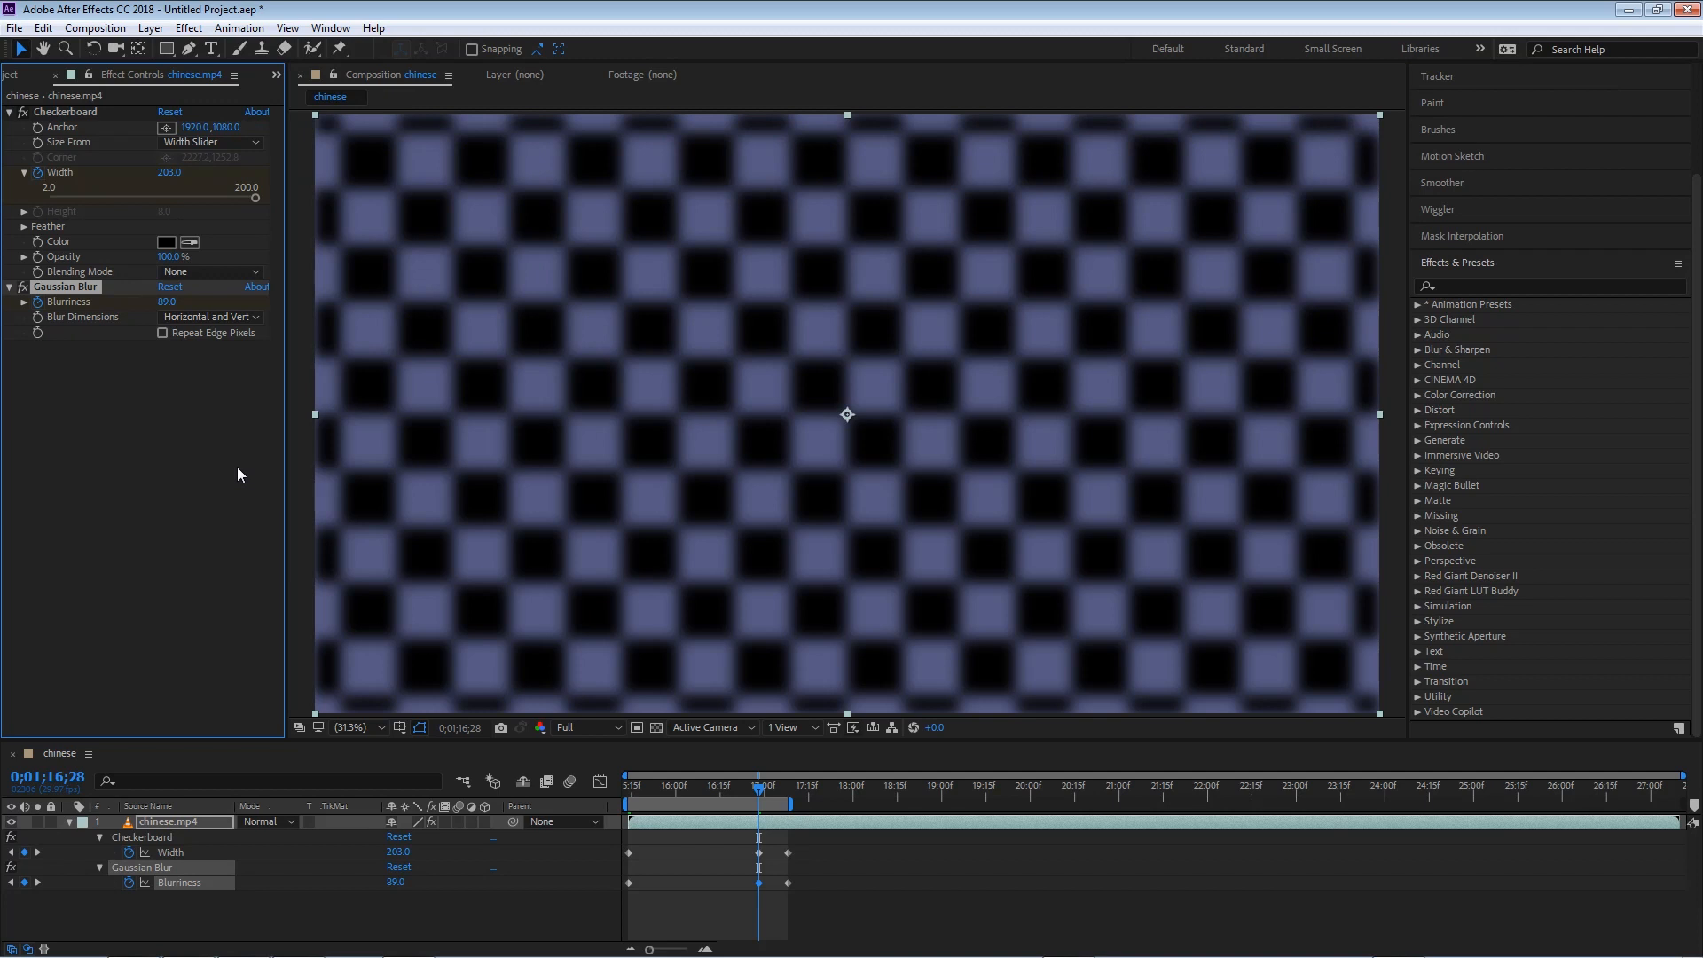
pyautogui.moveTo(248, 477)
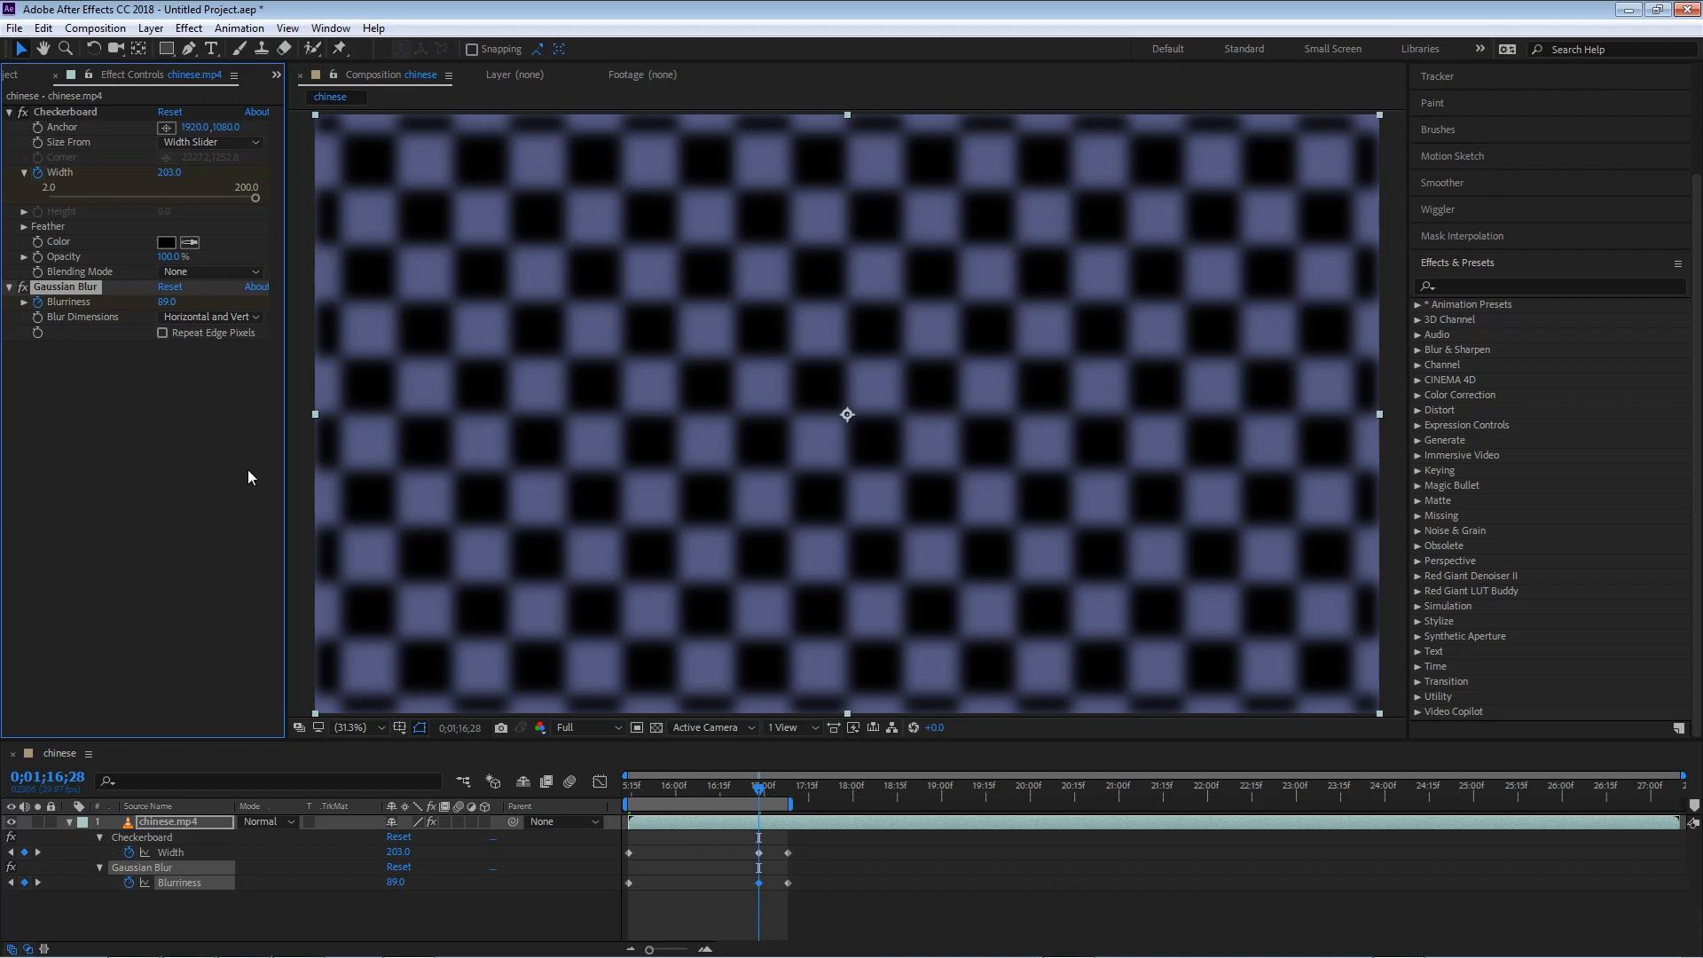